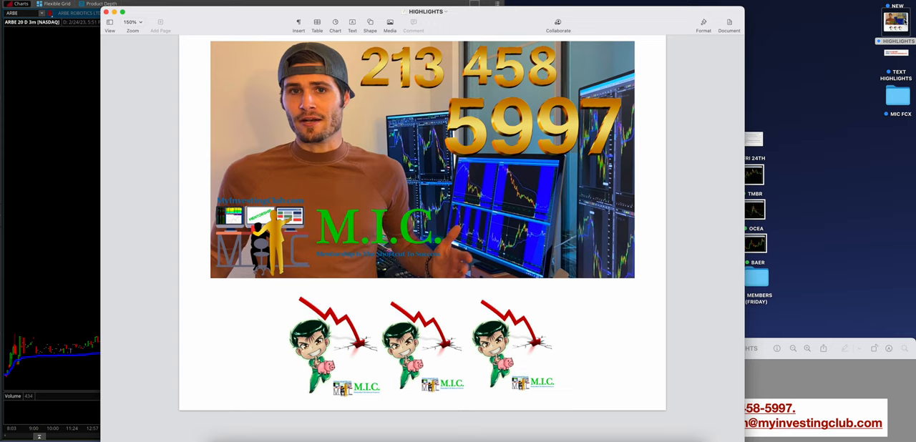
{"action": "mouse_move", "coordinate": [812, 43]}
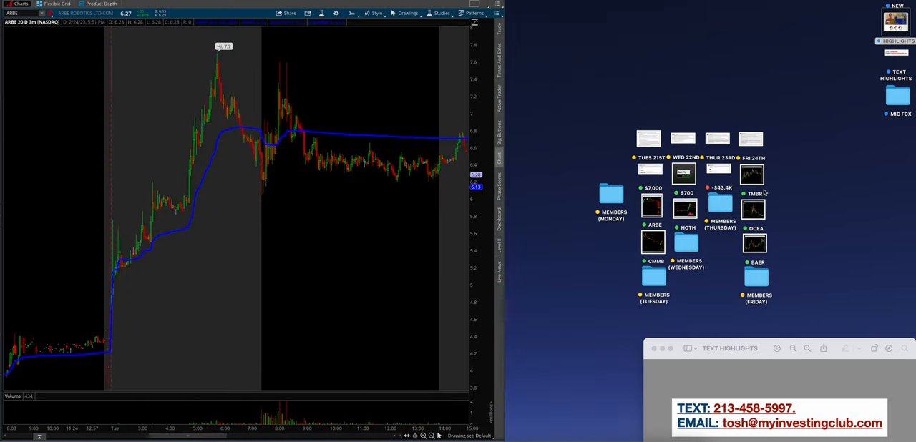
- Open the TUES 21ST member post from the desktop in Preview
{"action": "left_click", "coordinate": [648, 138]}
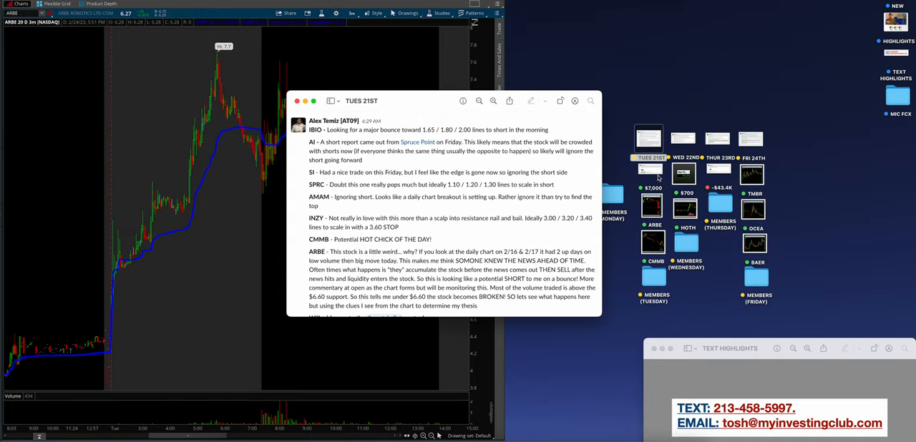
{"action": "left_click", "coordinate": [652, 171]}
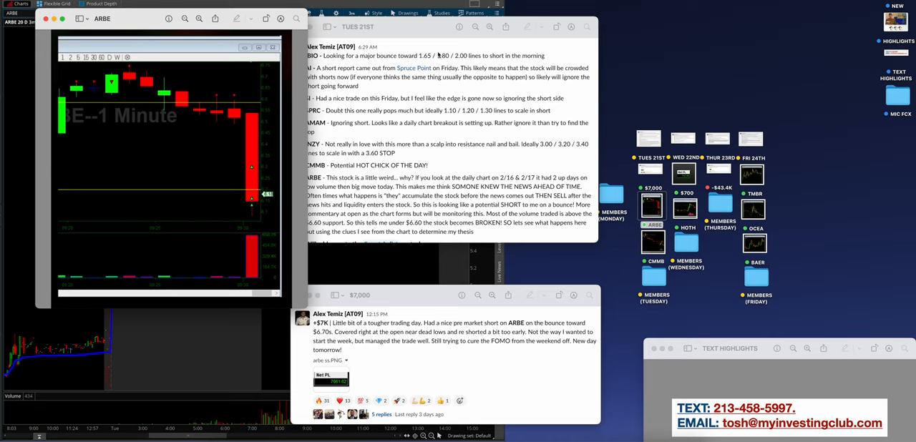
{"action": "mouse_move", "coordinate": [399, 31]}
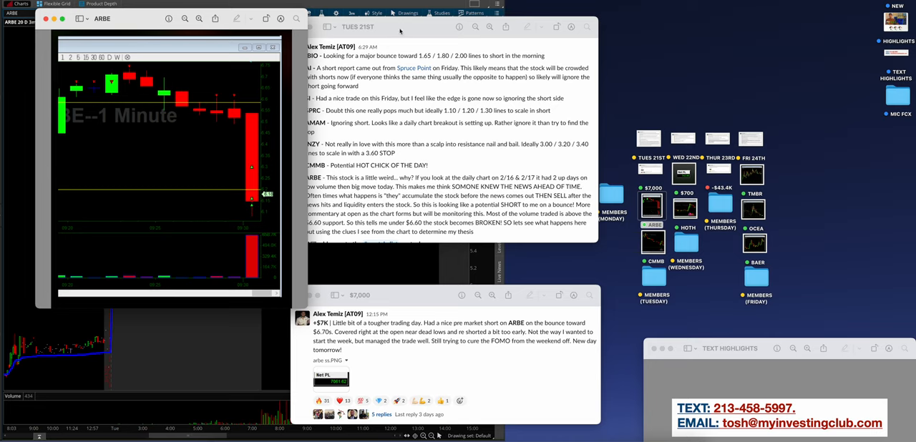
{"action": "mouse_move", "coordinate": [399, 32]}
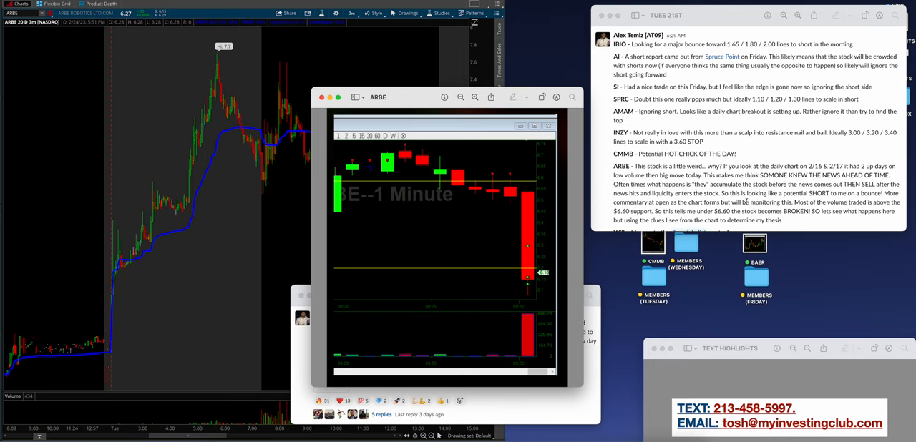
{"action": "mouse_move", "coordinate": [666, 181]}
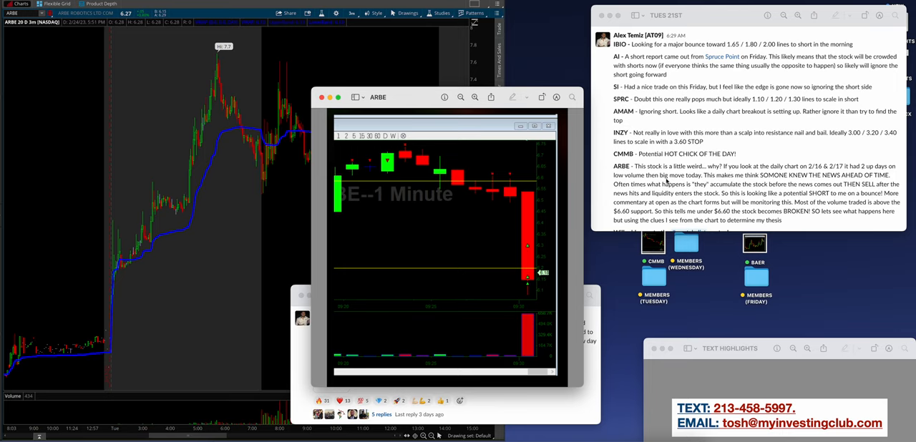
{"action": "mouse_move", "coordinate": [769, 190]}
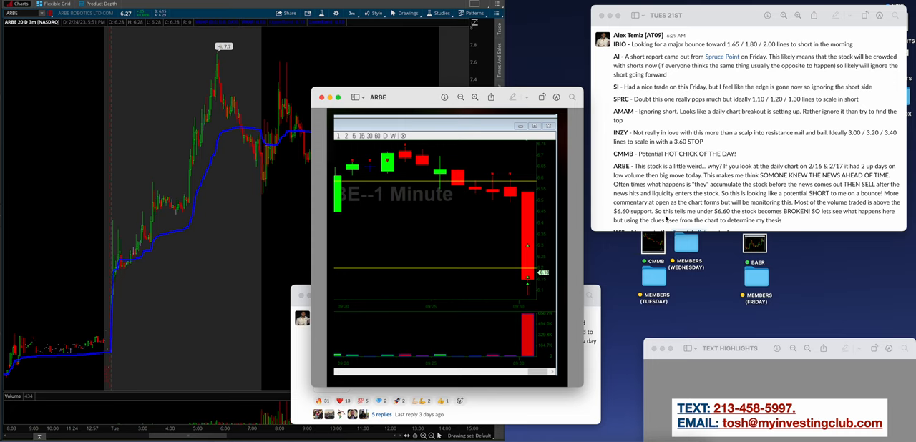
{"action": "mouse_move", "coordinate": [603, 340]}
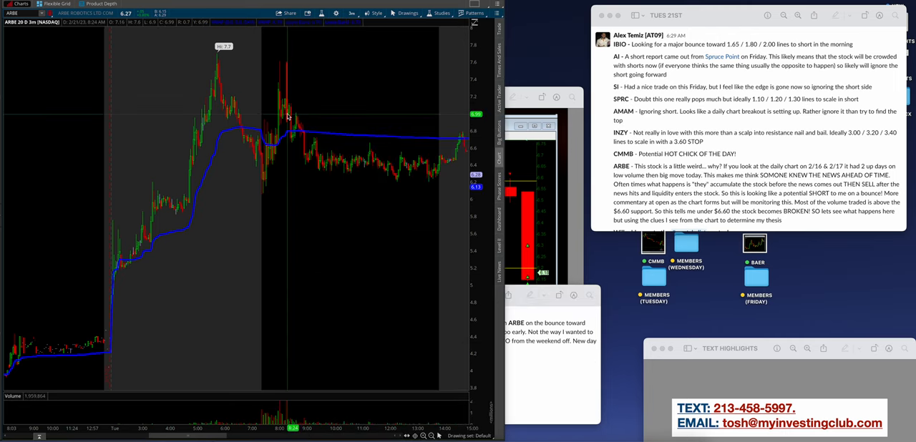
{"action": "mouse_move", "coordinate": [478, 222]}
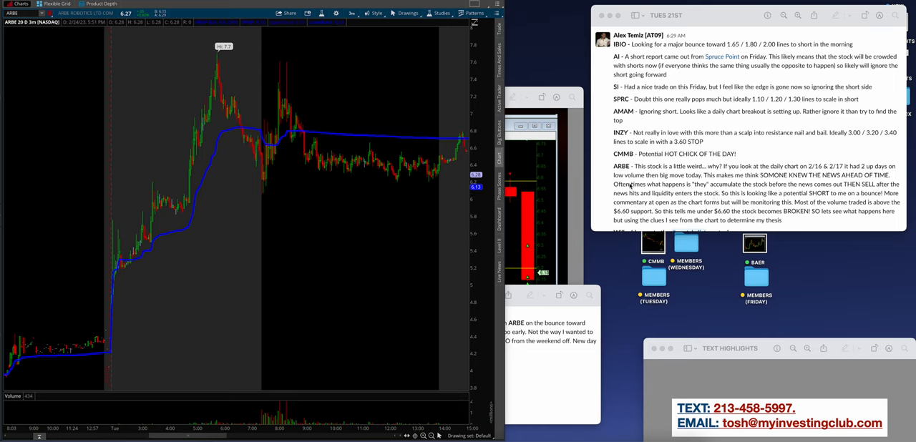
{"action": "mouse_move", "coordinate": [632, 185]}
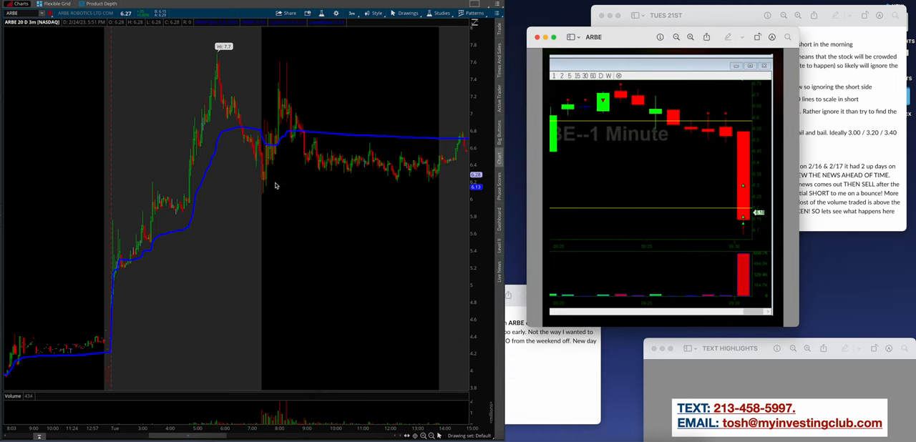
{"action": "mouse_move", "coordinate": [752, 210]}
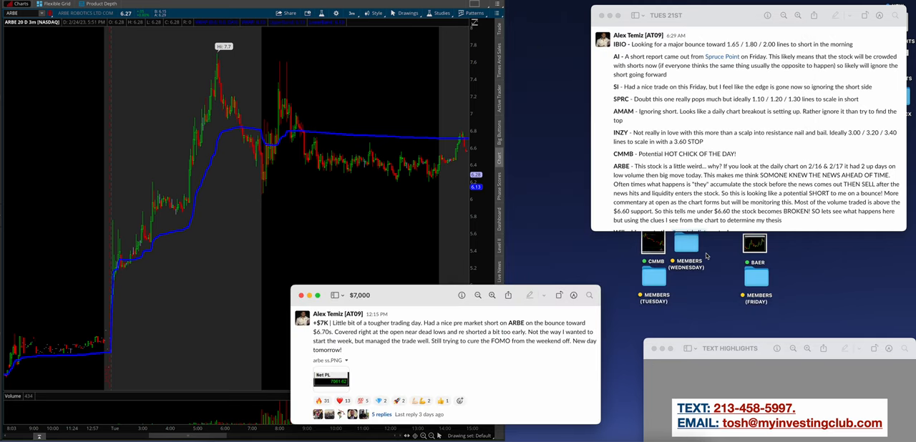
- Open the CMMB 1-minute chart image behind Tuesday's trading notes
{"action": "left_click", "coordinate": [652, 243]}
{"action": "type", "text": "CMMB"}
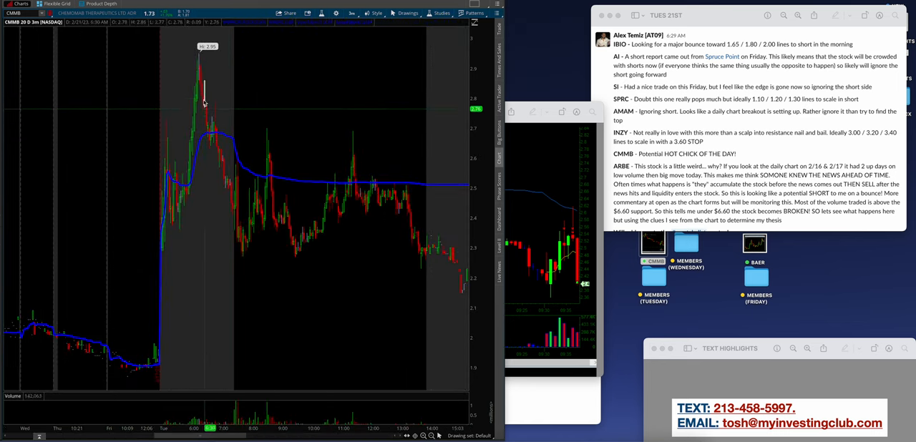
{"action": "mouse_move", "coordinate": [237, 178]}
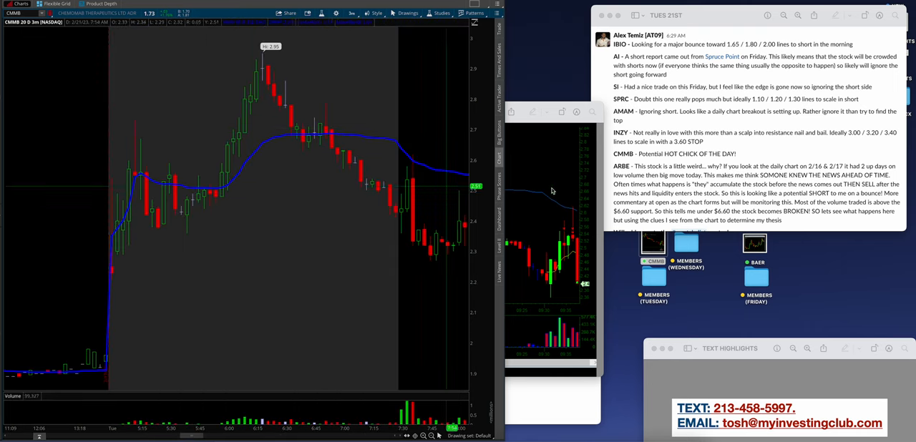
{"action": "mouse_move", "coordinate": [569, 183]}
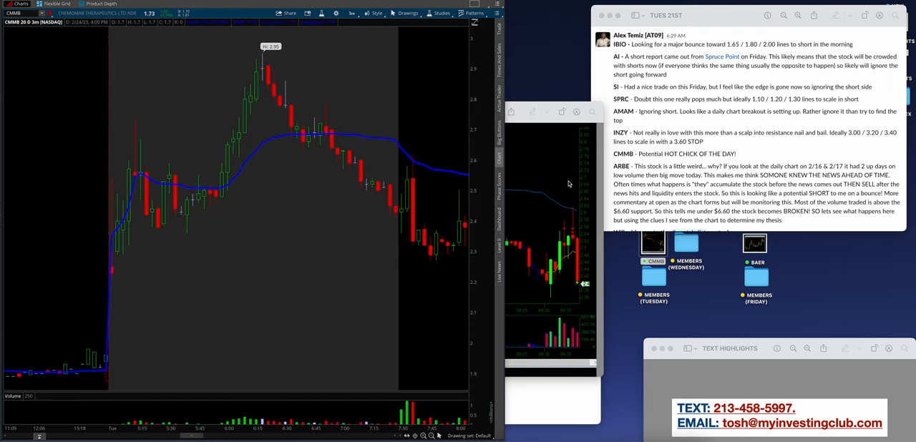
{"action": "mouse_move", "coordinate": [415, 170]}
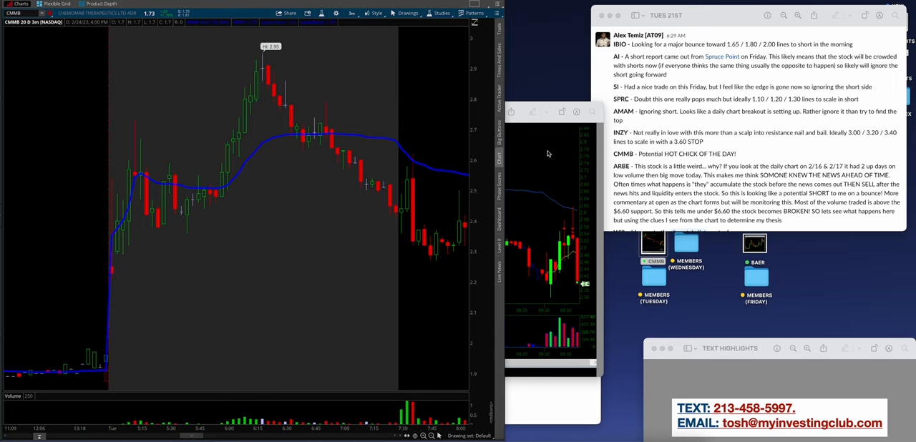
{"action": "mouse_move", "coordinate": [328, 197]}
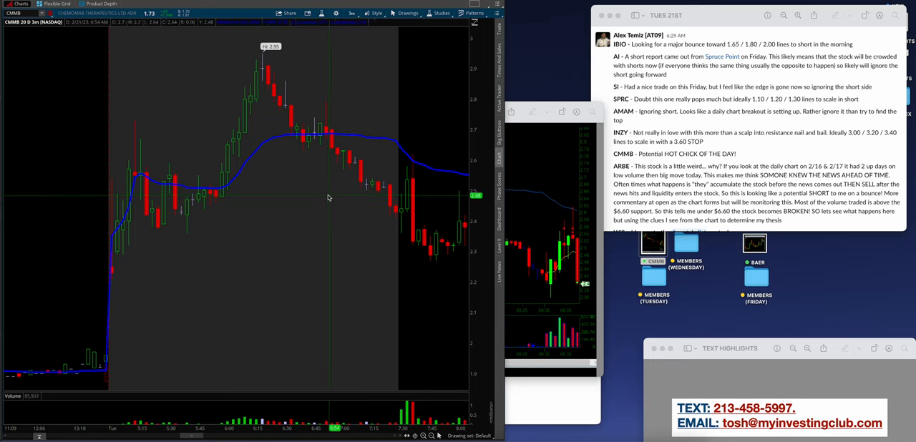
{"action": "mouse_move", "coordinate": [349, 146]}
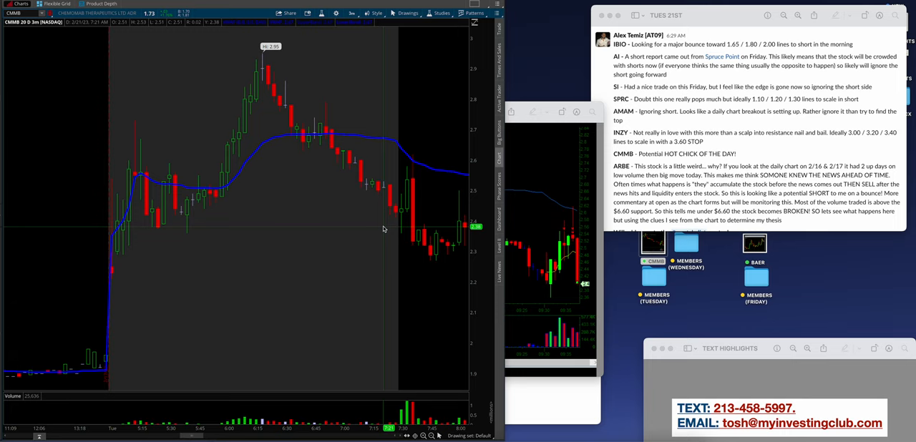
{"action": "mouse_move", "coordinate": [362, 158]}
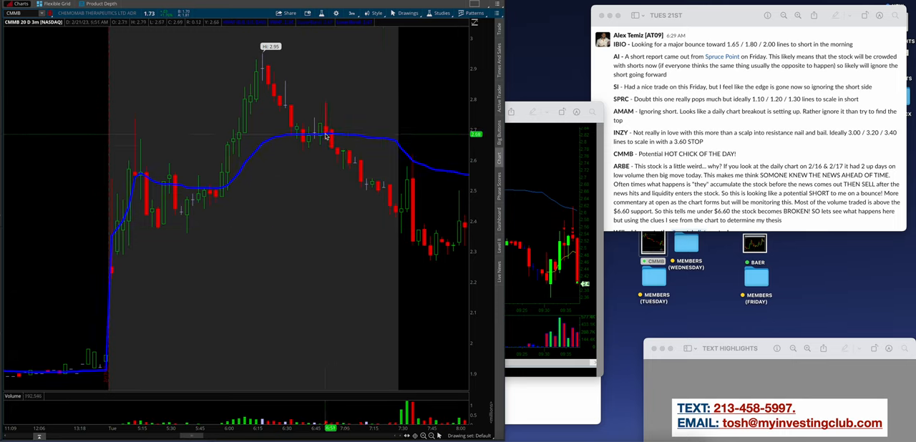
{"action": "mouse_move", "coordinate": [412, 204]}
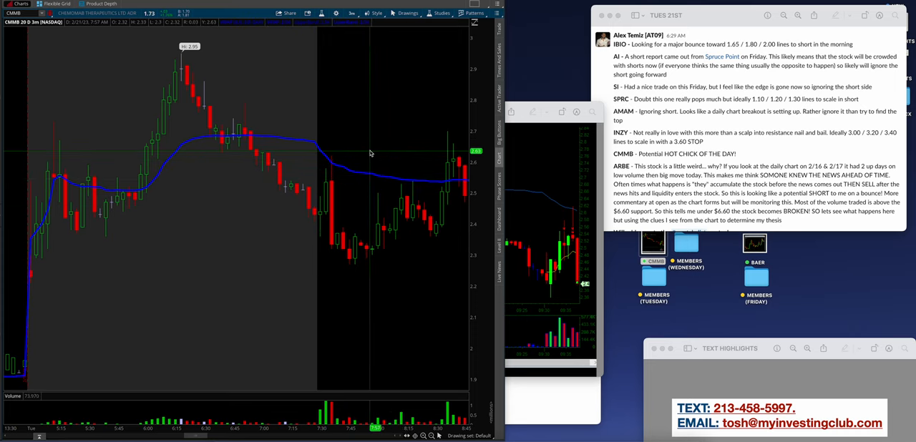
{"action": "mouse_move", "coordinate": [335, 165]}
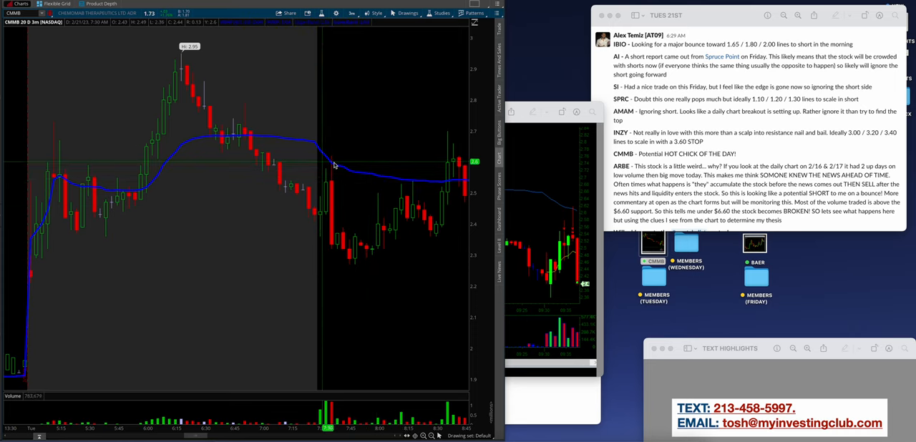
{"action": "mouse_move", "coordinate": [271, 163]}
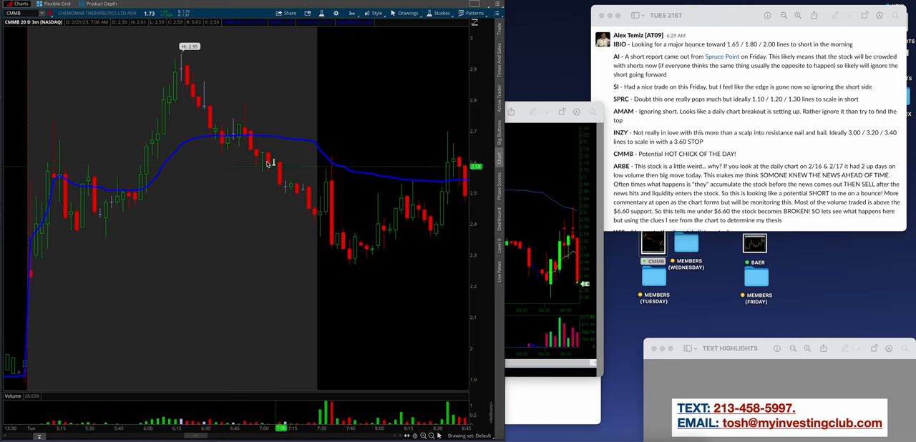
{"action": "mouse_move", "coordinate": [264, 147]}
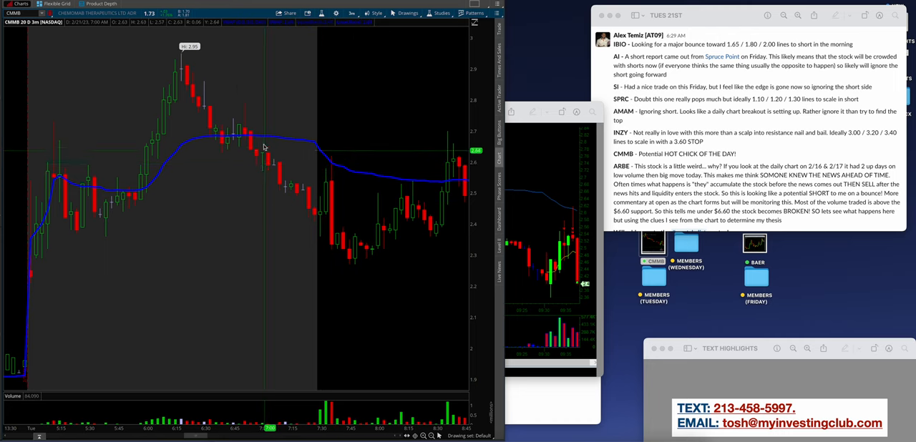
{"action": "mouse_move", "coordinate": [311, 188]}
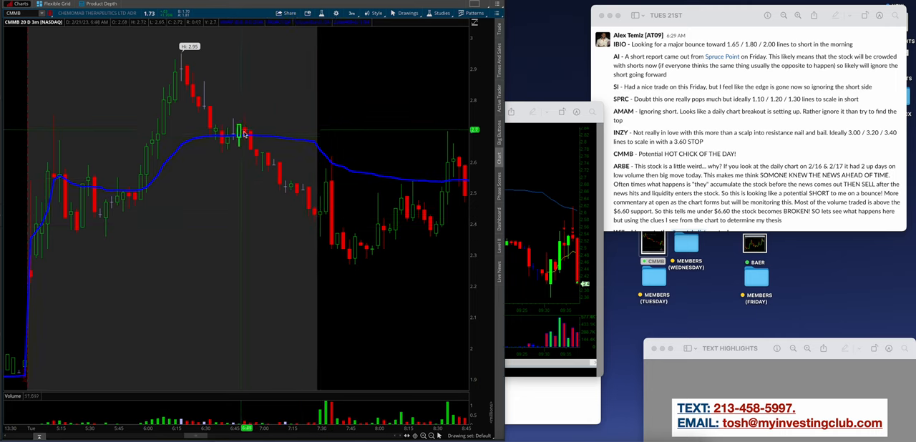
{"action": "mouse_move", "coordinate": [317, 215]}
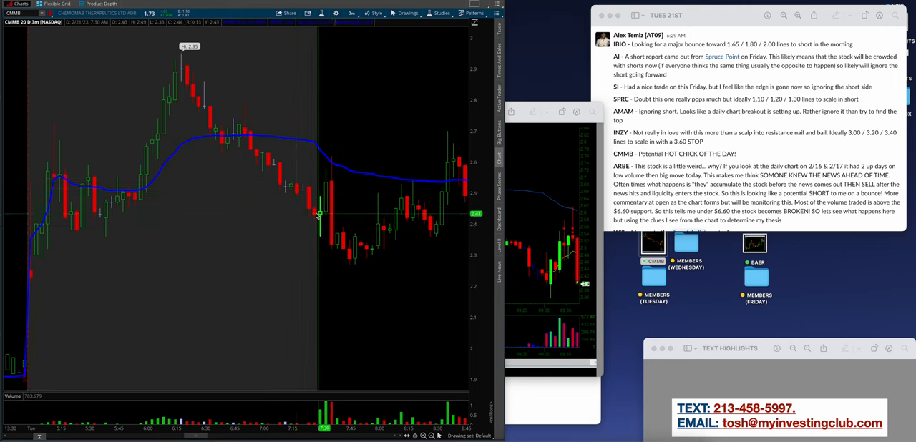
{"action": "mouse_move", "coordinate": [331, 194]}
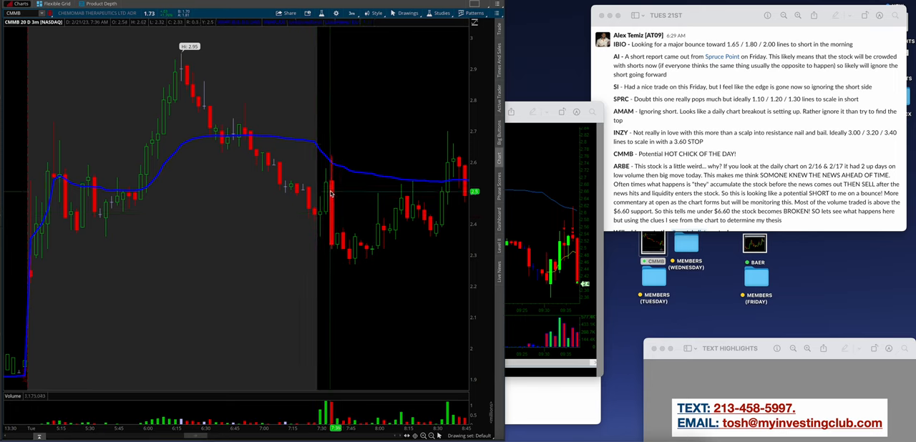
{"action": "mouse_move", "coordinate": [325, 167]}
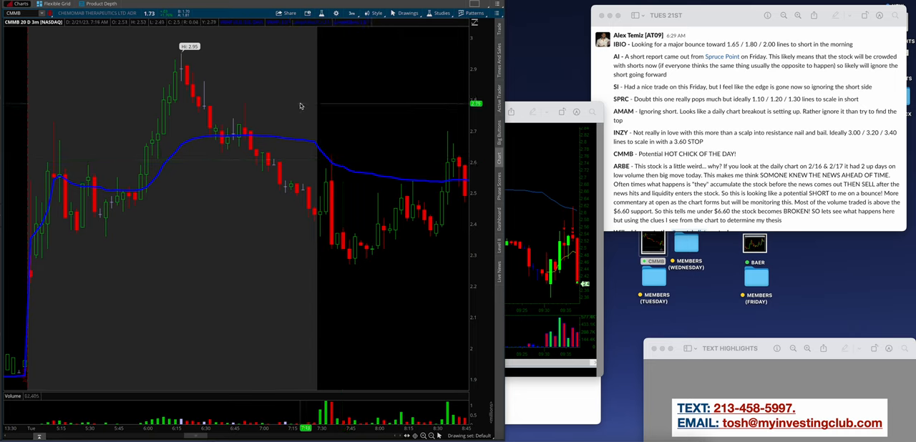
{"action": "mouse_move", "coordinate": [342, 131]}
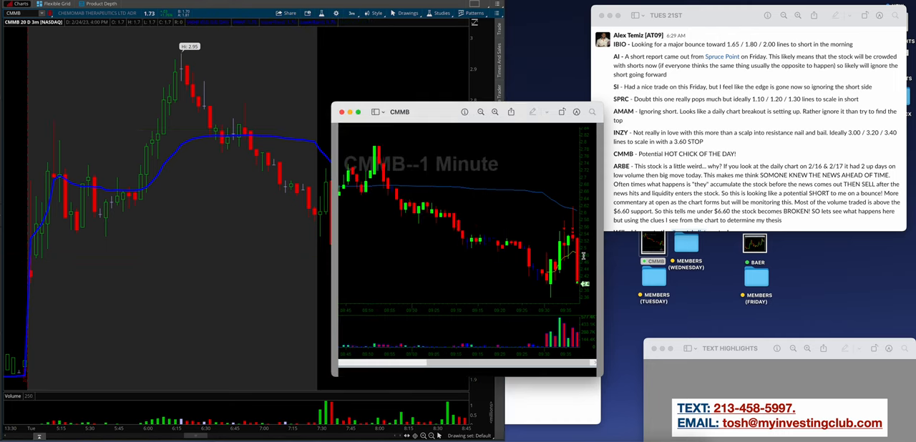
- Reposition a window while comparing CMMB candles with the 1-minute image
{"action": "left_click_drag", "start_coordinate": [567, 184], "coordinate": [567, 315]}
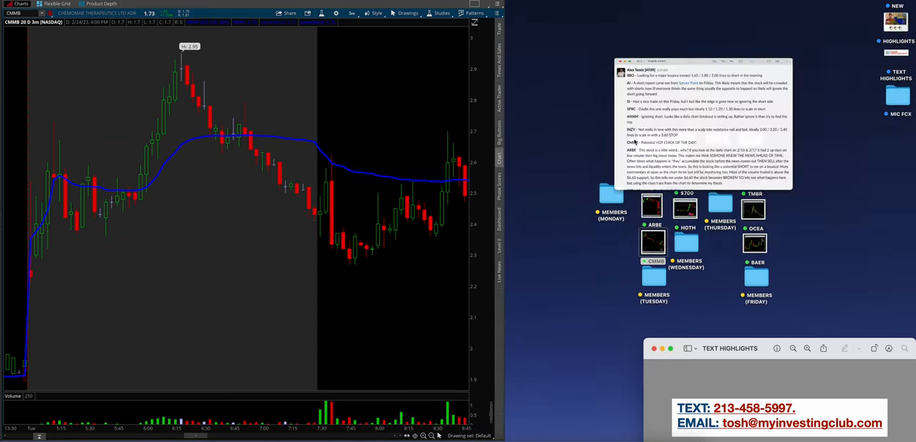
- Open the member post screenshots, review the enlarged ARBE posts, then show the CMMB short post
{"action": "double_click", "coordinate": [653, 276]}
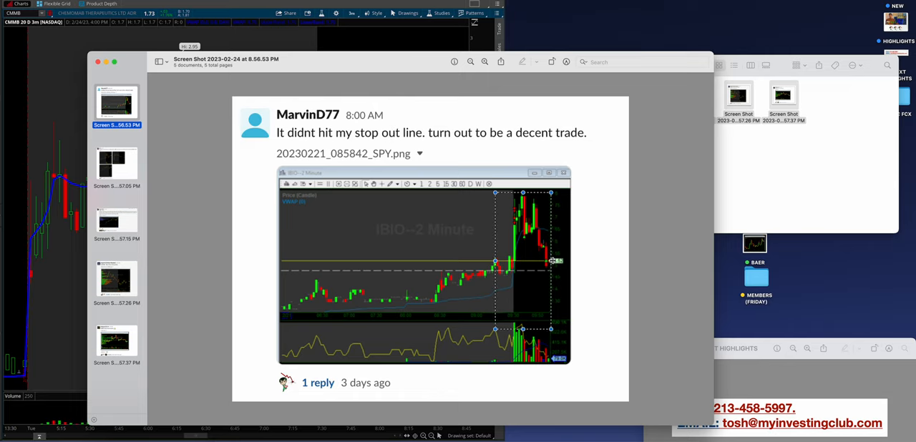
{"action": "left_click", "coordinate": [117, 163]}
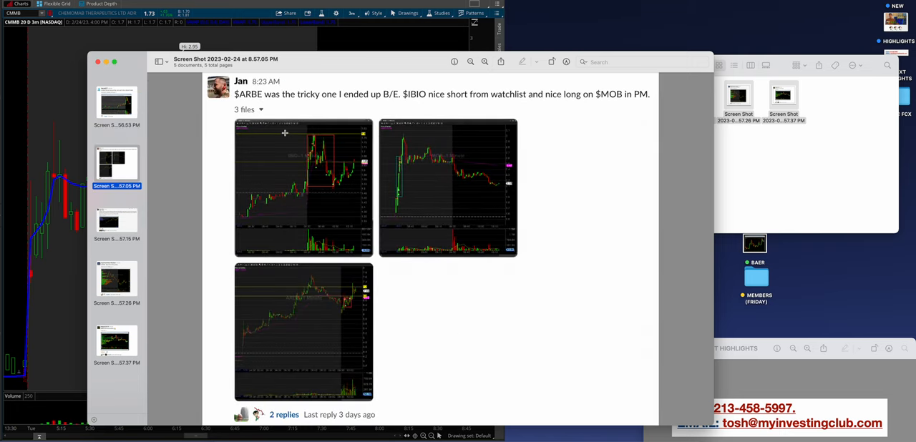
{"action": "mouse_move", "coordinate": [347, 146]}
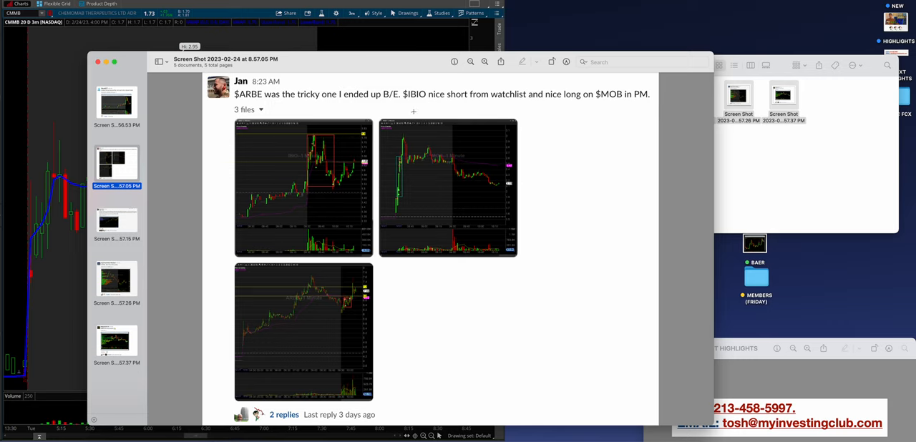
{"action": "mouse_move", "coordinate": [316, 194]}
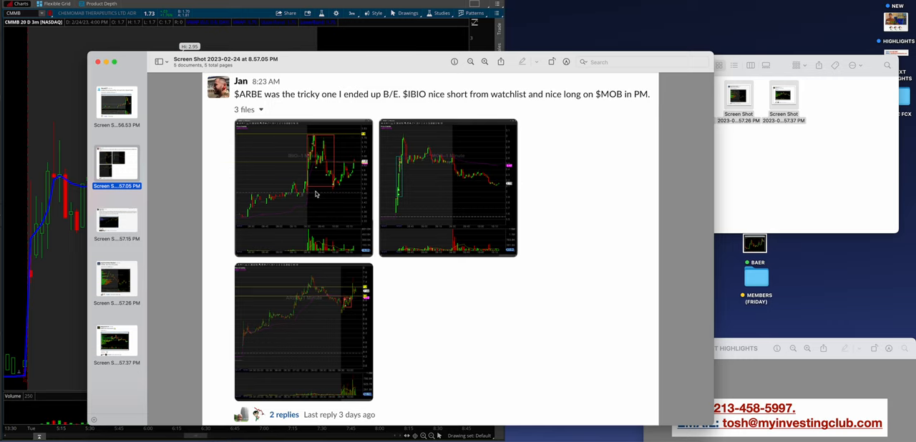
{"action": "mouse_move", "coordinate": [328, 155]}
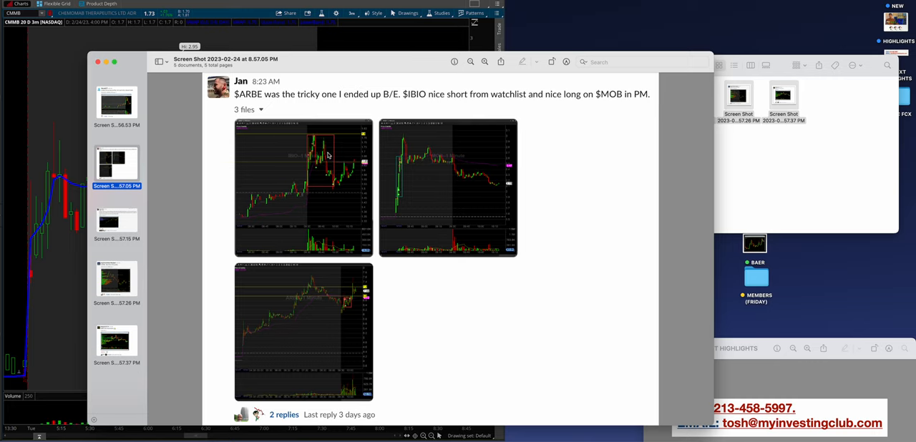
{"action": "mouse_move", "coordinate": [410, 199]}
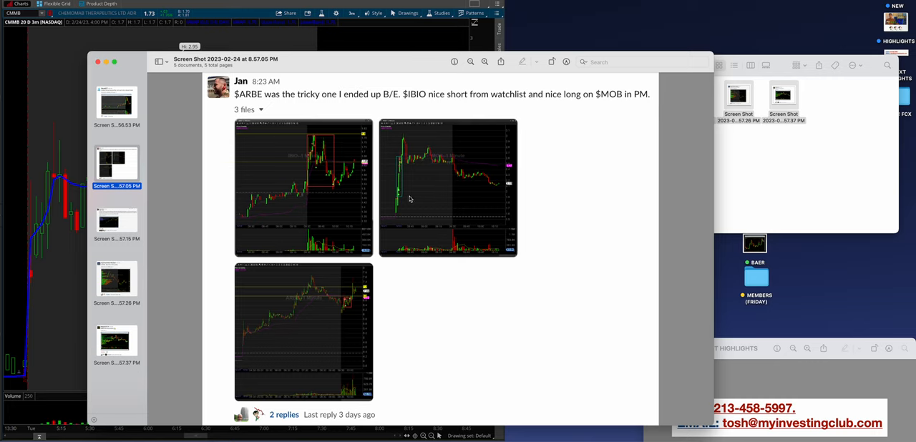
{"action": "left_click", "coordinate": [116, 222]}
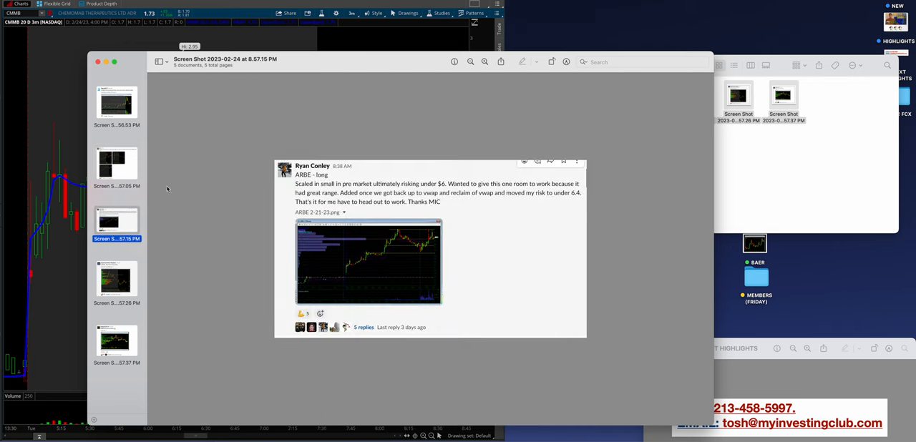
{"action": "left_click", "coordinate": [116, 166]}
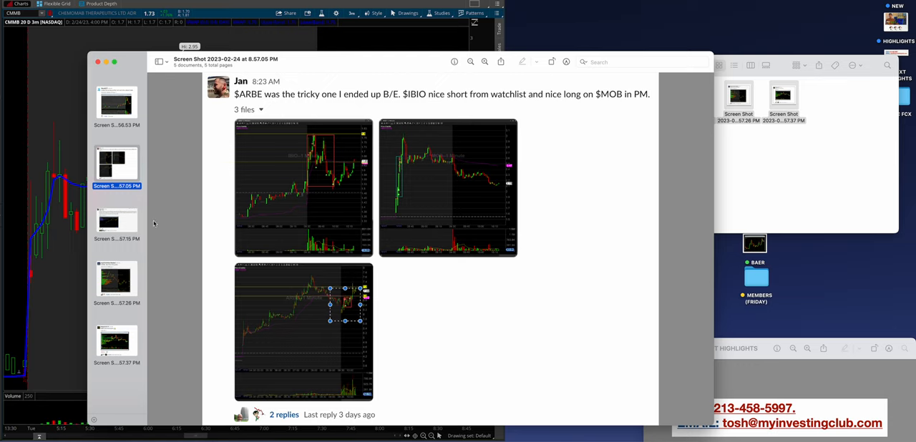
{"action": "left_click", "coordinate": [116, 222]}
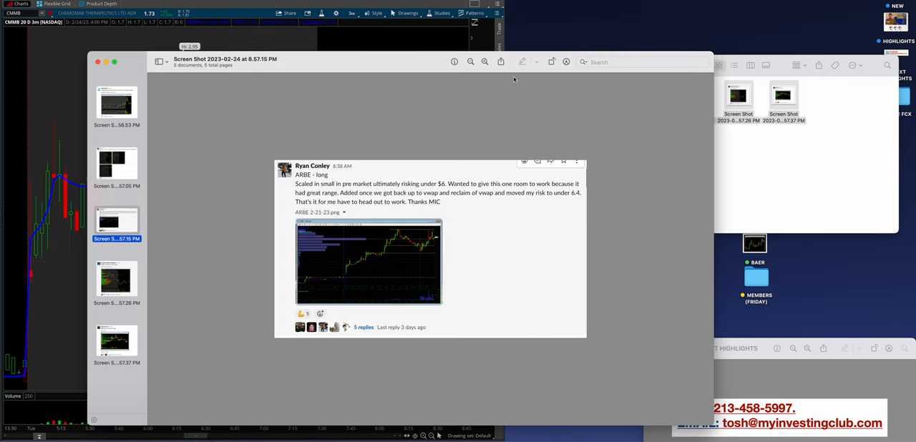
{"action": "left_click", "coordinate": [484, 61]}
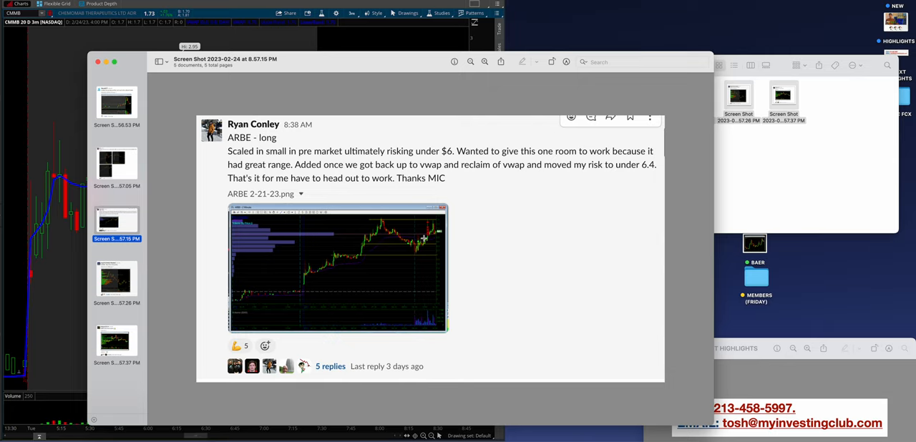
{"action": "mouse_move", "coordinate": [421, 252]}
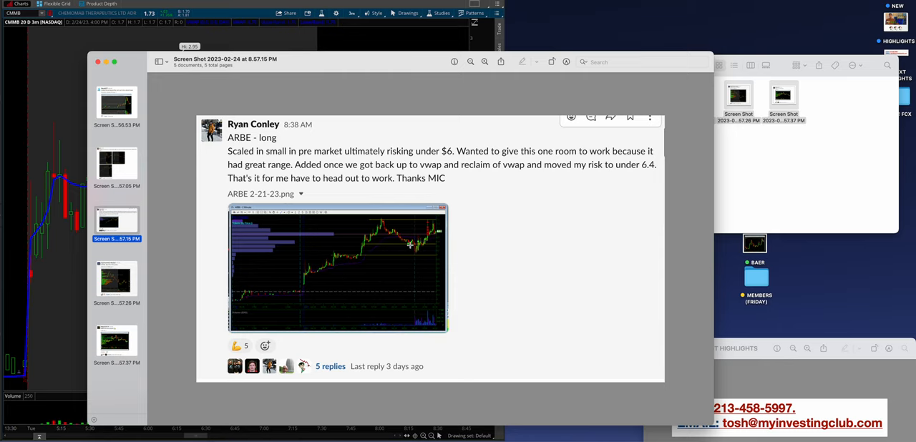
{"action": "mouse_move", "coordinate": [125, 299]}
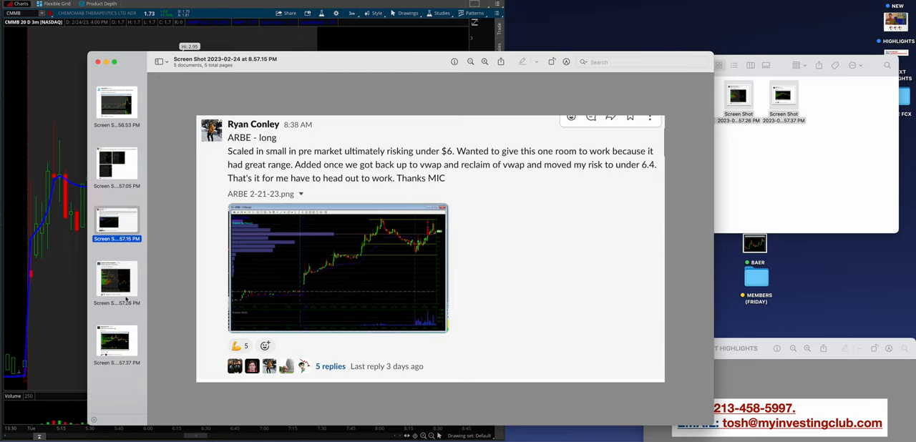
{"action": "left_click", "coordinate": [116, 279]}
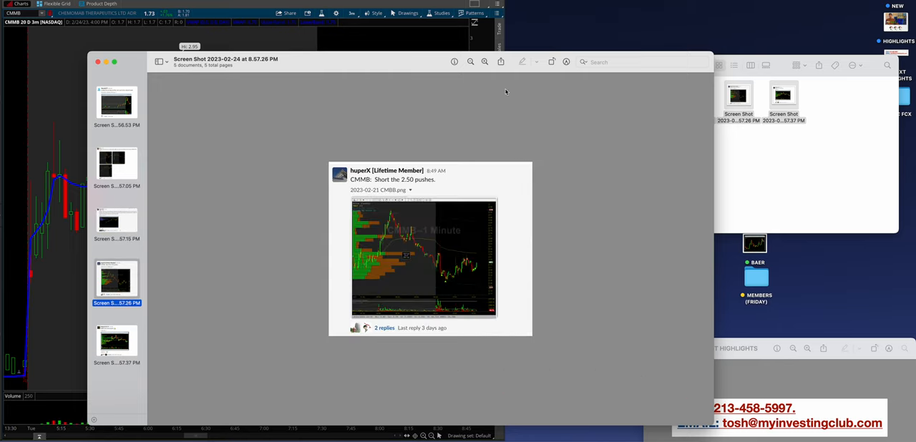
- Zoom the CMMB short post in twice and mark the post-open drop on its chart
{"action": "left_click", "coordinate": [484, 61]}
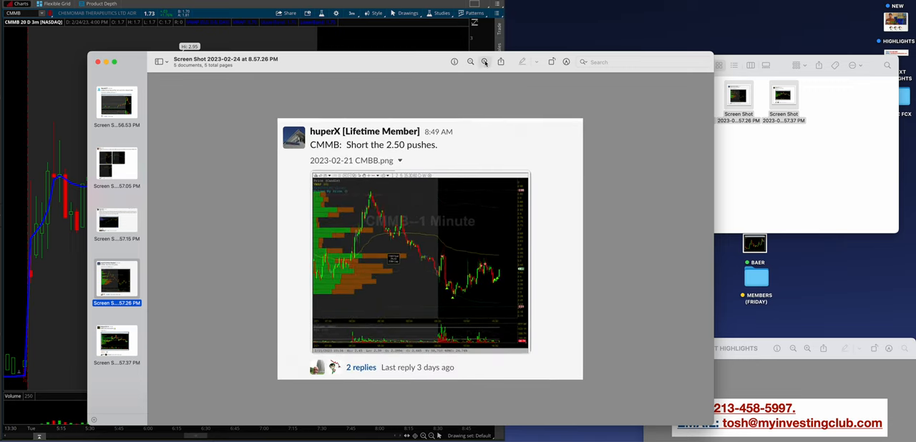
{"action": "left_click", "coordinate": [484, 61]}
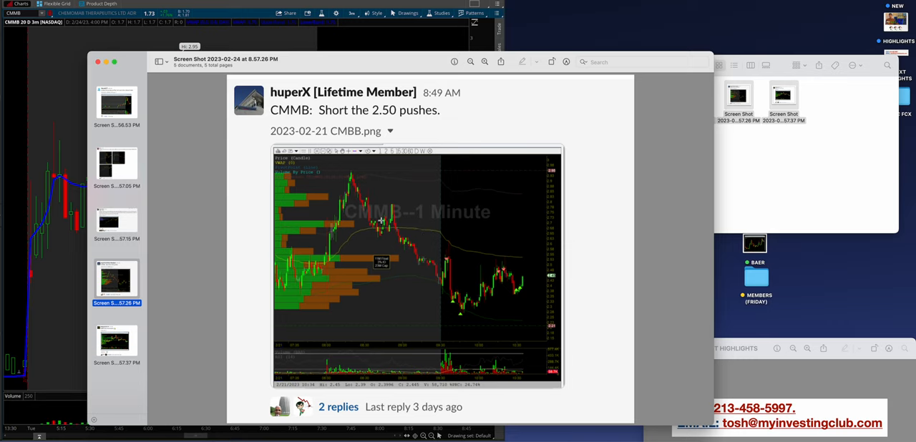
{"action": "mouse_move", "coordinate": [446, 264]}
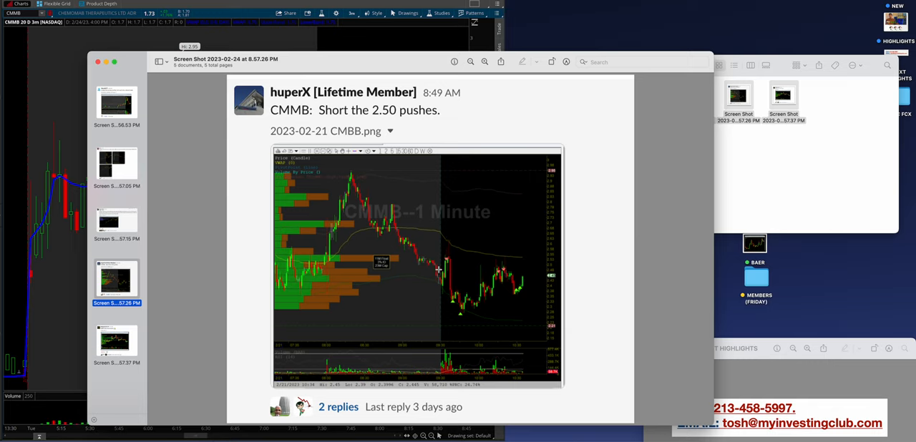
{"action": "left_click_drag", "start_coordinate": [447, 213], "coordinate": [438, 270]}
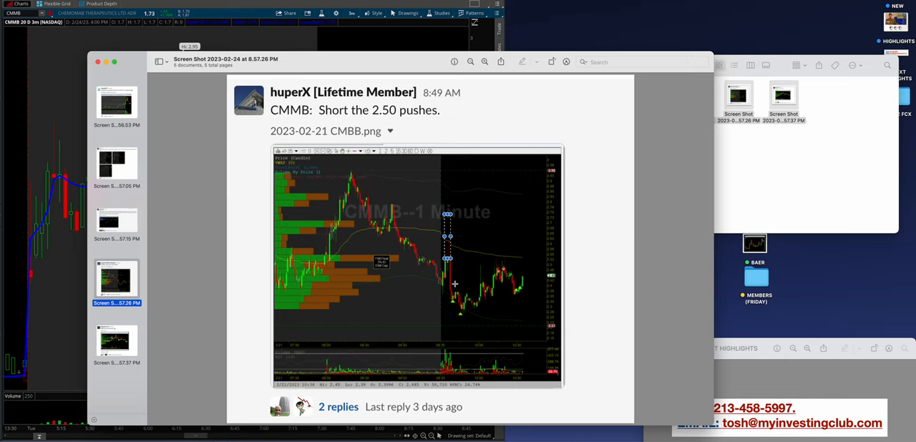
{"action": "mouse_move", "coordinate": [236, 298]}
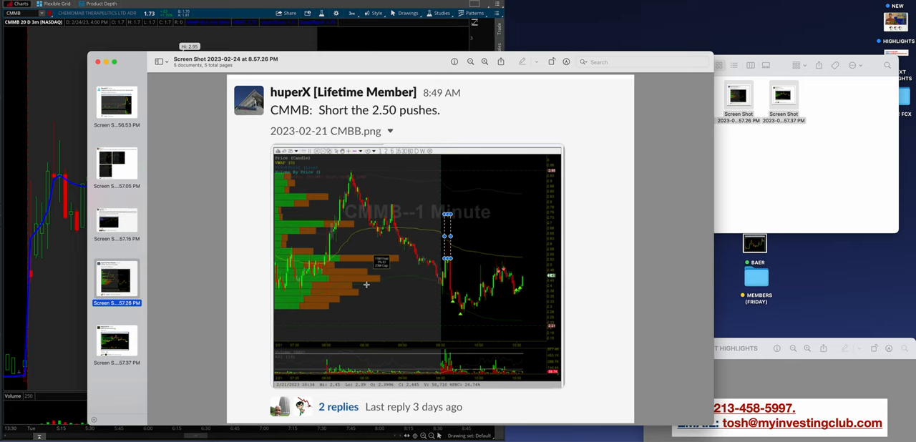
{"action": "left_click", "coordinate": [116, 344]}
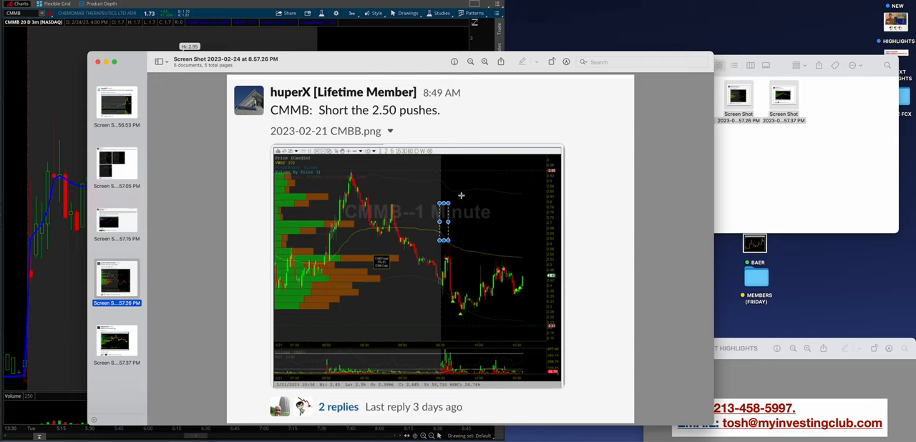
{"action": "left_click", "coordinate": [117, 344]}
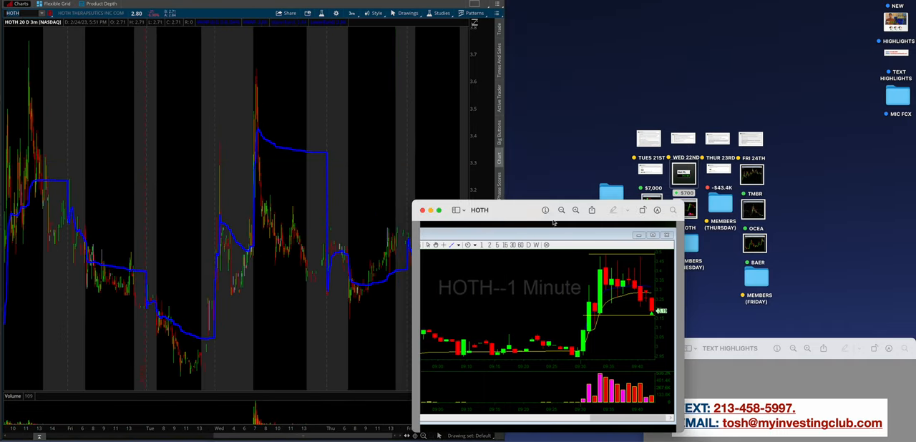
- Move the HOTH screenshot aside and zoom the HOTH chart onto Wednesday through Friday
{"action": "left_click_drag", "start_coordinate": [479, 210], "coordinate": [644, 124]}
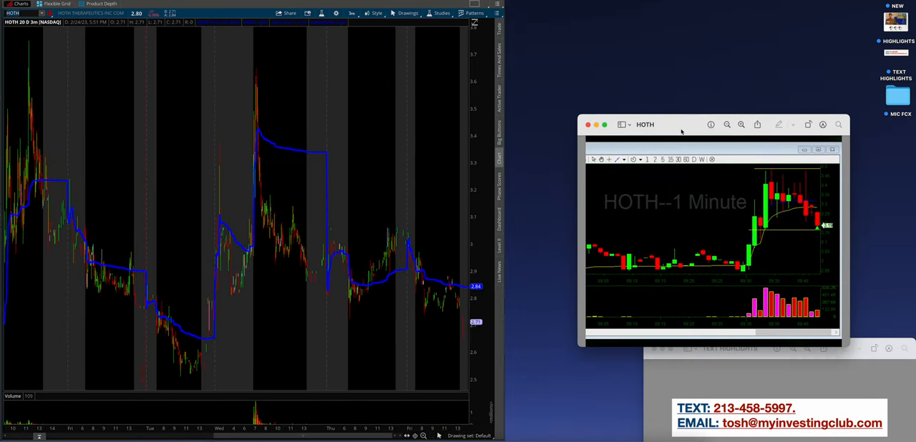
{"action": "mouse_move", "coordinate": [194, 131]}
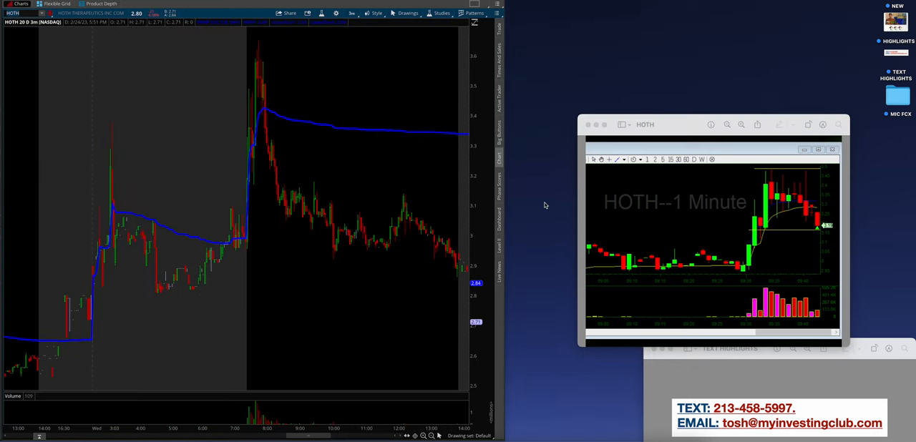
{"action": "mouse_move", "coordinate": [778, 187]}
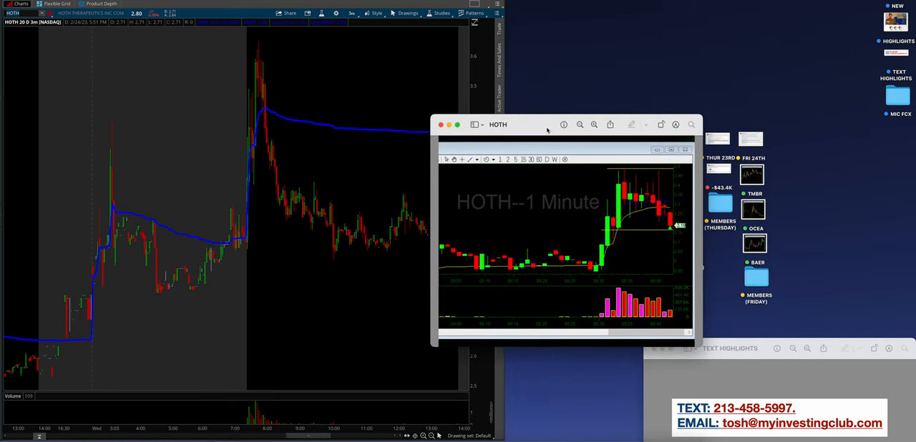
{"action": "mouse_move", "coordinate": [301, 146]}
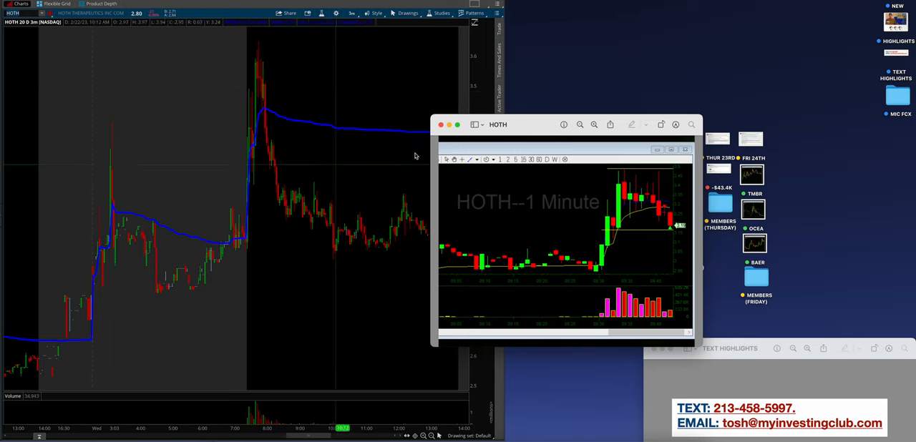
{"action": "left_click_drag", "start_coordinate": [641, 177], "coordinate": [670, 277]}
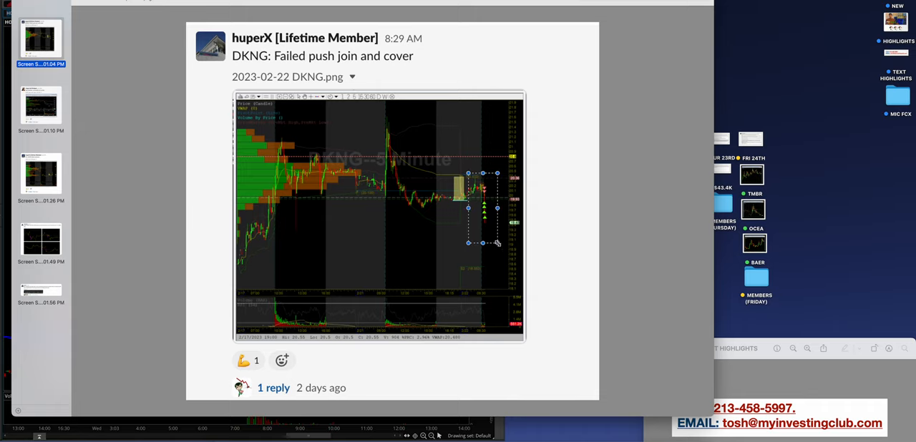
- Open the LLAP gap-and-crap post and continue toward the AI 22.80 screenshot
{"action": "left_click", "coordinate": [41, 105]}
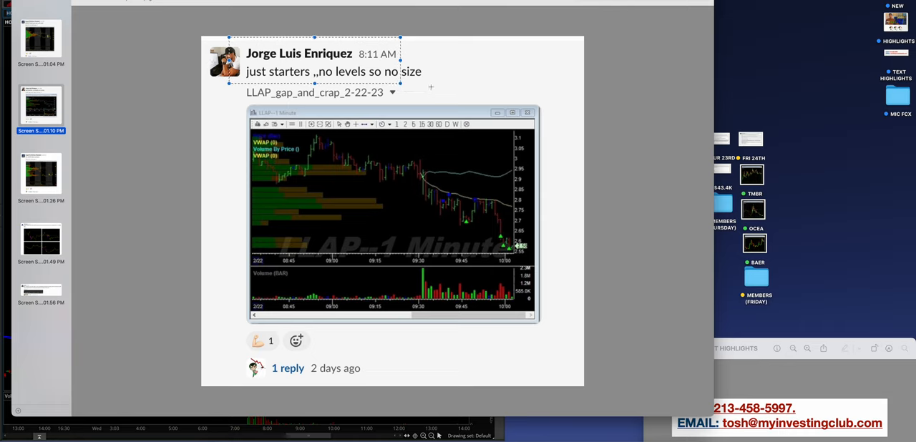
{"action": "left_click_drag", "start_coordinate": [406, 164], "coordinate": [532, 282]}
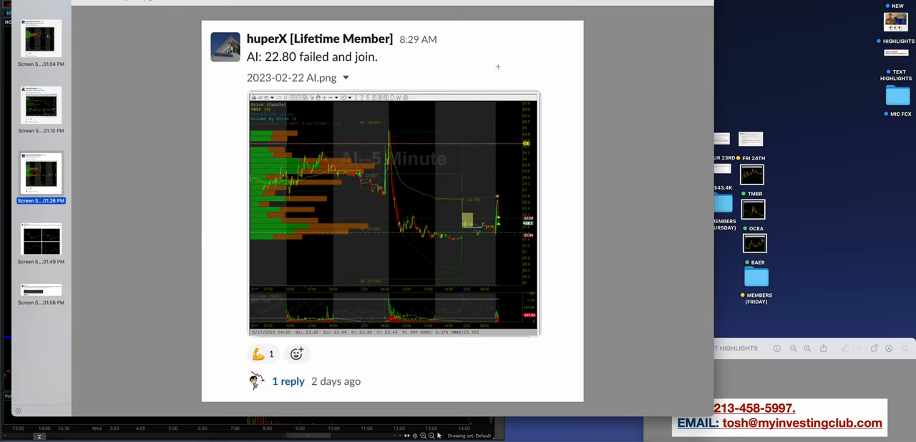
{"action": "mouse_move", "coordinate": [531, 291]}
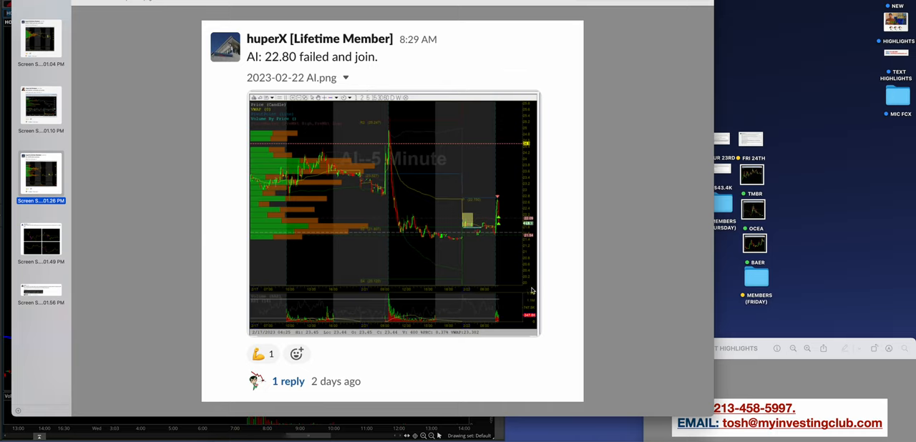
{"action": "mouse_move", "coordinate": [499, 222]}
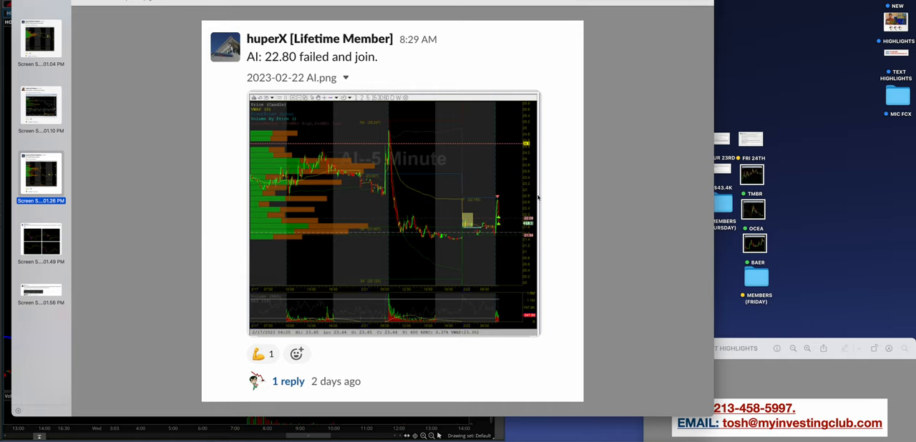
{"action": "mouse_move", "coordinate": [490, 195]}
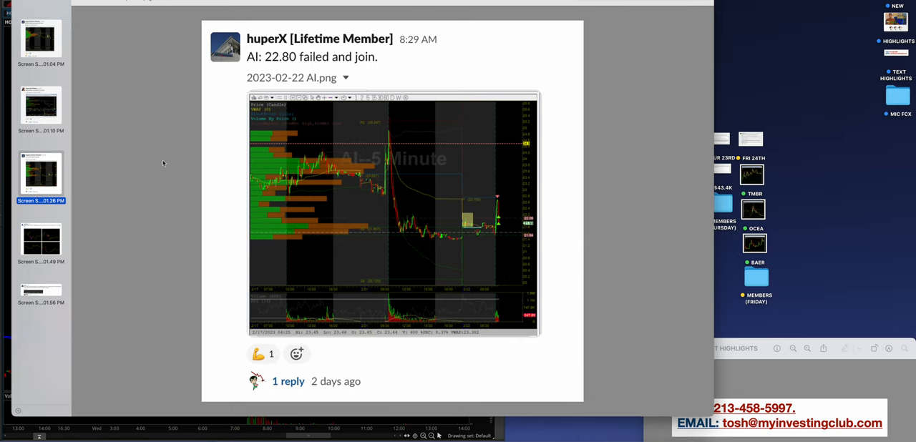
{"action": "left_click", "coordinate": [41, 106]}
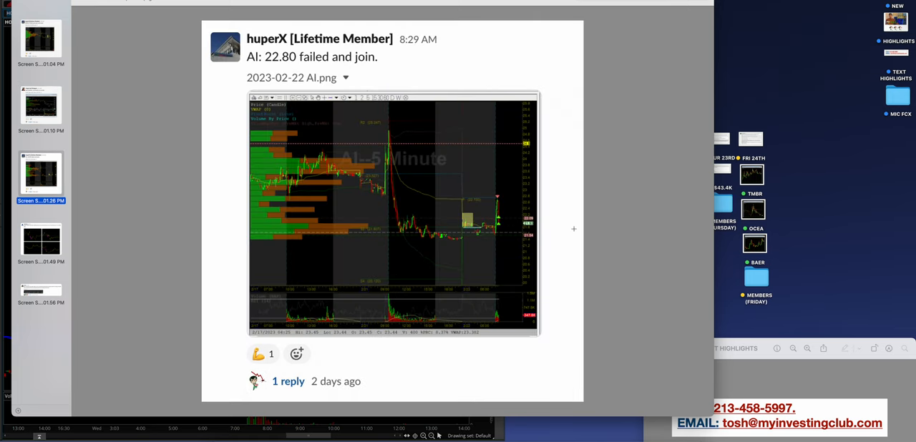
{"action": "mouse_move", "coordinate": [619, 207]}
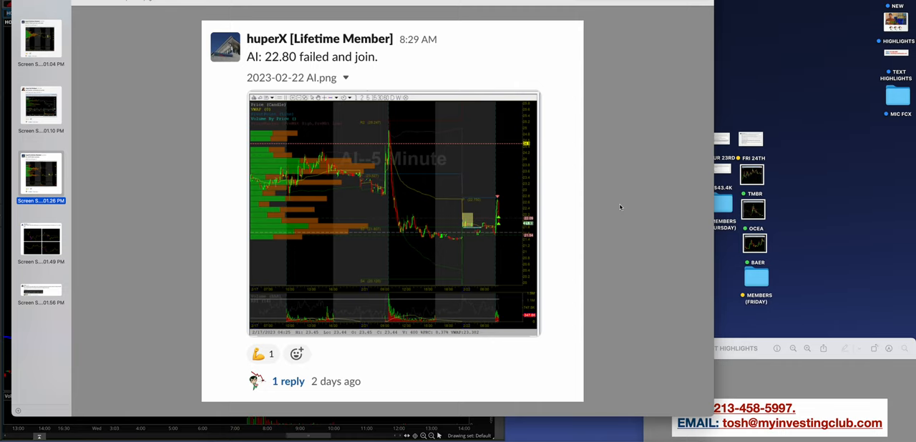
{"action": "mouse_move", "coordinate": [427, 205]}
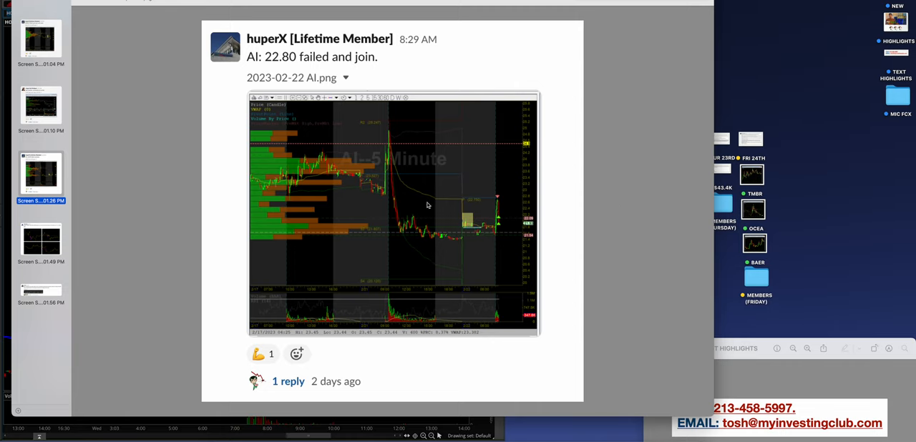
{"action": "left_click", "coordinate": [40, 242]}
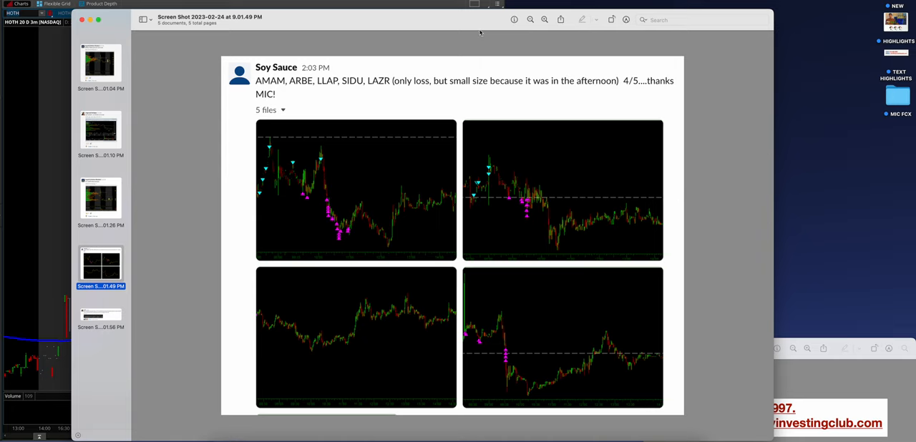
{"action": "mouse_move", "coordinate": [471, 168]}
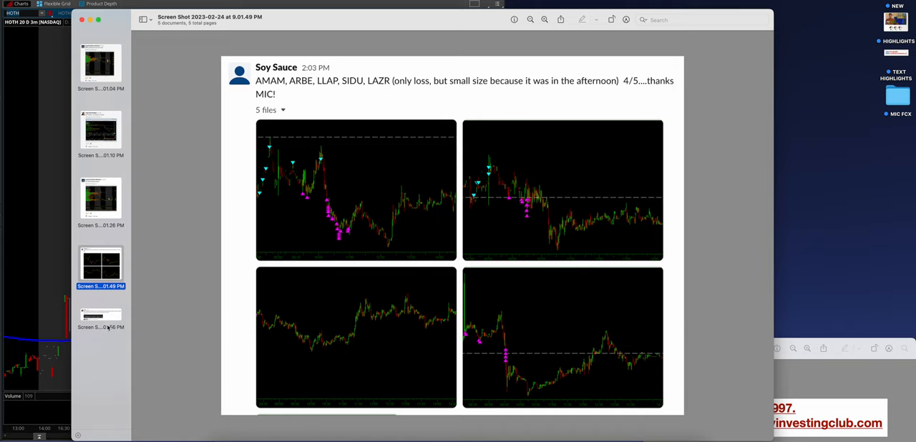
- Open the final Wednesday screenshot about holding $LLAP too long, enlarged
{"action": "left_click", "coordinate": [100, 318]}
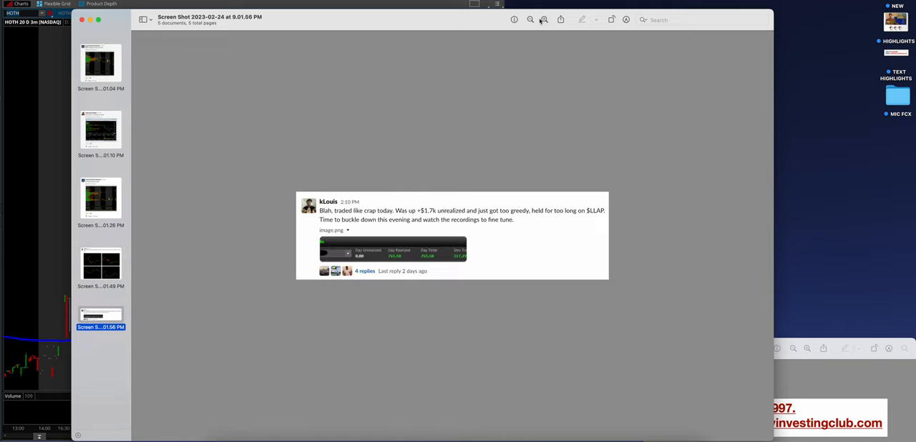
{"action": "left_click", "coordinate": [543, 20]}
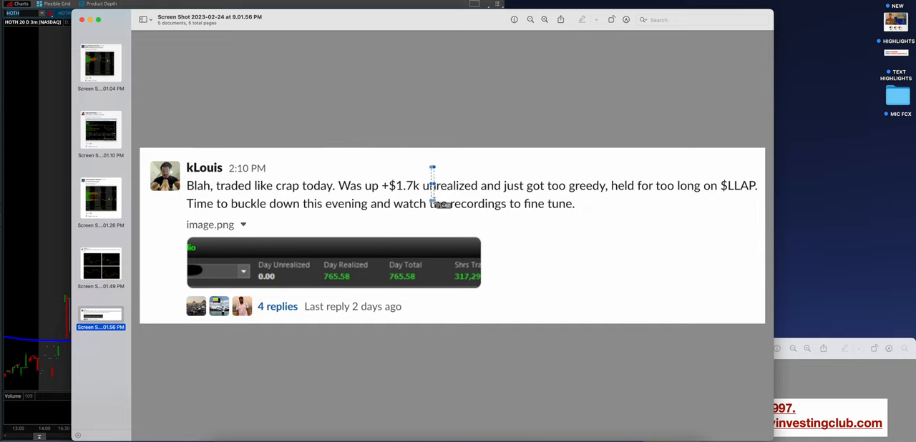
{"action": "left_click_drag", "start_coordinate": [432, 167], "coordinate": [468, 223]}
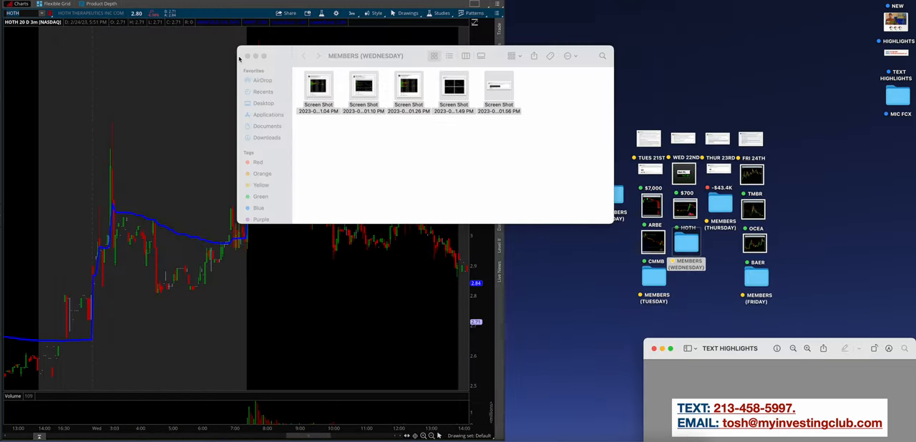
- Close the Wednesday members folder and move the Thursday watchlist post higher
{"action": "left_click", "coordinate": [247, 56]}
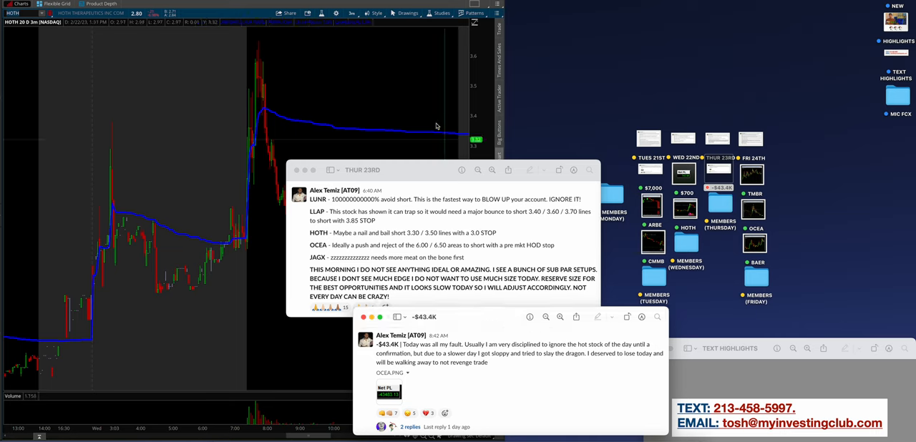
{"action": "left_click_drag", "start_coordinate": [362, 169], "coordinate": [481, 16]}
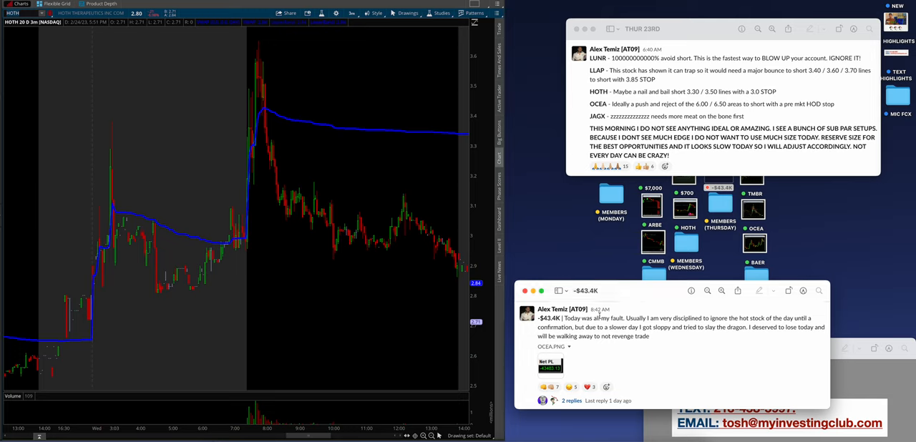
{"action": "mouse_move", "coordinate": [599, 323]}
{"action": "type", "text": "OCEA"}
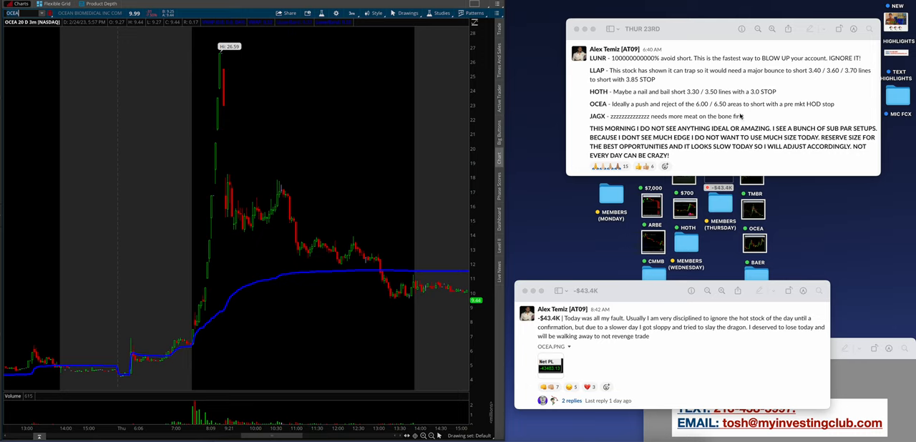
{"action": "mouse_move", "coordinate": [722, 35]}
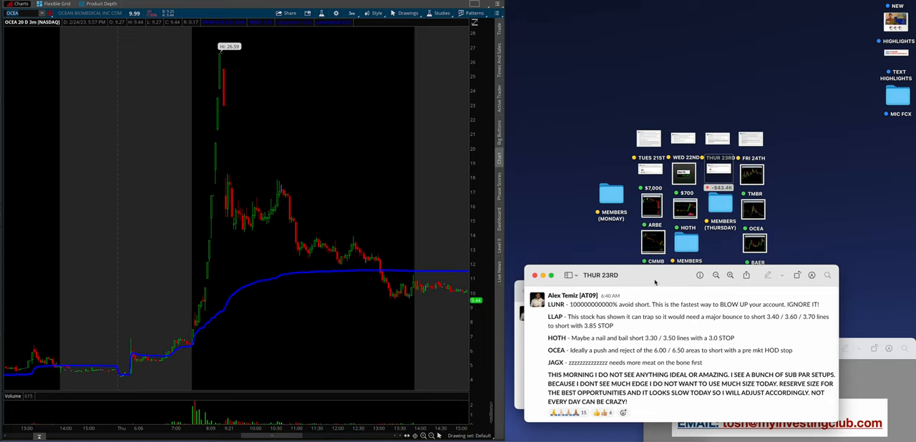
{"action": "mouse_move", "coordinate": [625, 207]}
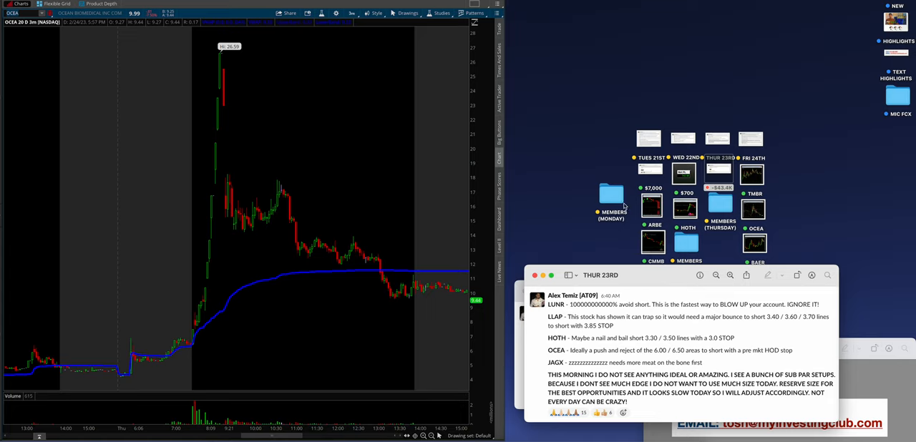
{"action": "mouse_move", "coordinate": [666, 281]}
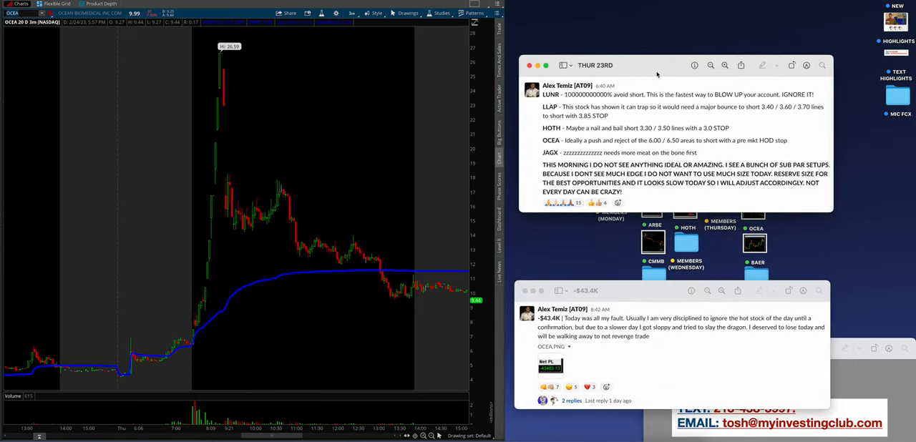
{"action": "mouse_move", "coordinate": [220, 215]}
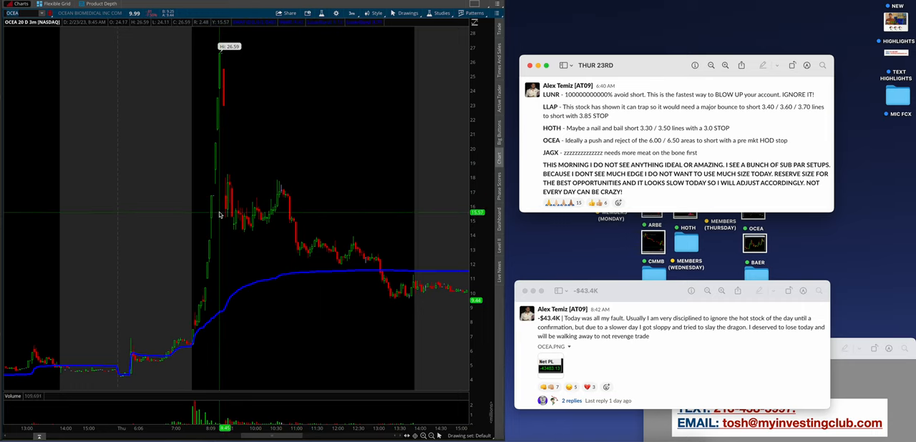
{"action": "mouse_move", "coordinate": [108, 203]}
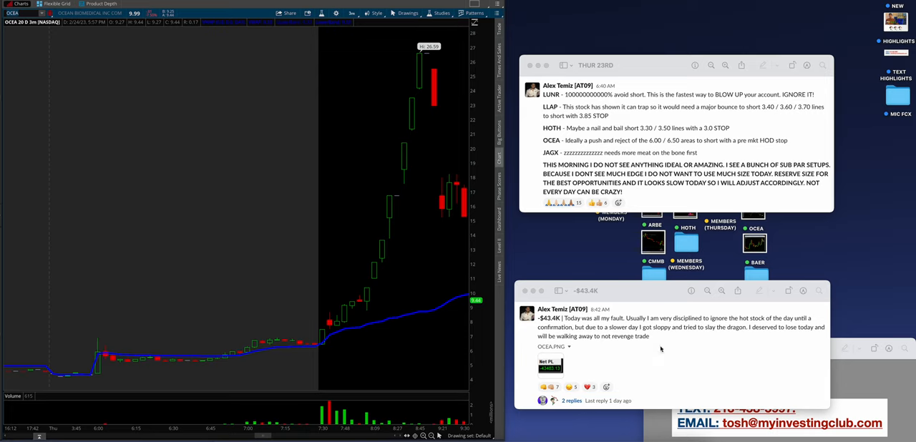
{"action": "mouse_move", "coordinate": [335, 296]}
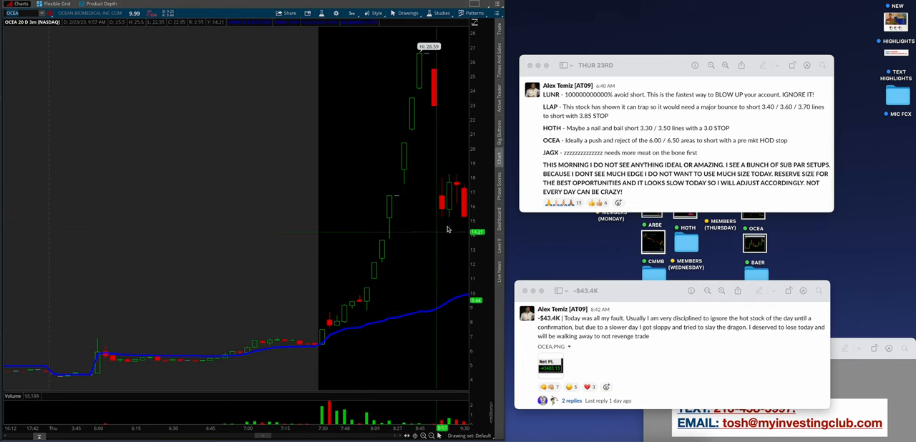
{"action": "mouse_move", "coordinate": [412, 243]}
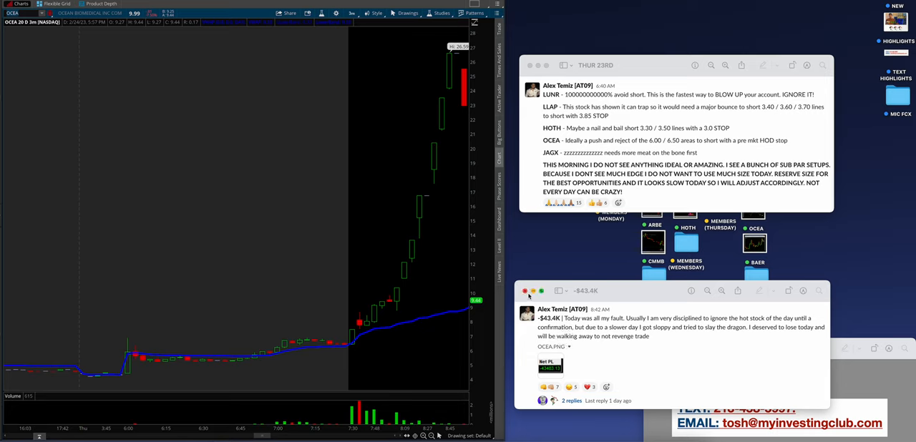
{"action": "mouse_move", "coordinate": [450, 210]}
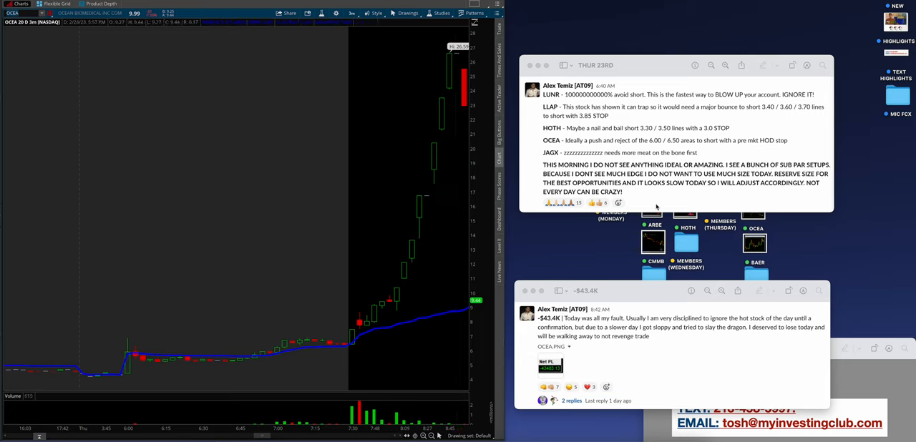
- Bring up Wei's Thursday 'OCEA long' post with its 5-minute chart
{"action": "left_click", "coordinate": [529, 65]}
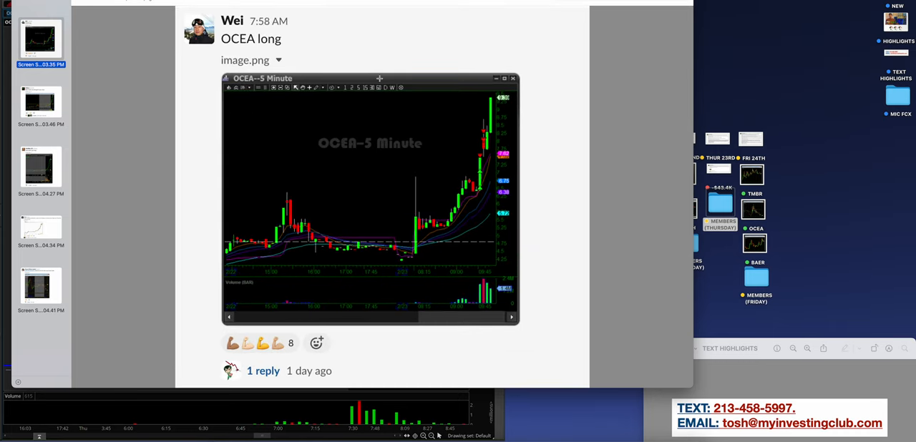
{"action": "mouse_move", "coordinate": [436, 191]}
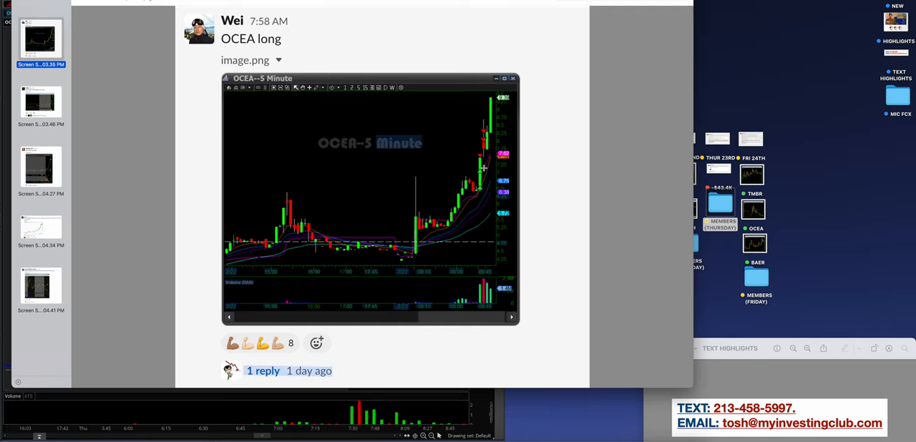
{"action": "left_click", "coordinate": [41, 102]}
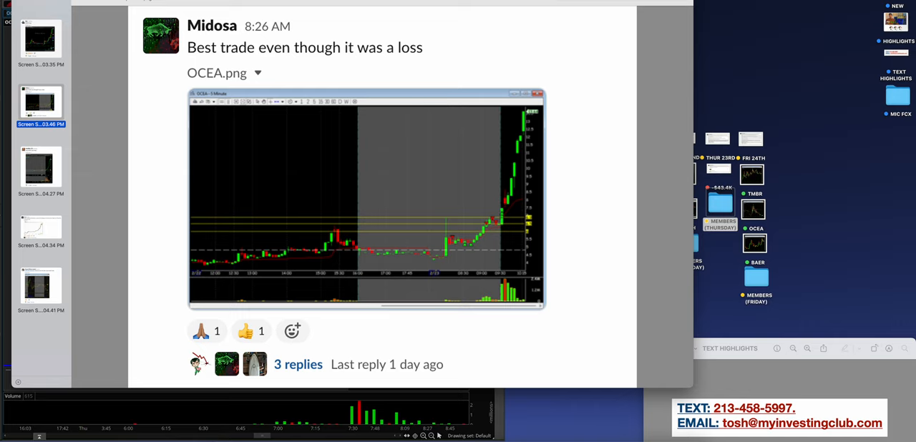
{"action": "mouse_move", "coordinate": [356, 188]}
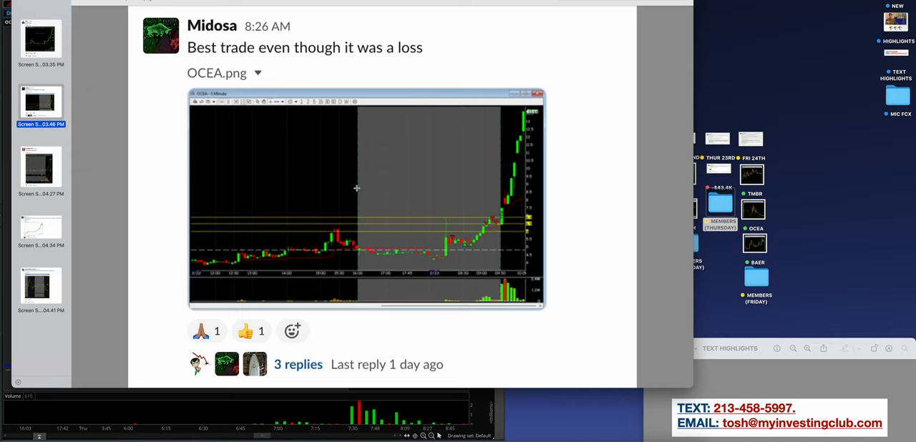
{"action": "mouse_move", "coordinate": [503, 224]}
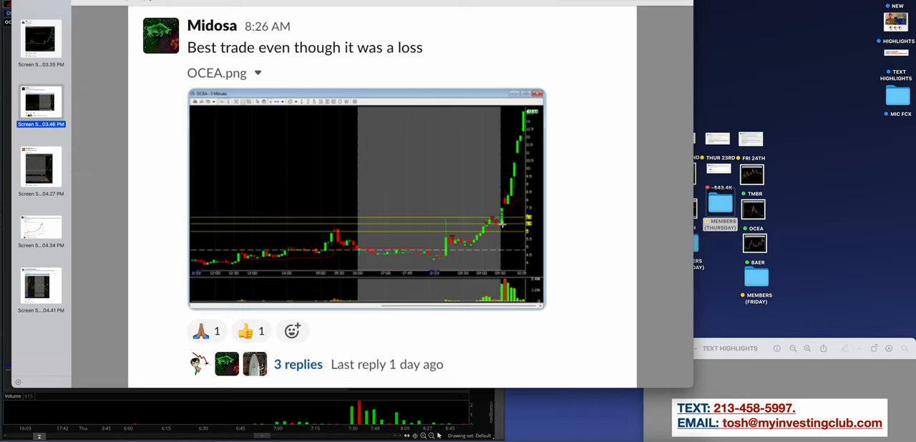
{"action": "mouse_move", "coordinate": [501, 241]}
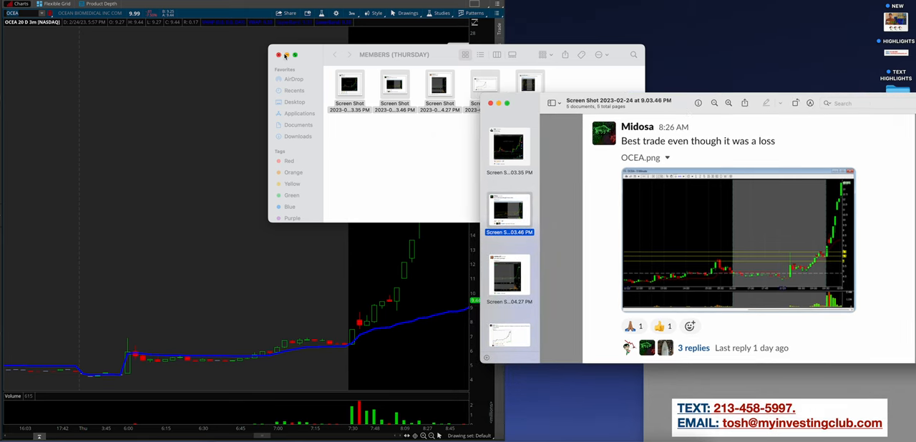
{"action": "left_click", "coordinate": [279, 55]}
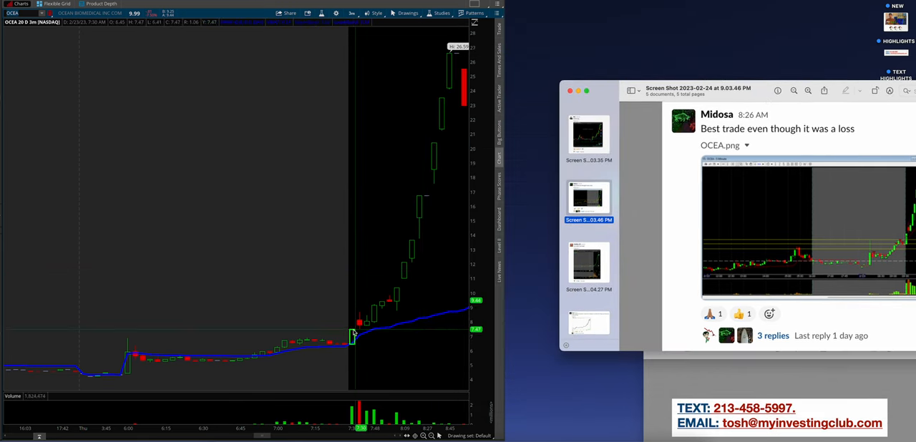
{"action": "mouse_move", "coordinate": [371, 327]}
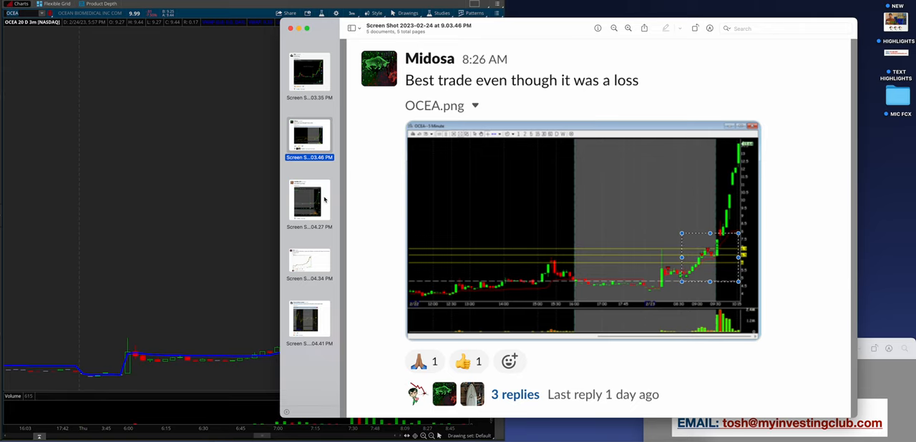
{"action": "left_click", "coordinate": [309, 200]}
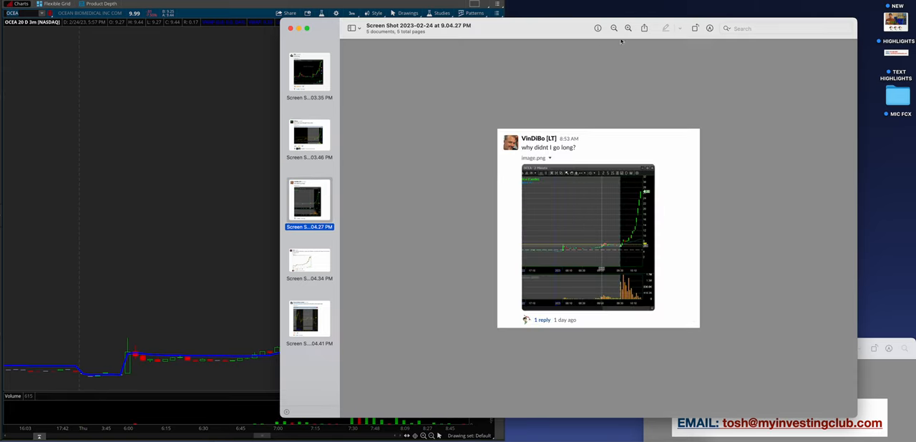
- Zoom into the post, box the OCEA run-up, then advance to Travers's AMAM post
{"action": "left_click", "coordinate": [628, 29]}
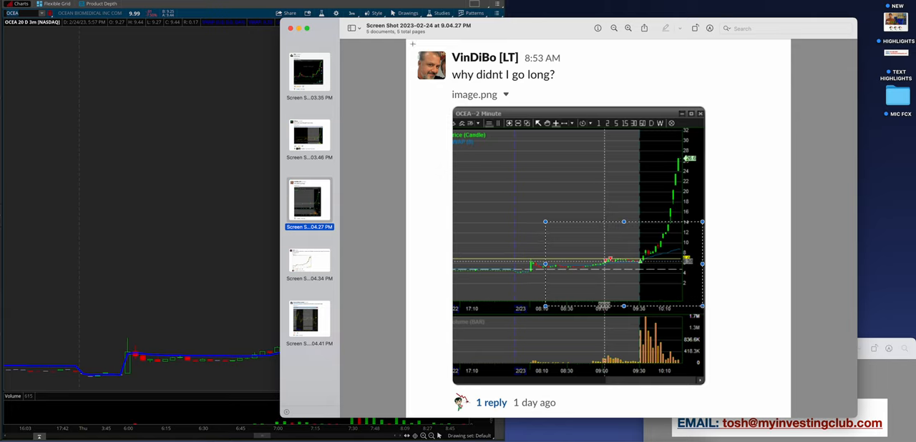
{"action": "left_click", "coordinate": [503, 74]}
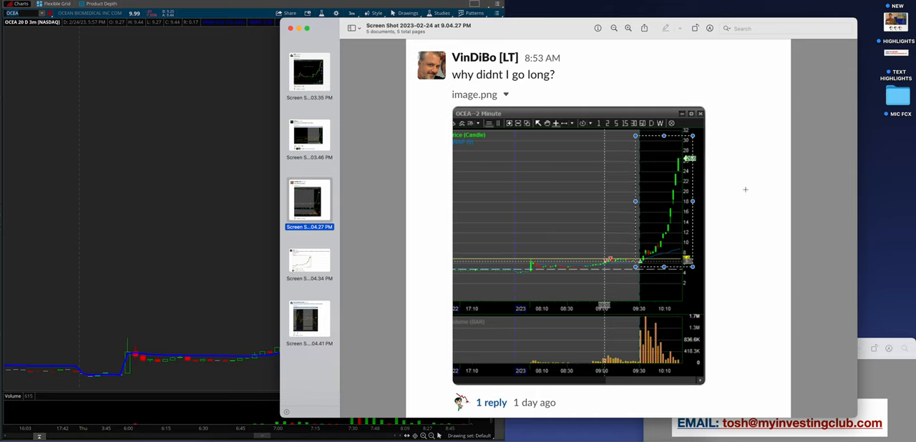
{"action": "mouse_move", "coordinate": [324, 263]}
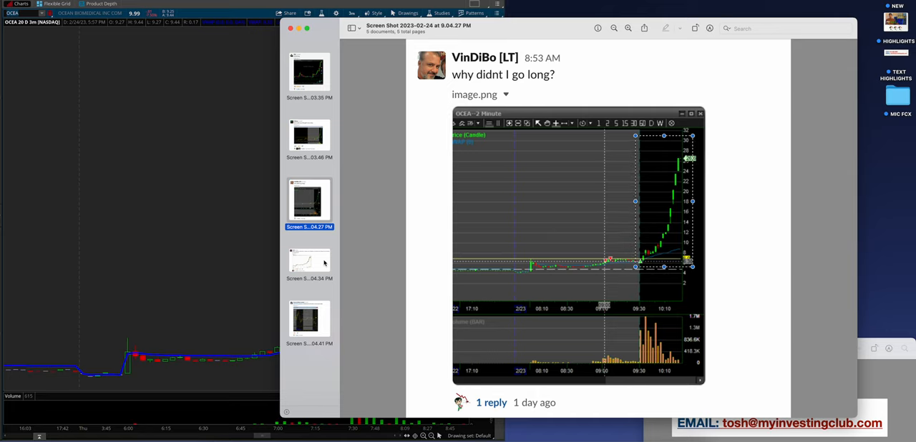
{"action": "mouse_move", "coordinate": [686, 202]}
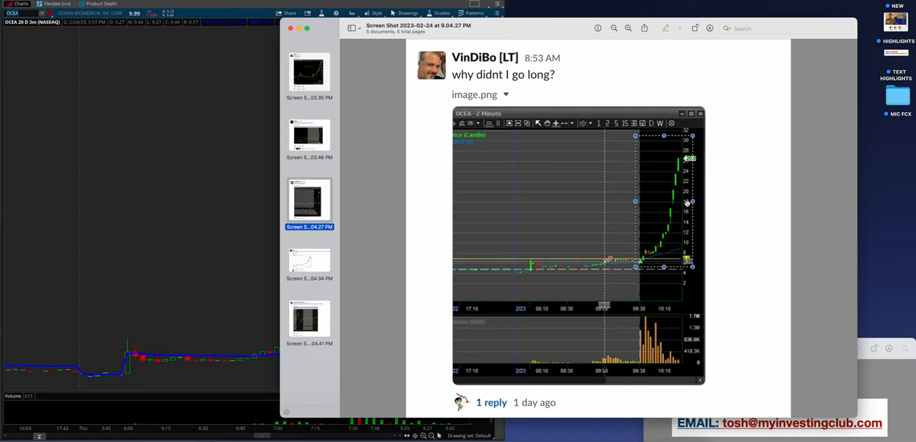
{"action": "mouse_move", "coordinate": [732, 195]}
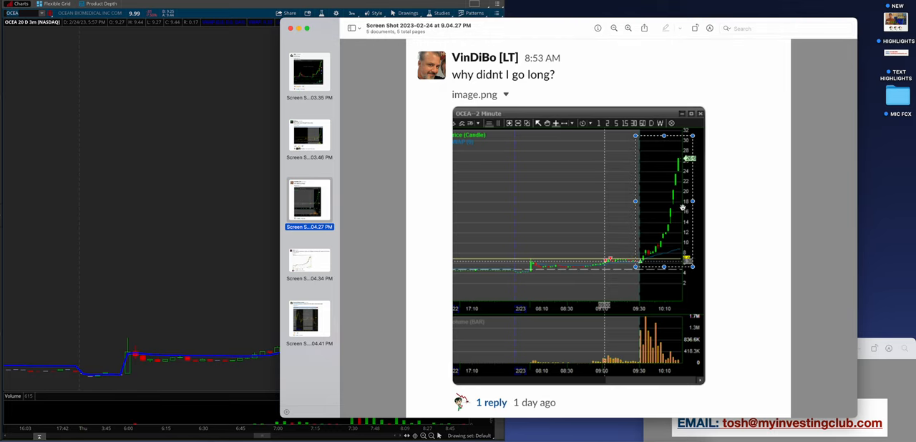
{"action": "left_click", "coordinate": [309, 261]}
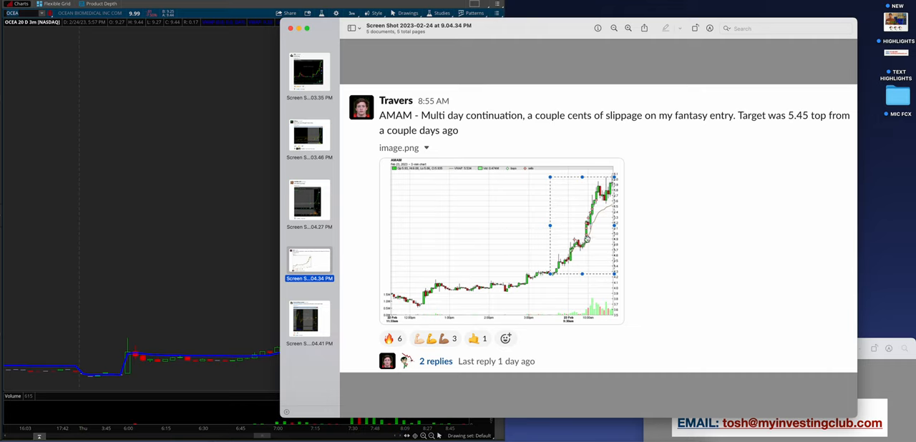
{"action": "mouse_move", "coordinate": [328, 319]}
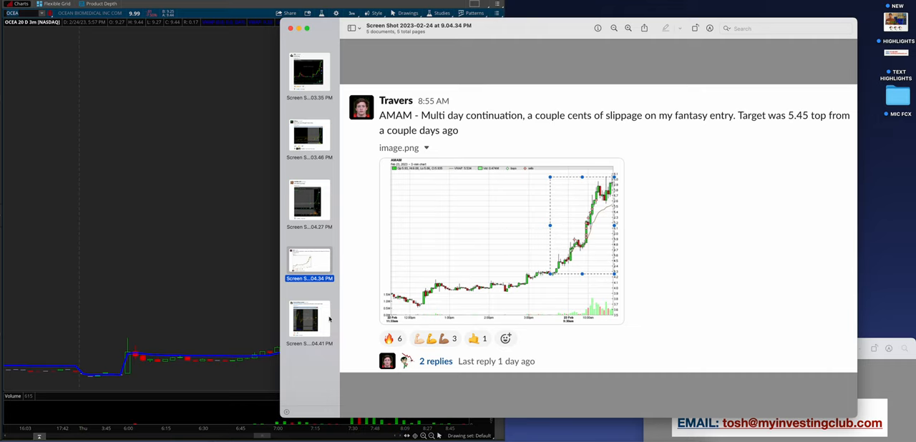
- Select the next thumbnail, showing Friday 24th's BAER, CING, OCEA and AMAM plan notes
{"action": "left_click", "coordinate": [309, 320]}
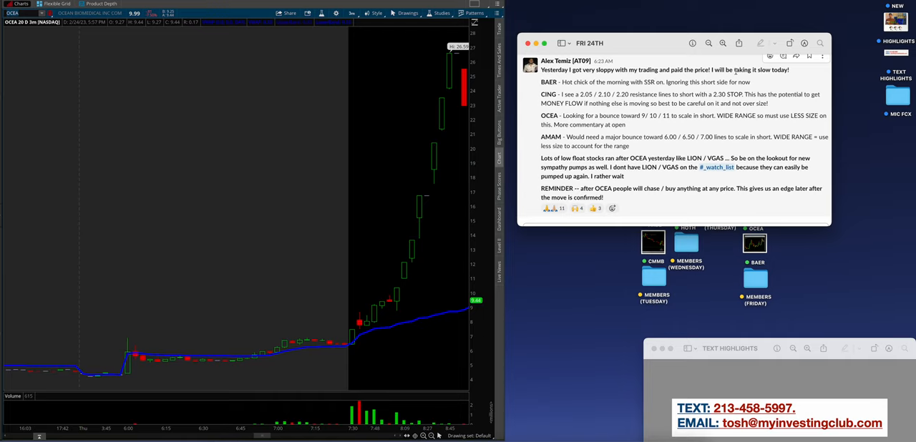
{"action": "mouse_move", "coordinate": [662, 50]}
{"action": "type", "text": "TMBR"}
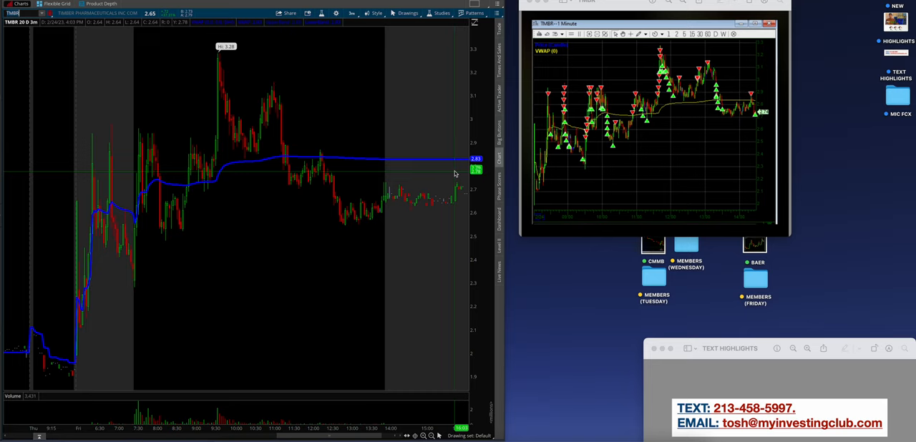
{"action": "mouse_move", "coordinate": [280, 221]}
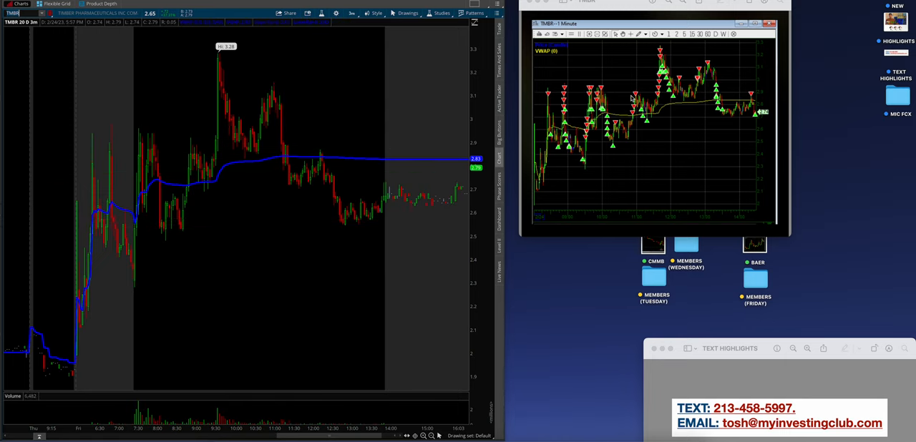
{"action": "mouse_move", "coordinate": [204, 139]}
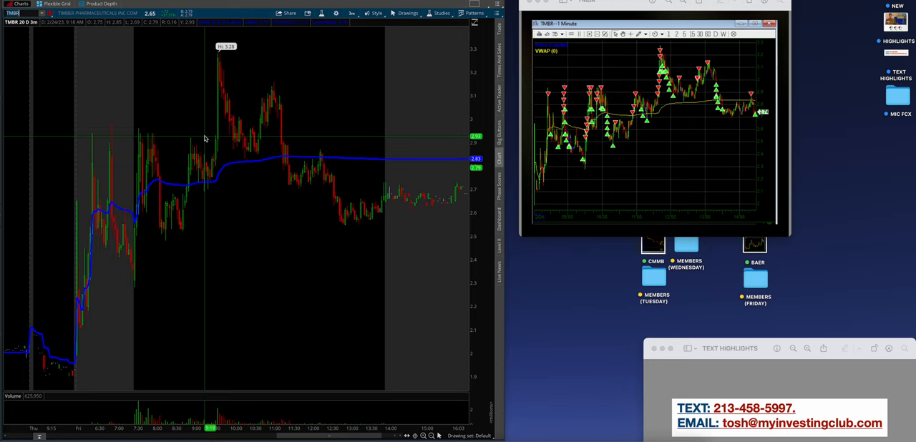
{"action": "mouse_move", "coordinate": [129, 160]}
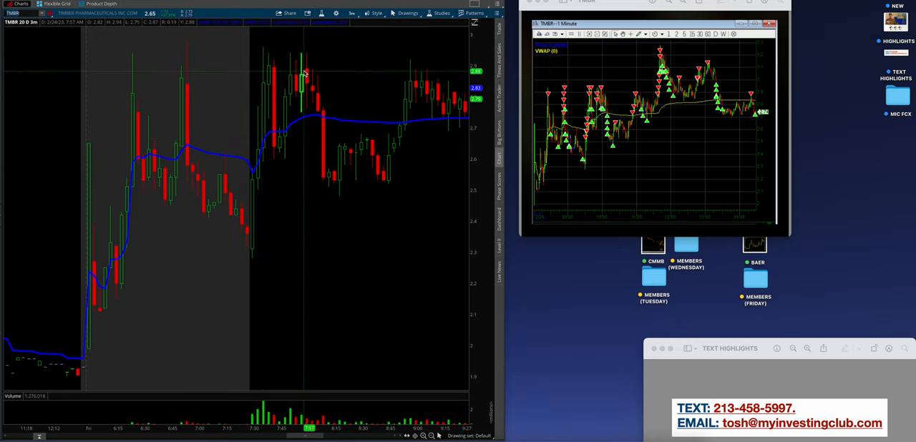
- Circle TMBR's repeated highs near 2.90 and join them with a horizontal resistance line
{"action": "left_click", "coordinate": [408, 13]}
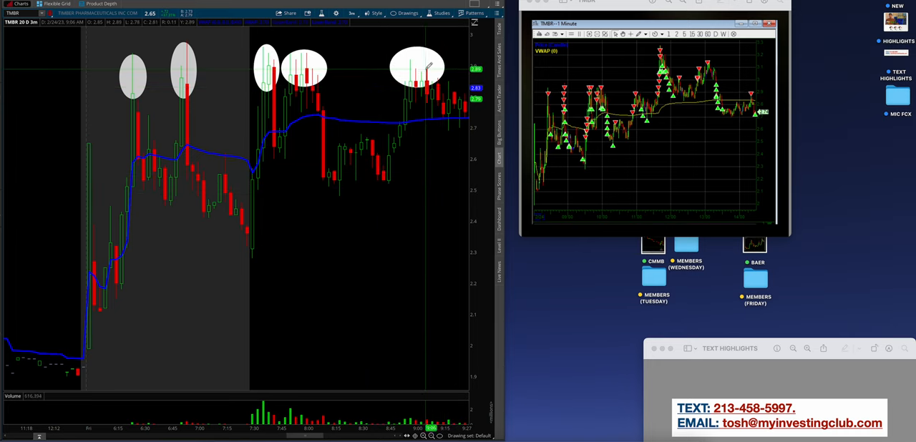
{"action": "mouse_move", "coordinate": [403, 170]}
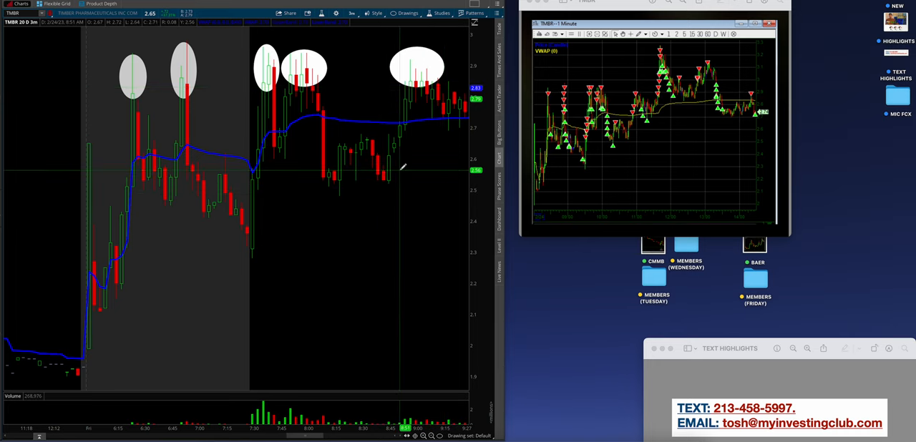
{"action": "mouse_move", "coordinate": [390, 161]}
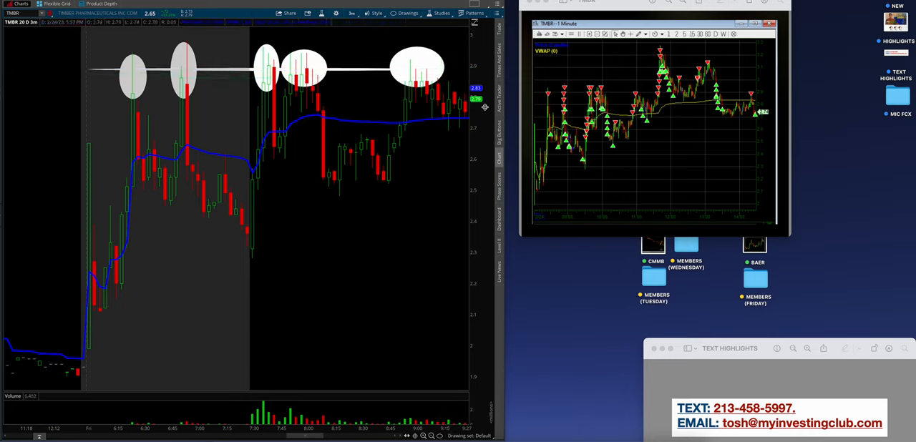
{"action": "left_click", "coordinate": [408, 13]}
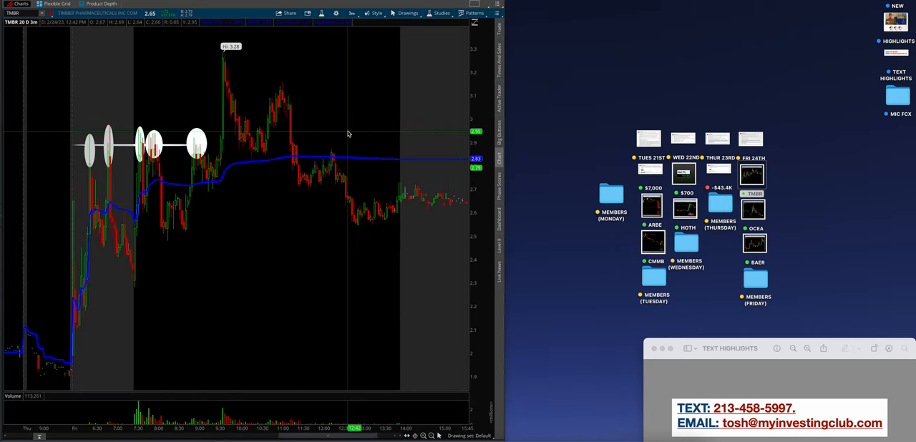
{"action": "mouse_move", "coordinate": [166, 92]}
{"action": "type", "text": "OCEA"}
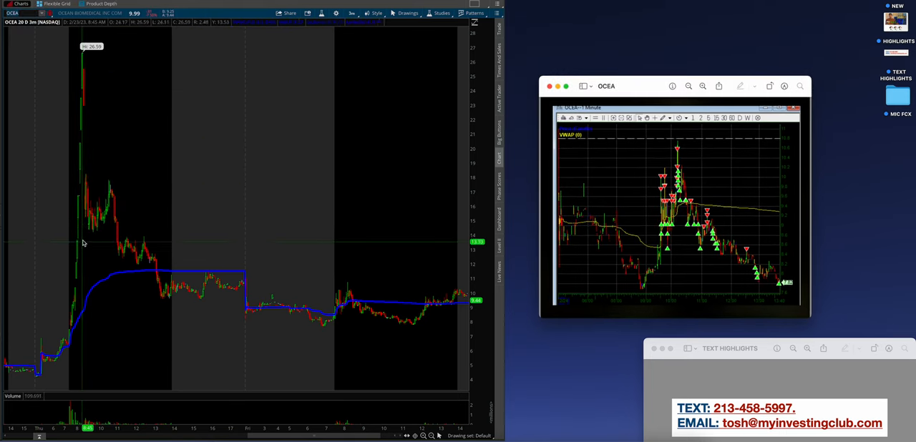
{"action": "mouse_move", "coordinate": [85, 168]}
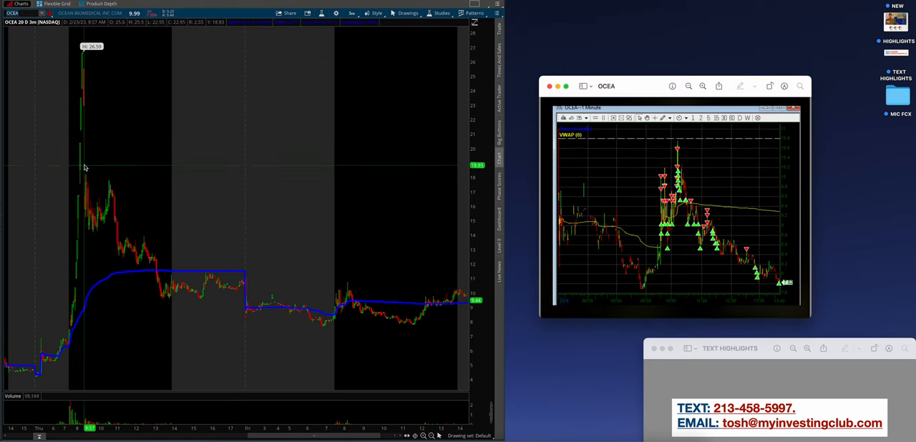
{"action": "mouse_move", "coordinate": [211, 305]}
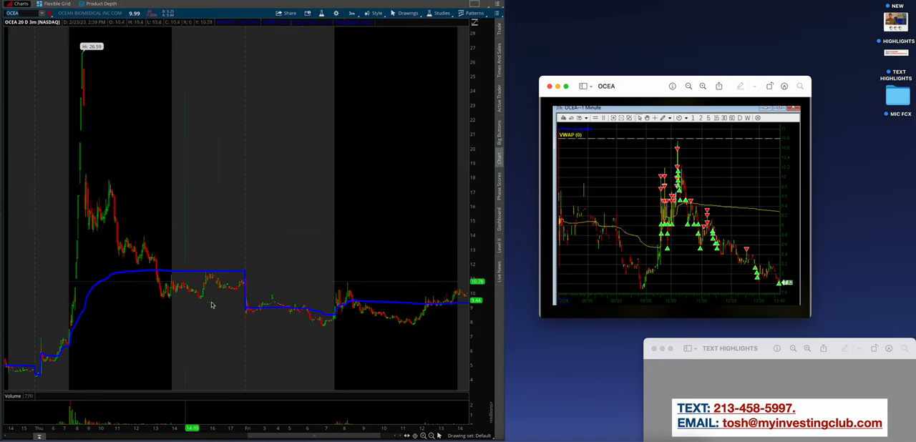
{"action": "mouse_move", "coordinate": [431, 281]}
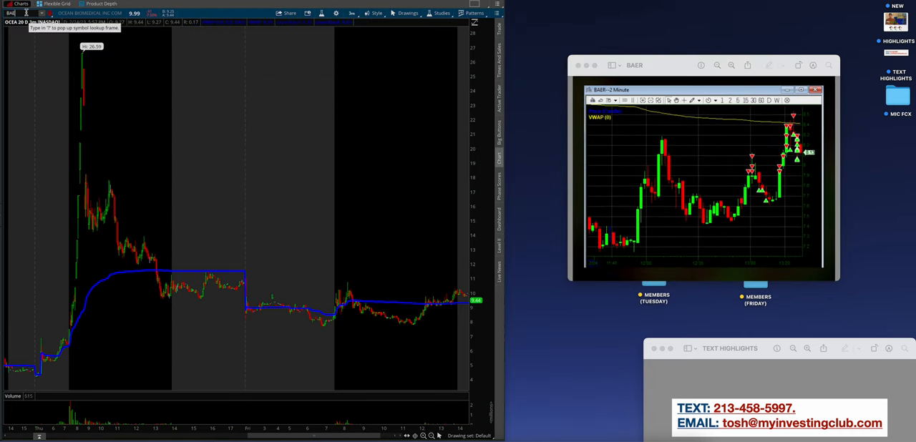
- Load BAER and open the Friday member screenshots, zoomed into David's TMBR short post
{"action": "type", "text": "BAER"}
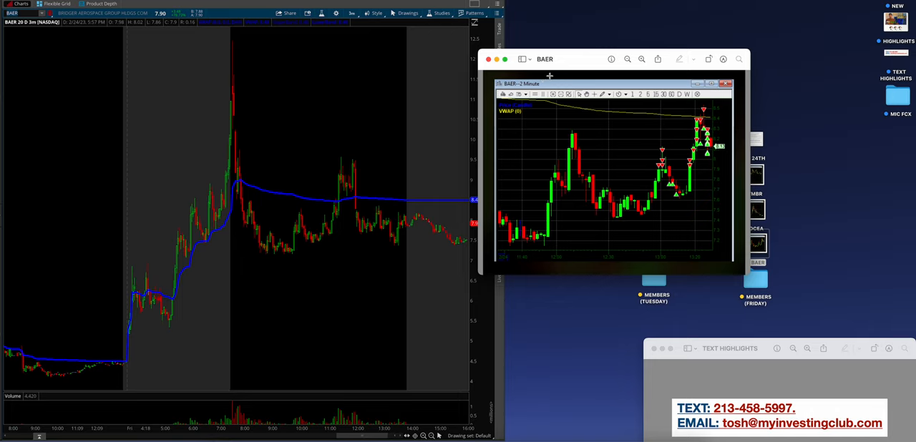
{"action": "mouse_move", "coordinate": [572, 60]}
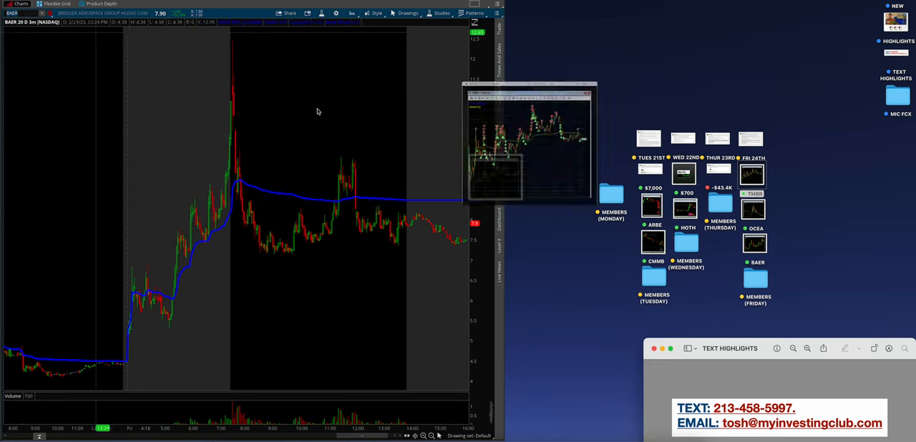
{"action": "double_click", "coordinate": [755, 279]}
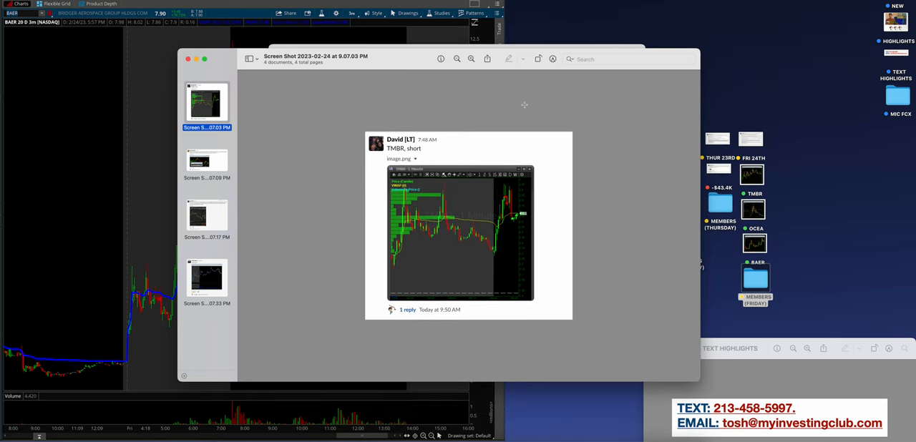
{"action": "left_click", "coordinate": [471, 59]}
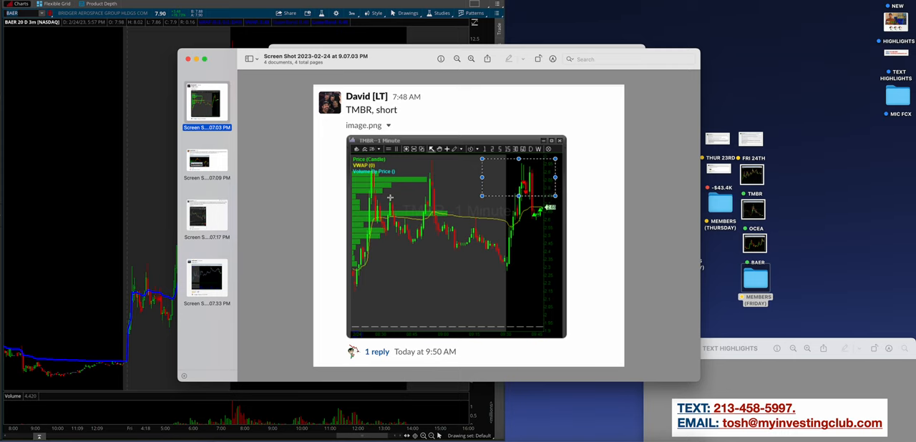
- Page to the ATLX member post, zoom in, then close the Friday screenshots
{"action": "left_click", "coordinate": [207, 164]}
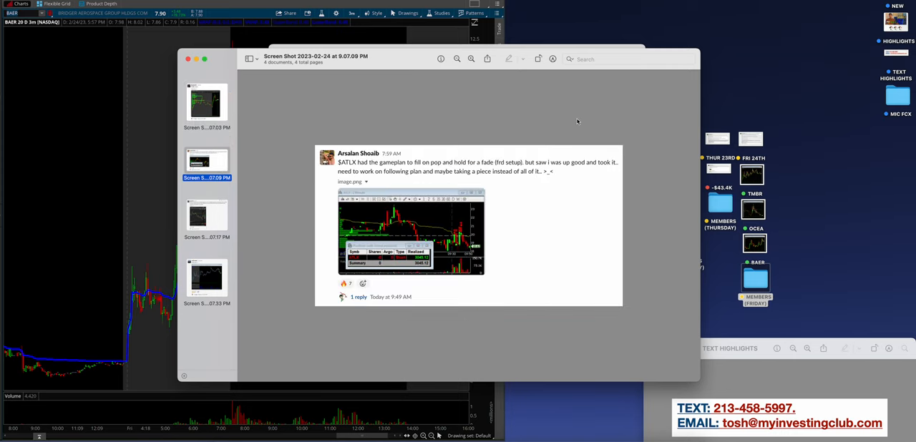
{"action": "left_click", "coordinate": [470, 59]}
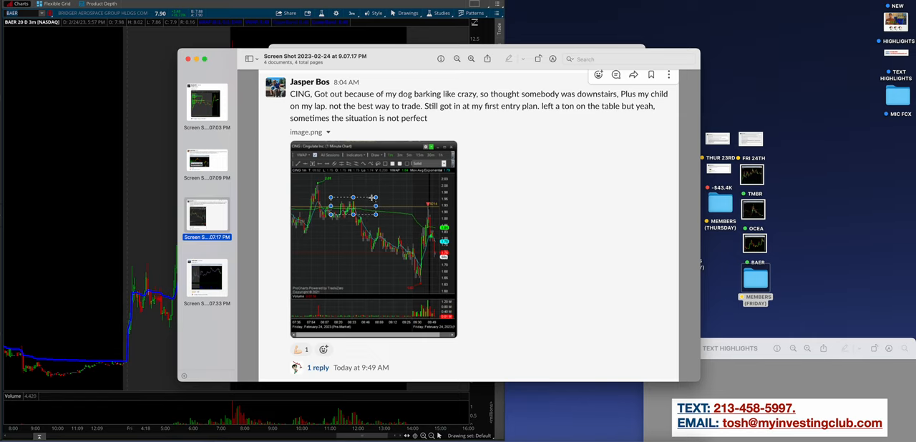
{"action": "left_click", "coordinate": [207, 280]}
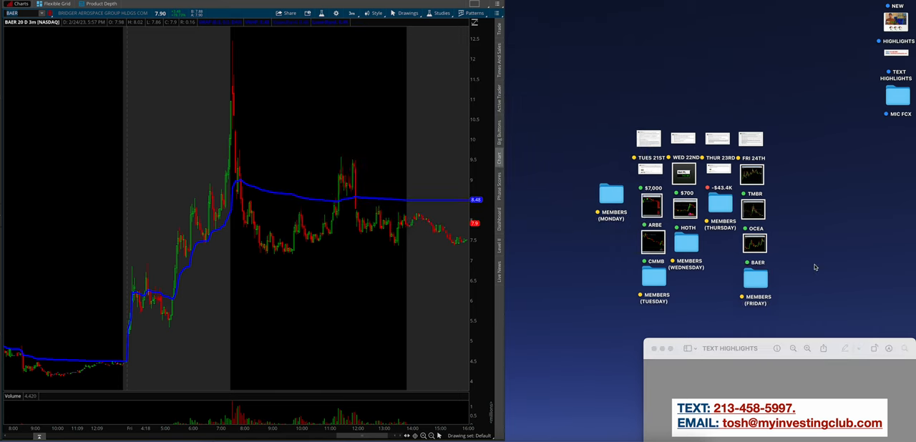
{"action": "mouse_move", "coordinate": [790, 268]}
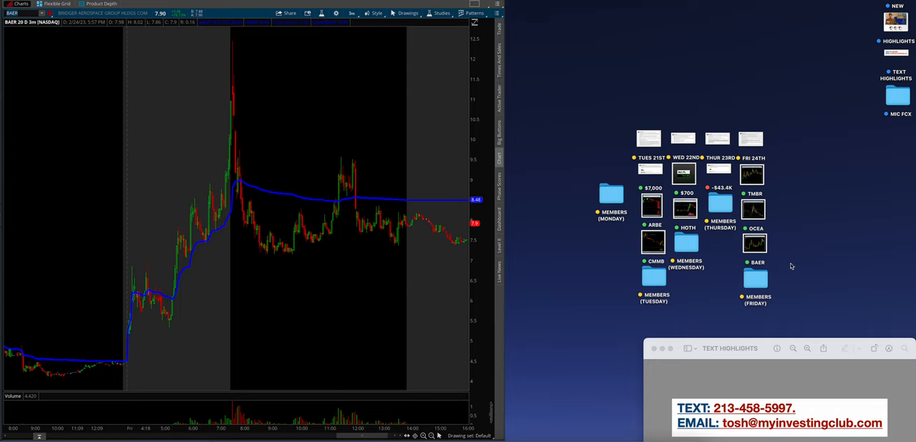
{"action": "mouse_move", "coordinate": [826, 321]}
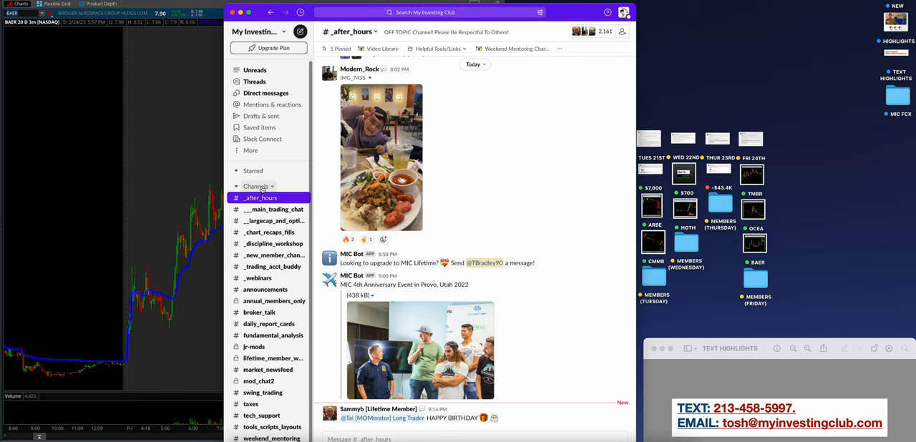
- Scroll through #_watch_list's February 21–22 mentor lists, then move to the main trading chat
{"action": "left_click", "coordinate": [258, 266]}
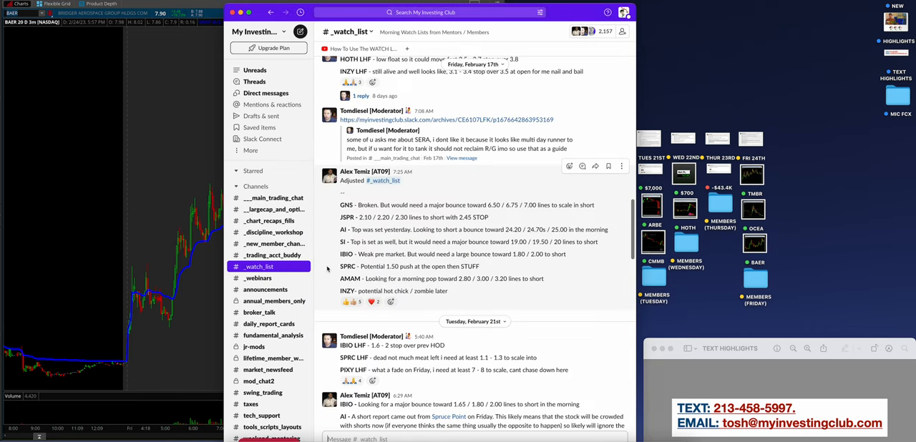
{"action": "scroll", "scroll_direction": "down", "scroll_amount": 3}
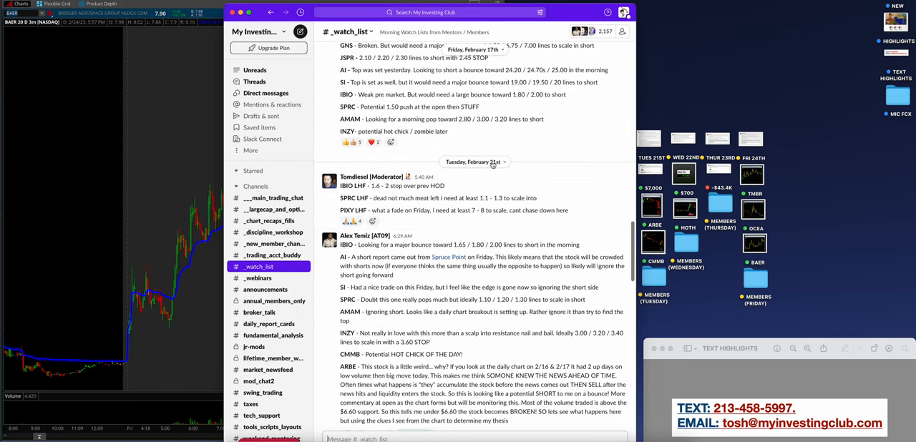
{"action": "scroll", "scroll_direction": "down", "scroll_amount": 3}
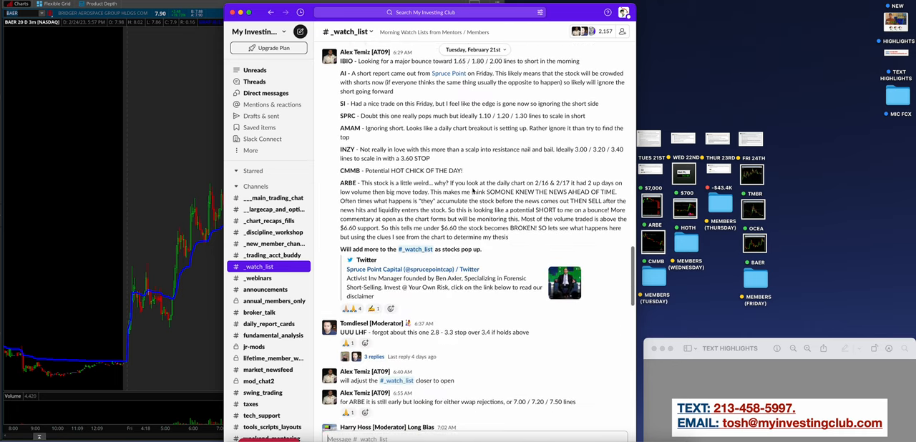
{"action": "scroll", "scroll_direction": "down", "scroll_amount": 3}
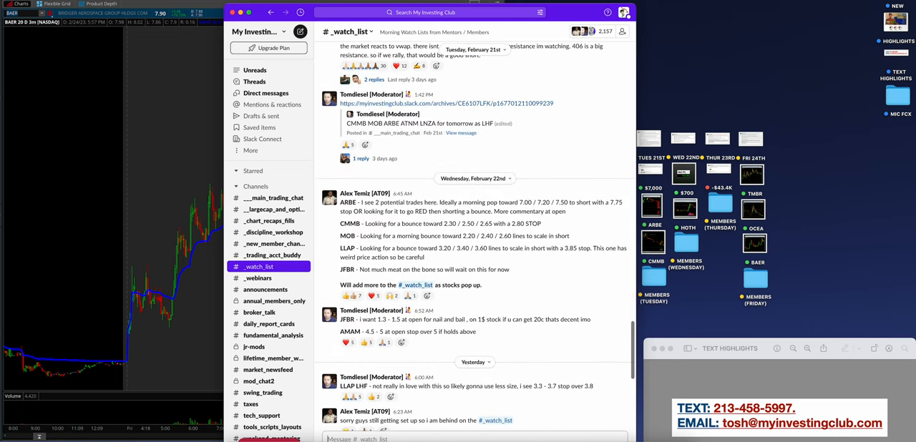
{"action": "scroll", "scroll_direction": "down", "scroll_amount": 3}
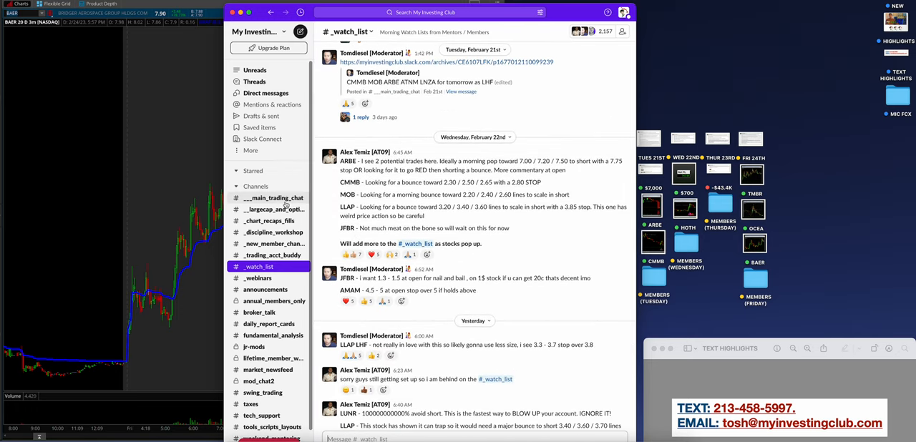
{"action": "left_click", "coordinate": [273, 197]}
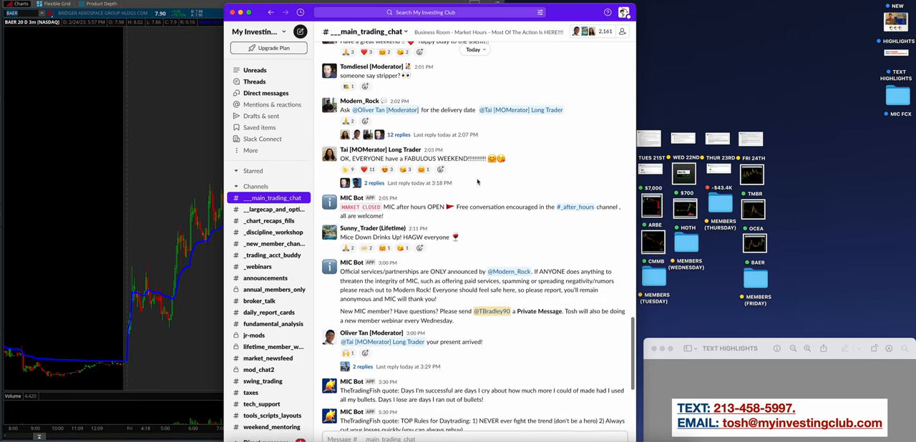
- Enlarge the restaurant crew photo post, then close it to return to the chat
{"action": "scroll", "scroll_direction": "down", "scroll_amount": 3}
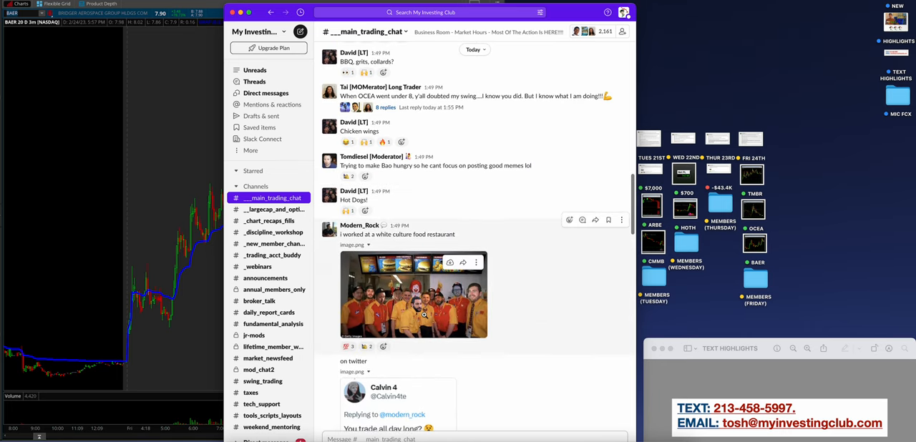
{"action": "left_click", "coordinate": [414, 295]}
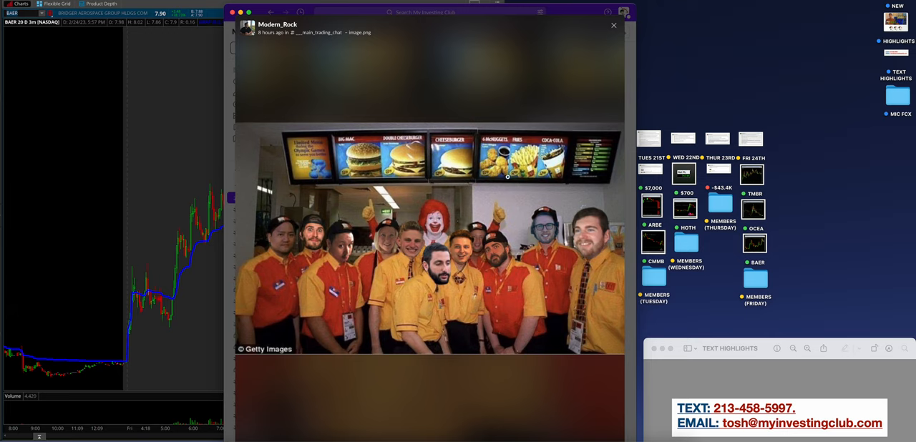
{"action": "mouse_move", "coordinate": [557, 236]}
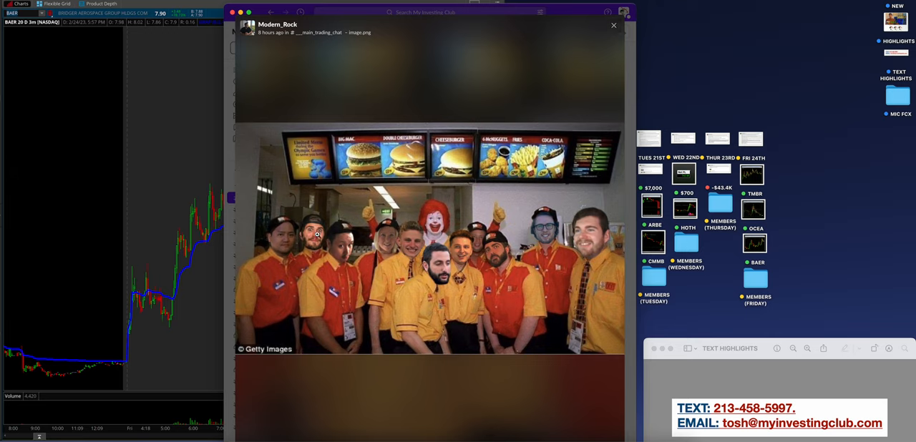
{"action": "mouse_move", "coordinate": [398, 272]}
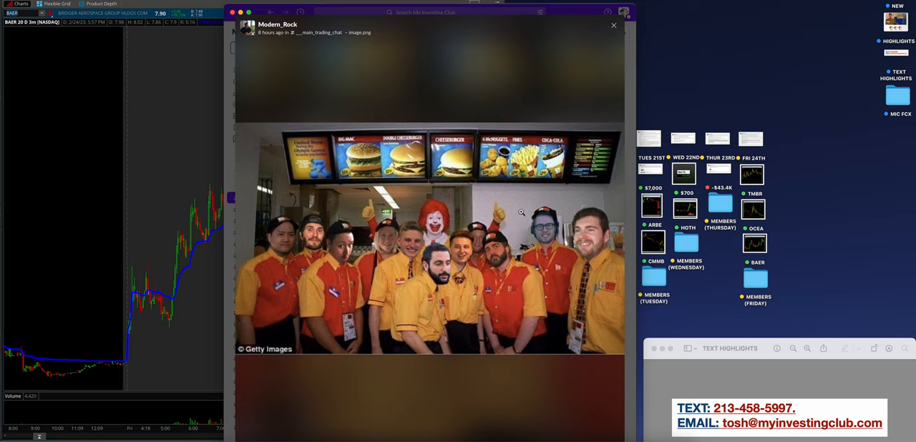
{"action": "left_click", "coordinate": [614, 26]}
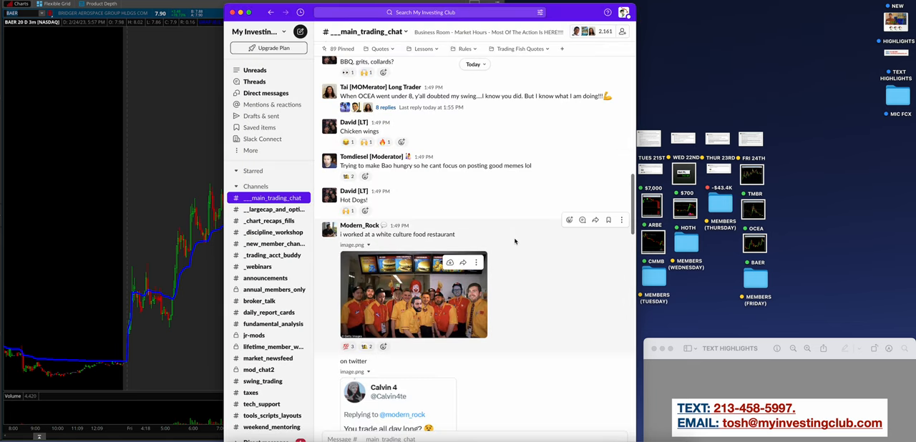
{"action": "mouse_move", "coordinate": [541, 268]}
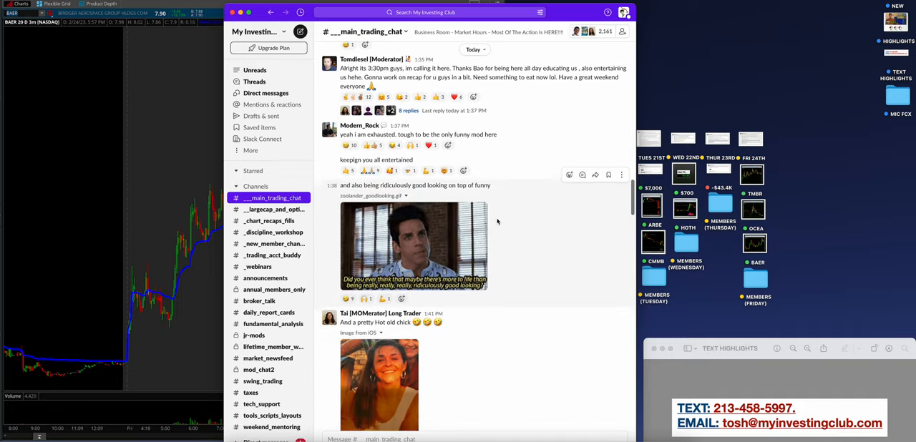
- Scroll back through the main trading chat to late-morning BAER trap and TMBR posts
{"action": "scroll", "scroll_direction": "down", "scroll_amount": 3}
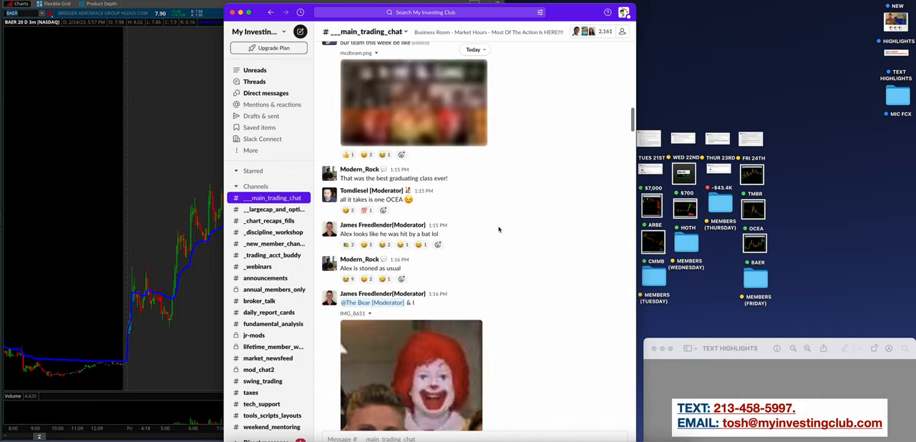
{"action": "scroll", "scroll_direction": "down", "scroll_amount": 3}
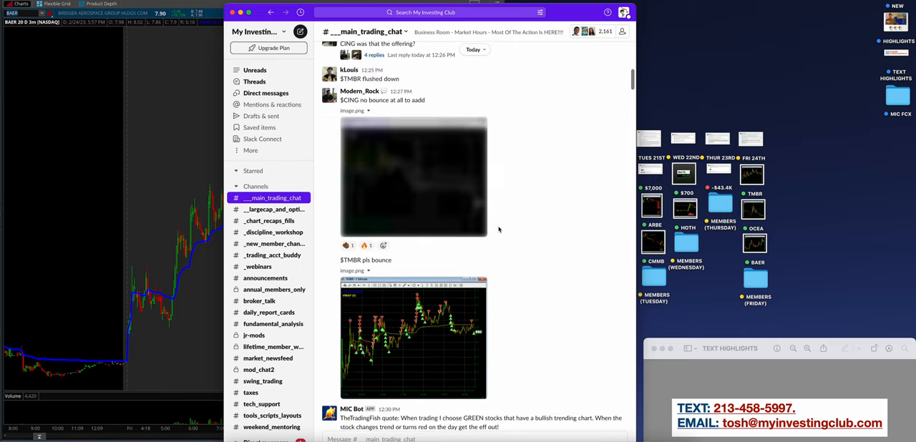
{"action": "scroll", "scroll_direction": "down", "scroll_amount": 3}
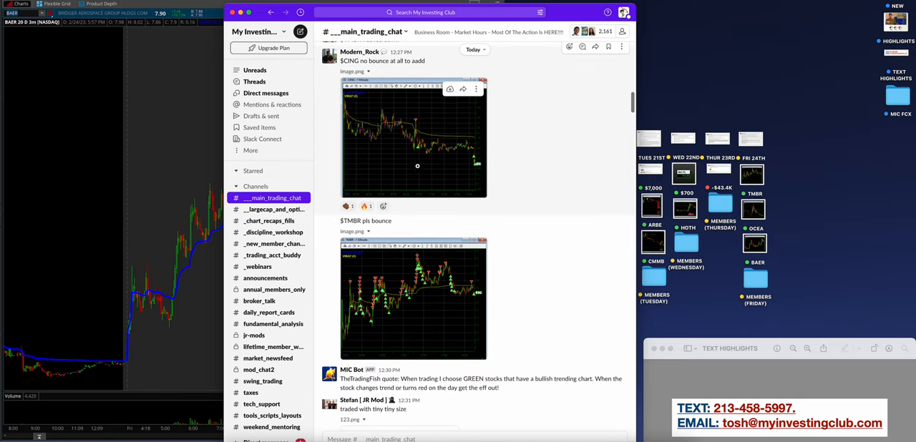
{"action": "scroll", "scroll_direction": "down", "scroll_amount": 3}
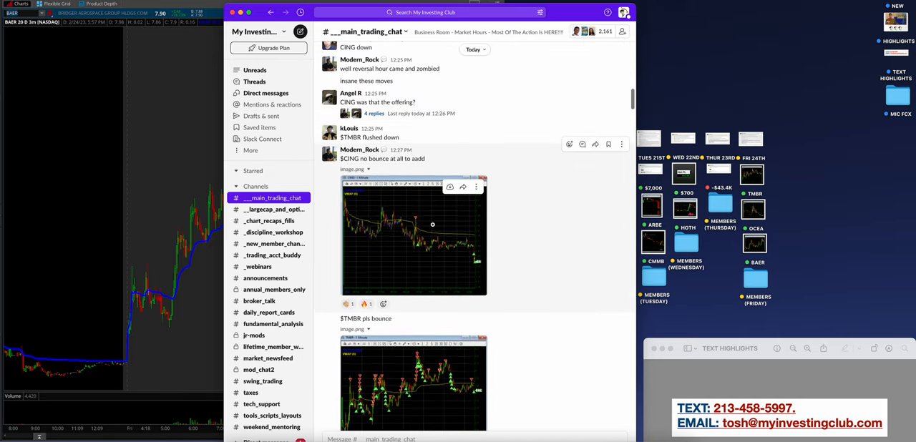
{"action": "scroll", "scroll_direction": "down", "scroll_amount": 3}
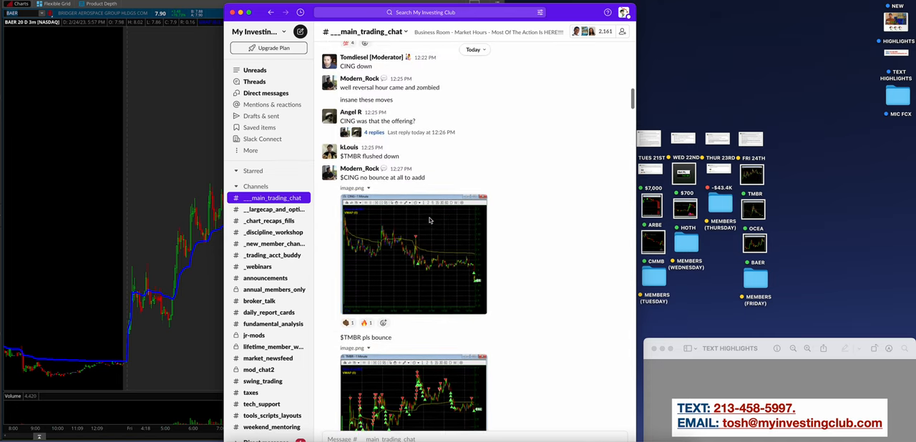
{"action": "scroll", "scroll_direction": "down", "scroll_amount": 3}
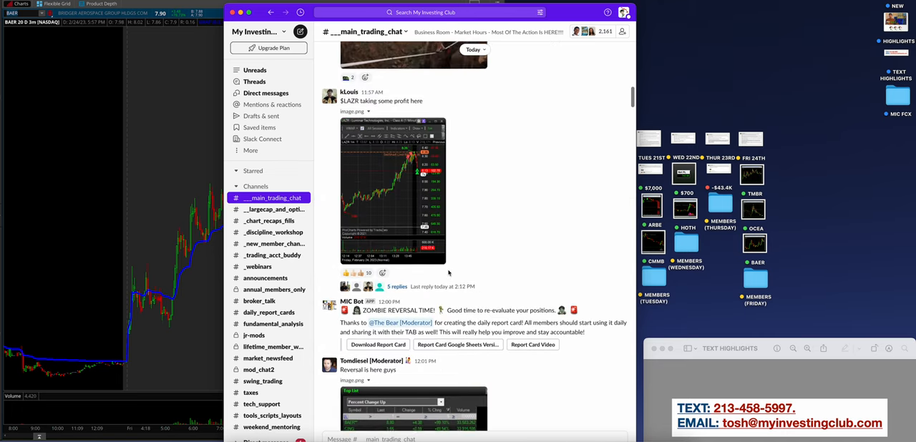
{"action": "scroll", "scroll_direction": "down", "scroll_amount": 3}
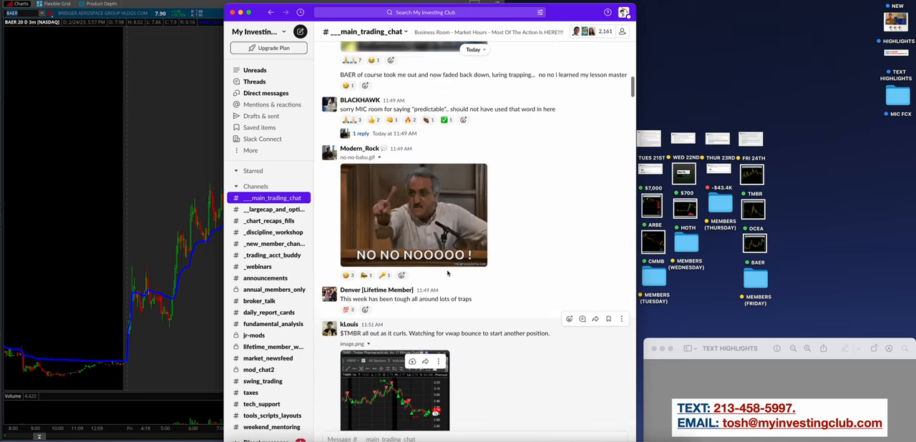
{"action": "scroll", "scroll_direction": "down", "scroll_amount": 3}
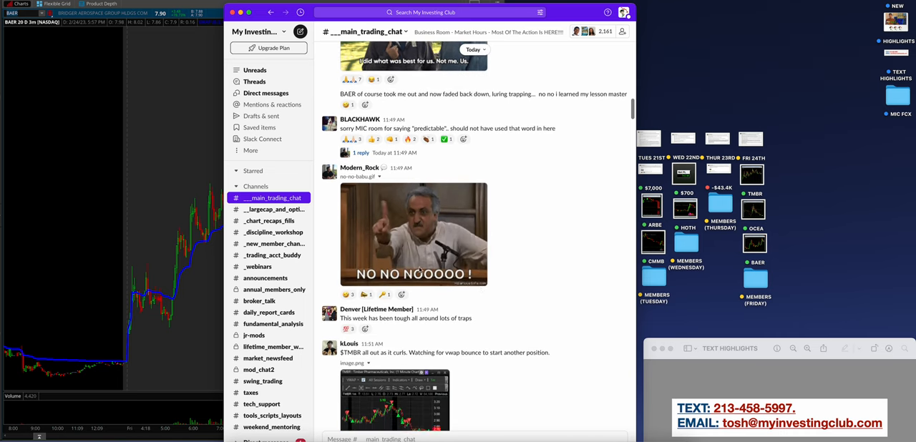
- Browse the __largecap_and_options channel's posts, then move to _chart_recaps_fills
{"action": "left_click", "coordinate": [273, 210]}
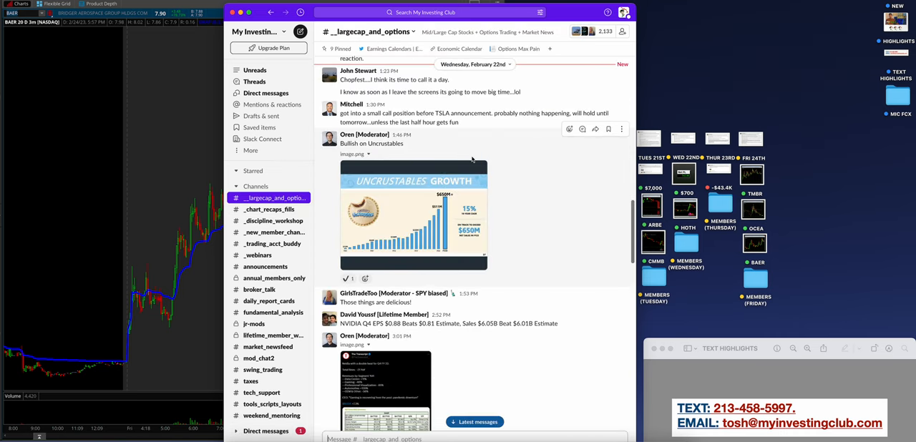
{"action": "scroll", "scroll_direction": "down", "scroll_amount": 3}
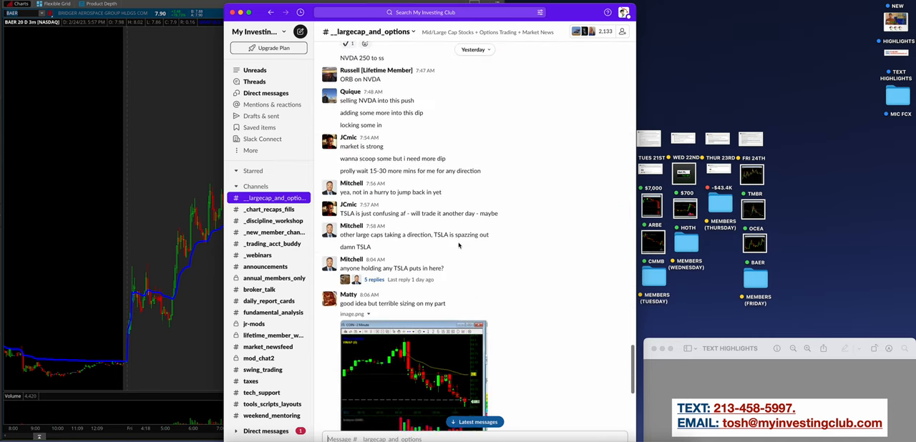
{"action": "scroll", "scroll_direction": "down", "scroll_amount": 3}
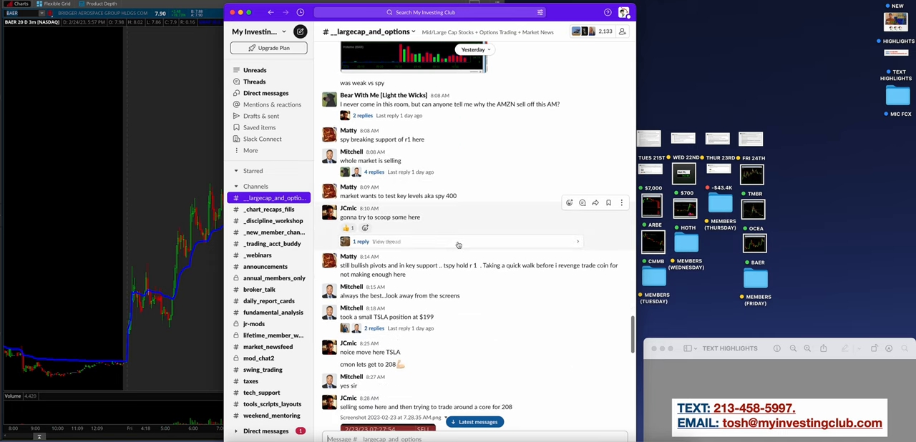
{"action": "scroll", "scroll_direction": "down", "scroll_amount": 3}
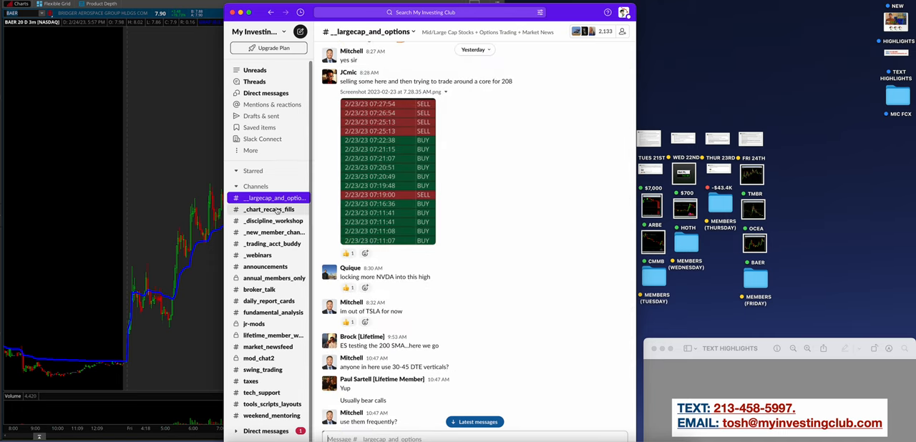
{"action": "left_click", "coordinate": [268, 209]}
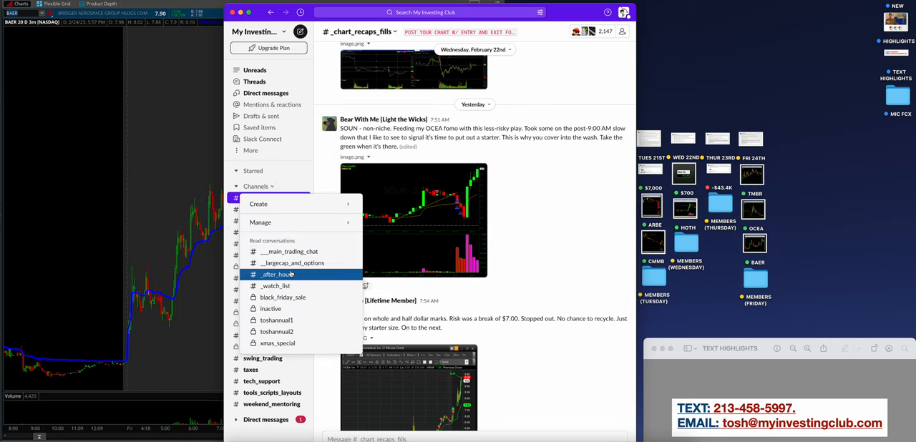
- Switch to _after_hours, preview and close the dinner photo, then scroll through the channel
{"action": "left_click", "coordinate": [275, 274]}
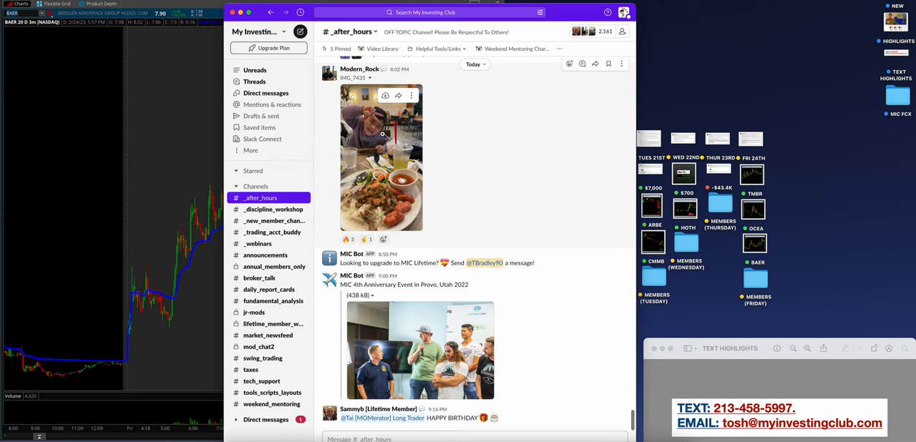
{"action": "left_click", "coordinate": [381, 157]}
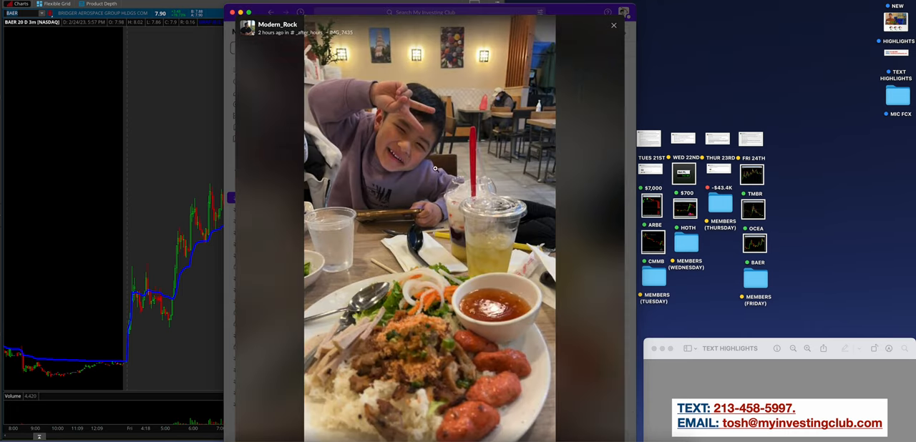
{"action": "left_click", "coordinate": [613, 25]}
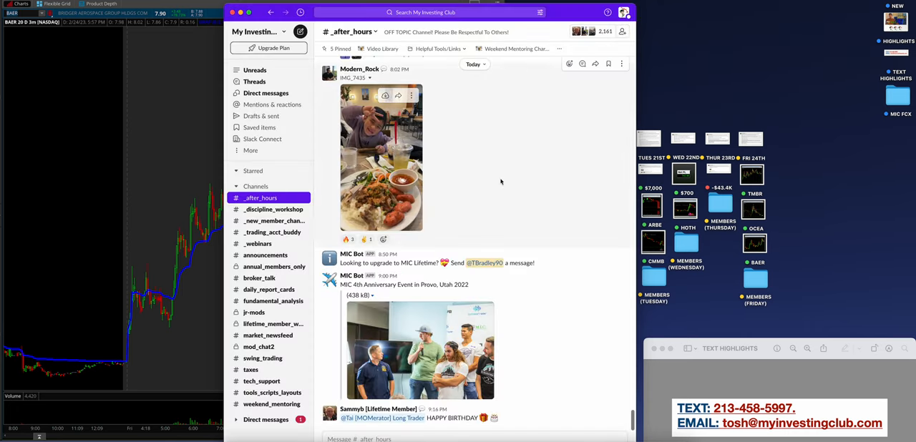
{"action": "scroll", "scroll_direction": "down", "scroll_amount": 3}
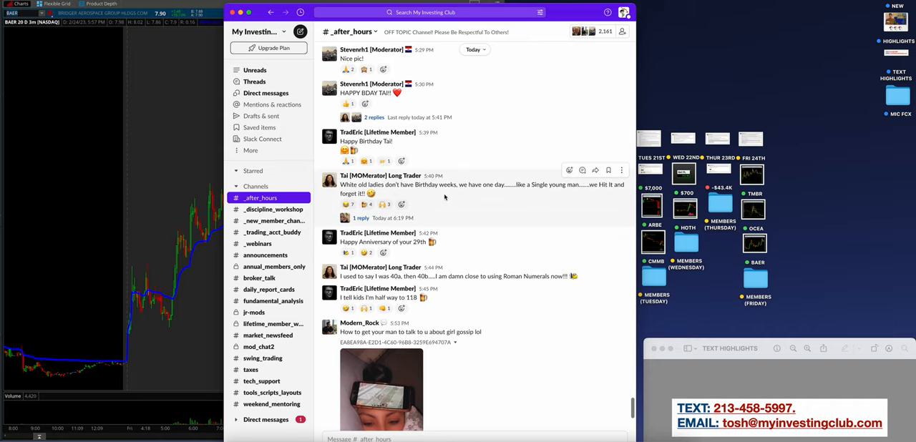
{"action": "scroll", "scroll_direction": "down", "scroll_amount": 3}
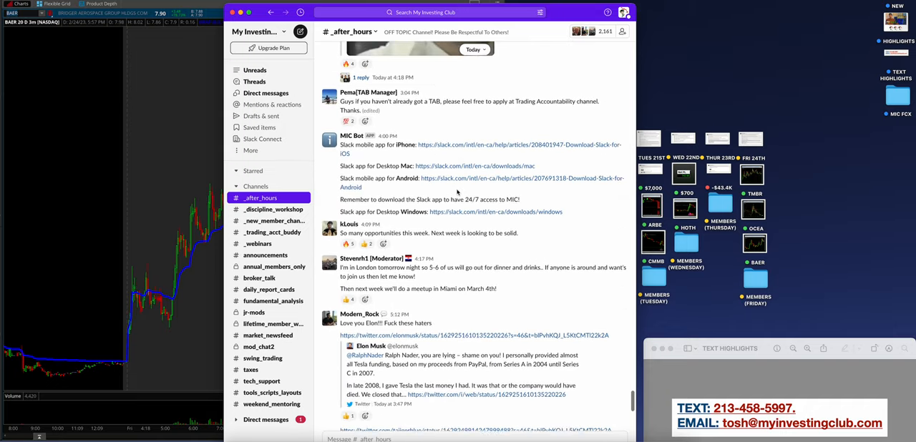
{"action": "scroll", "scroll_direction": "down", "scroll_amount": 3}
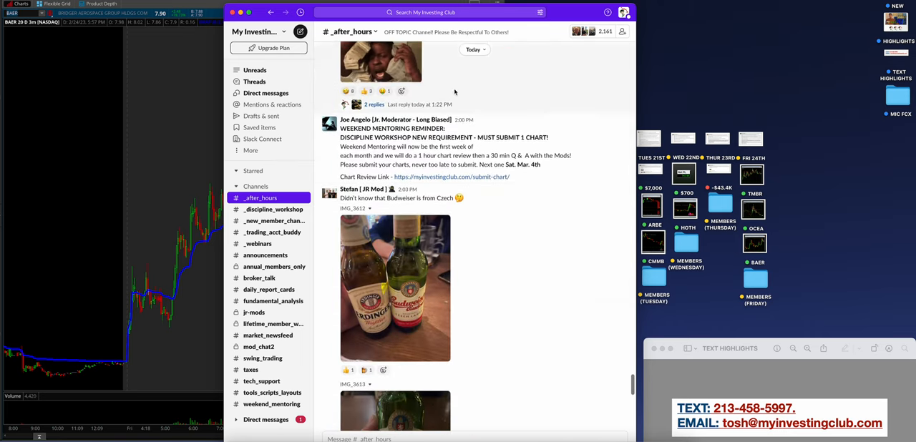
{"action": "scroll", "scroll_direction": "down", "scroll_amount": 3}
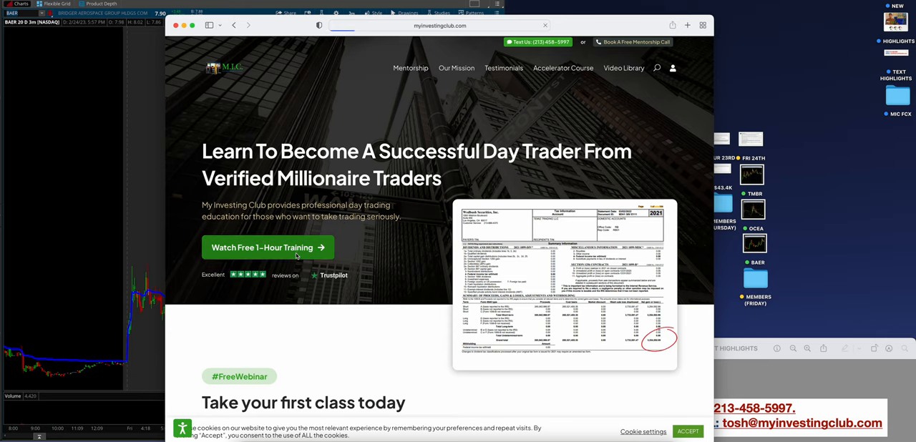
- View the 'Watch Free 1-Hour Training' page, then return to the homepage's founders section
{"action": "left_click", "coordinate": [268, 247]}
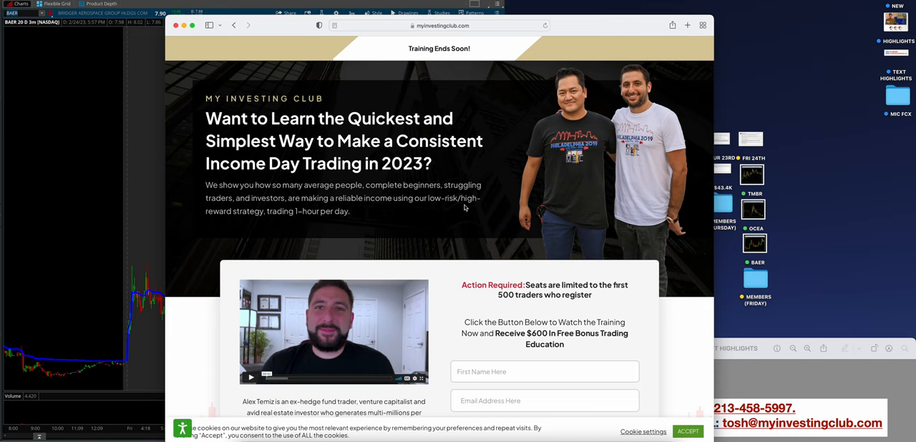
{"action": "scroll", "scroll_direction": "down", "scroll_amount": 3}
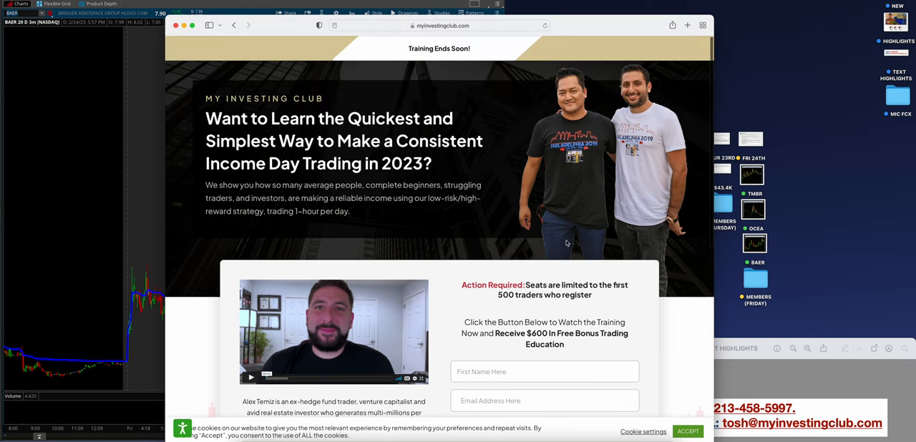
{"action": "left_click", "coordinate": [235, 26]}
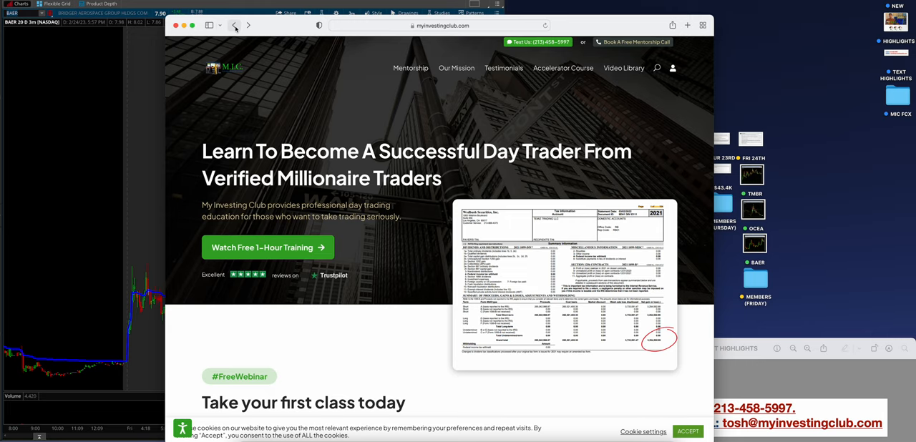
{"action": "scroll", "scroll_direction": "down", "scroll_amount": 3}
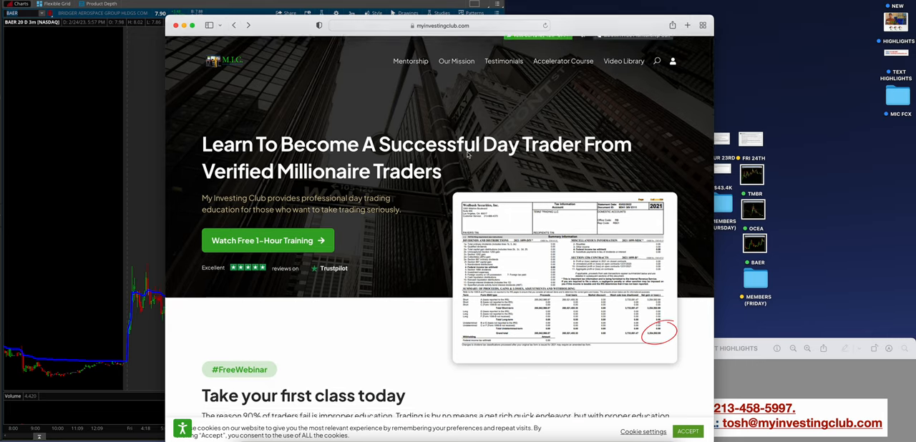
{"action": "scroll", "scroll_direction": "down", "scroll_amount": 3}
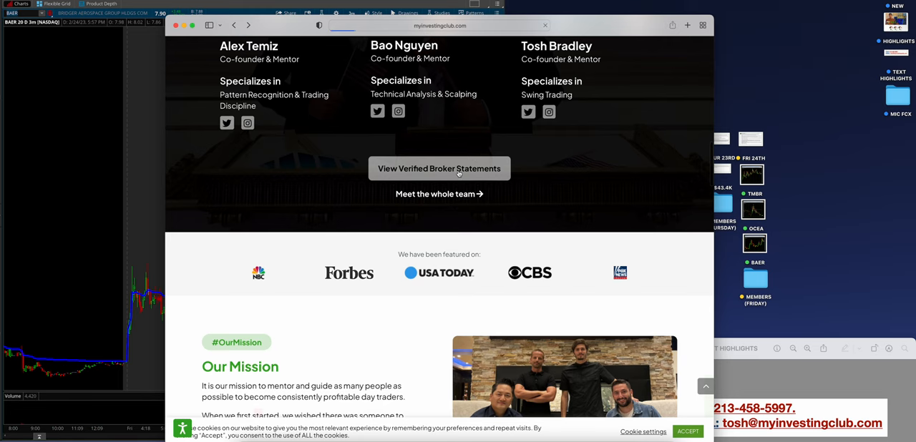
- Browse the verified earnings statements page totalling $7,475,913
{"action": "left_click", "coordinate": [439, 168]}
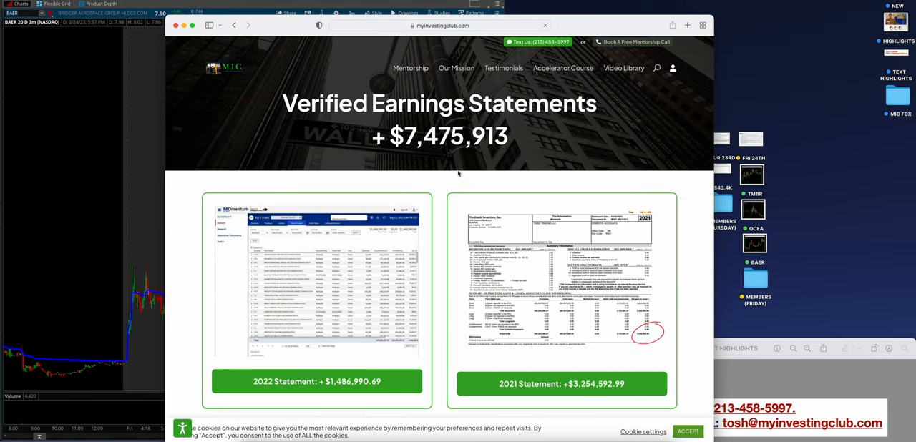
{"action": "scroll", "scroll_direction": "down", "scroll_amount": 3}
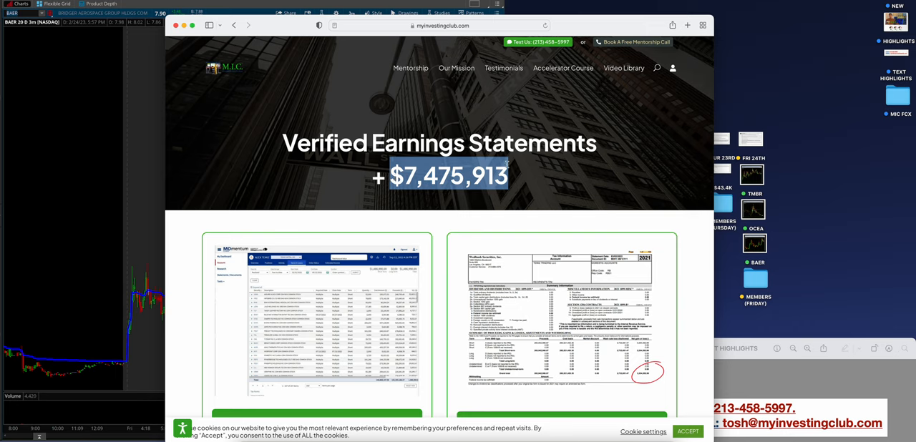
{"action": "mouse_move", "coordinate": [430, 76]}
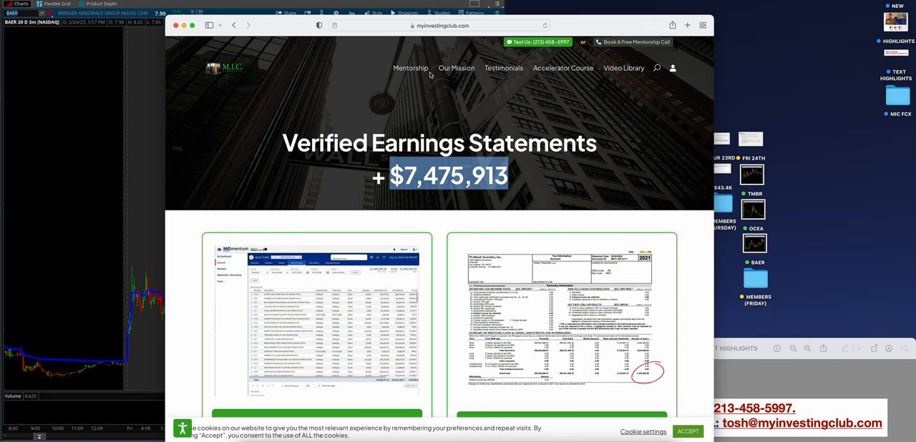
{"action": "mouse_move", "coordinate": [250, 86]}
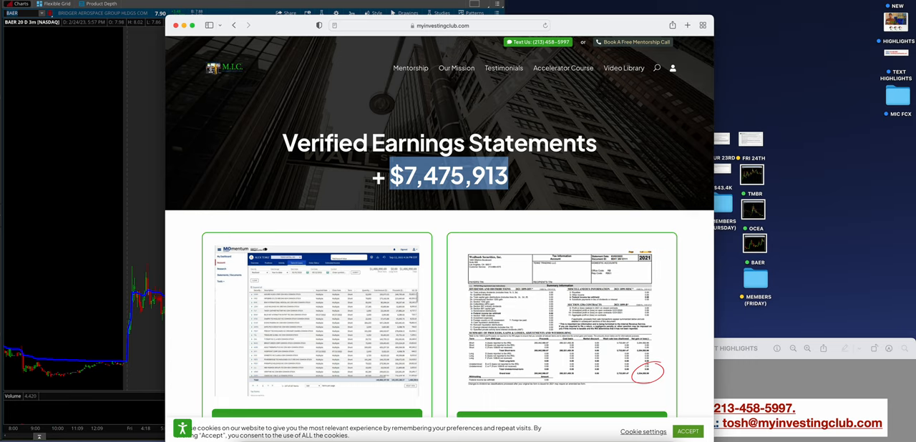
{"action": "mouse_move", "coordinate": [237, 55]}
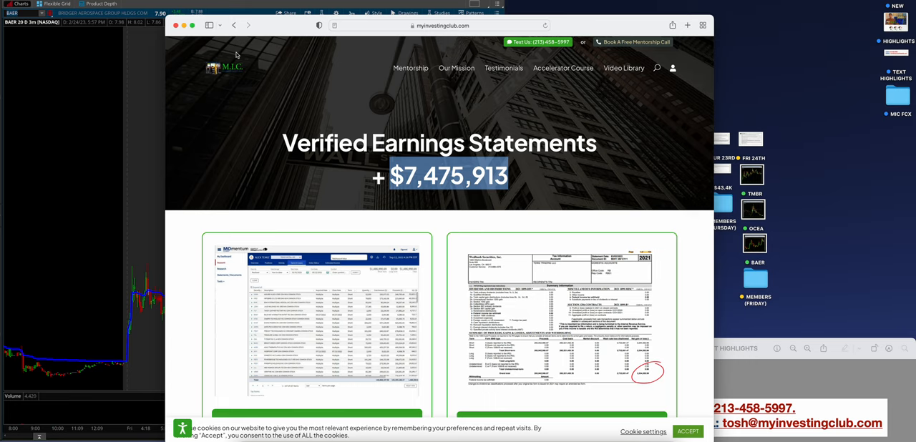
{"action": "scroll", "scroll_direction": "down", "scroll_amount": 3}
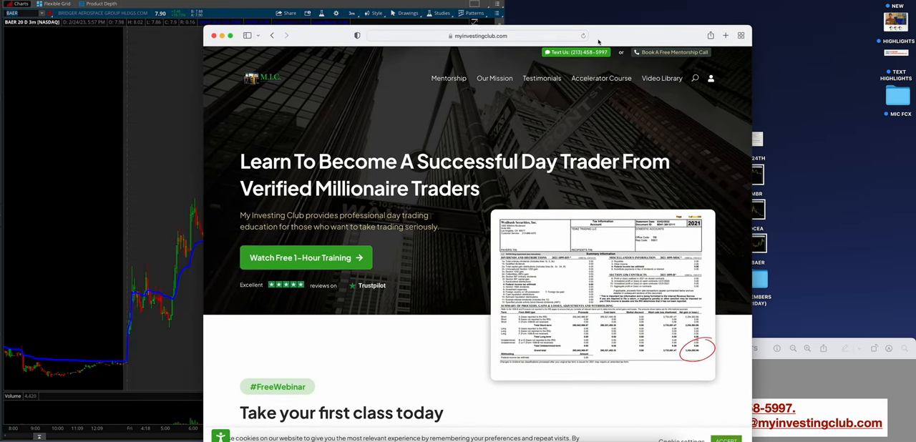
{"action": "mouse_move", "coordinate": [643, 90]}
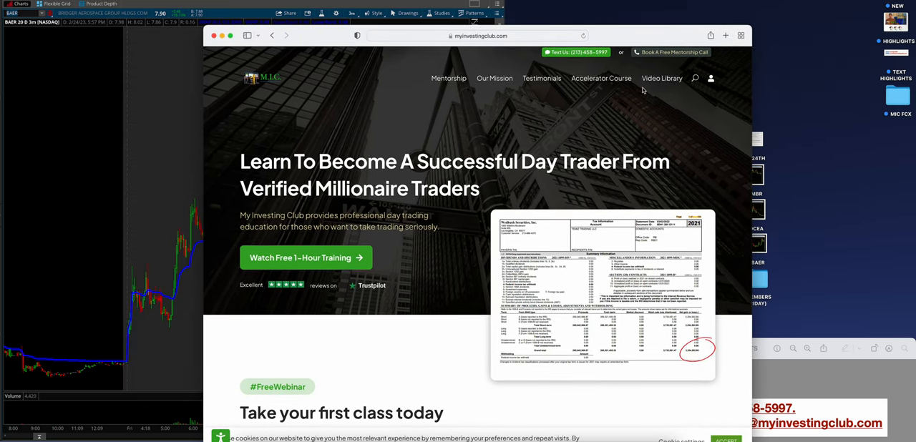
{"action": "mouse_move", "coordinate": [637, 96]}
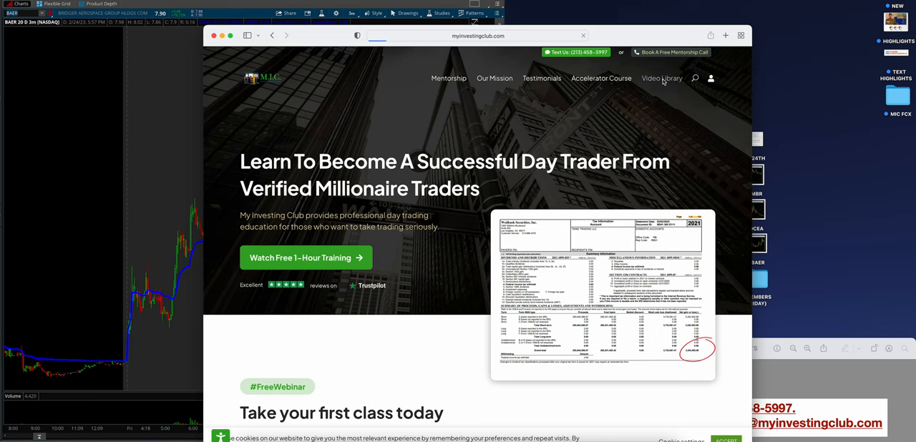
- Browse the Video Library categories down to Alex's Live Trading videos, page 1 of 2
{"action": "left_click", "coordinate": [662, 78]}
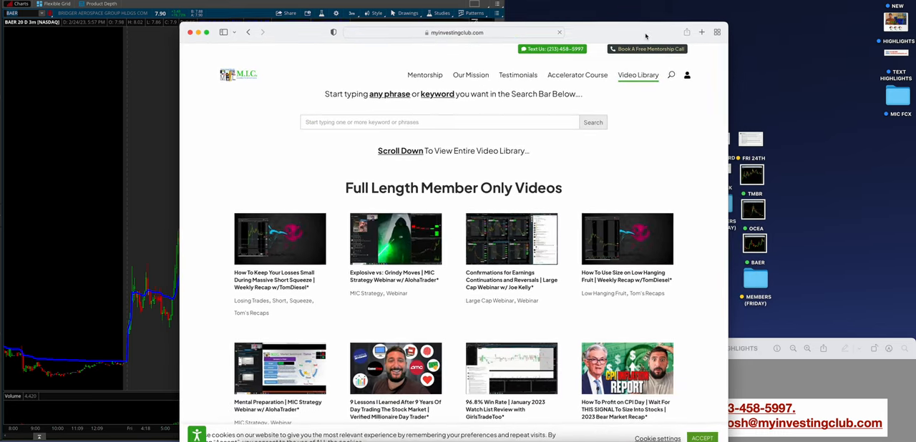
{"action": "scroll", "scroll_direction": "down", "scroll_amount": 3}
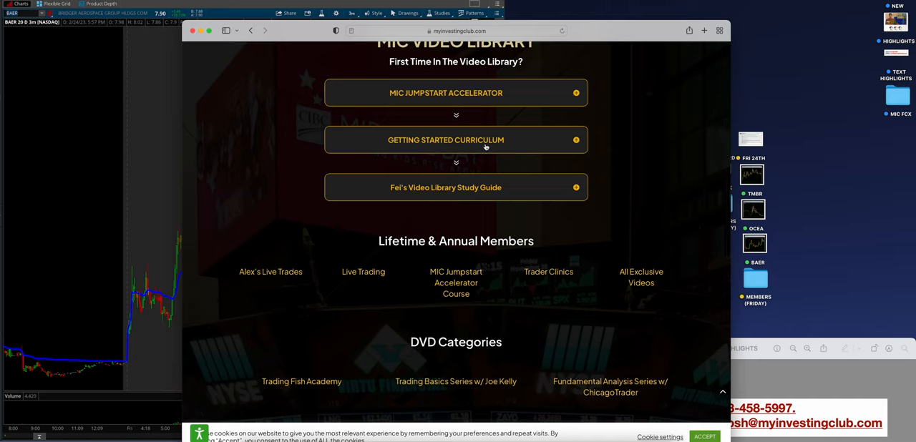
{"action": "mouse_move", "coordinate": [461, 194]}
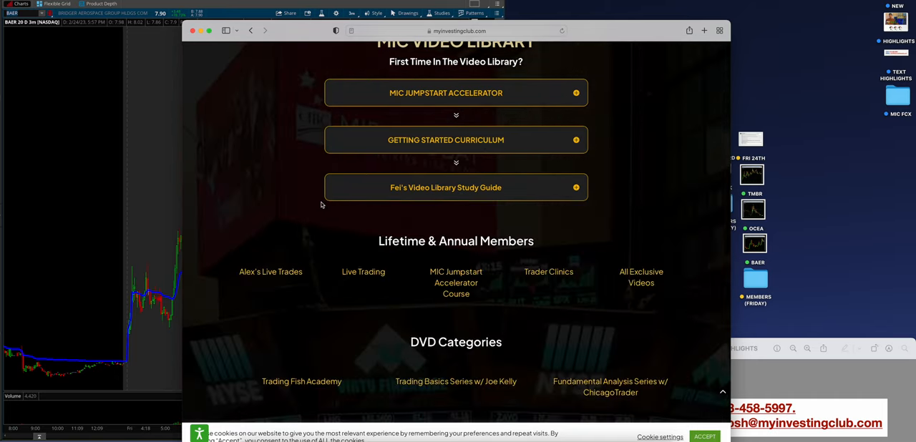
{"action": "scroll", "scroll_direction": "down", "scroll_amount": 3}
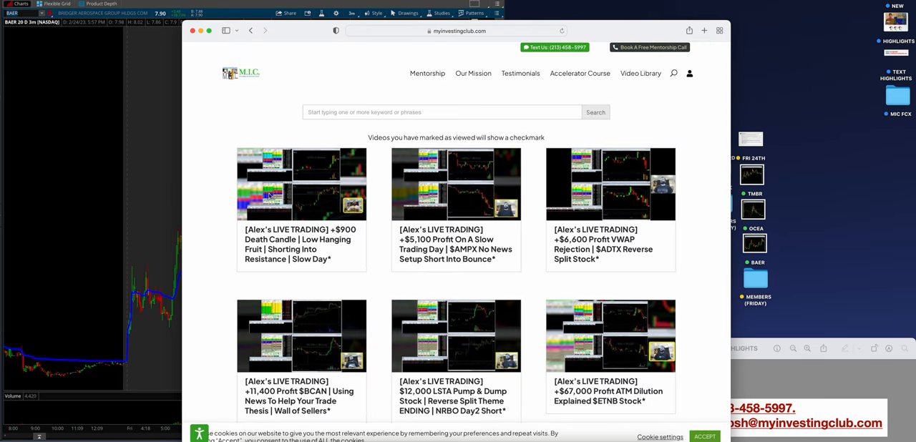
{"action": "mouse_move", "coordinate": [365, 233]}
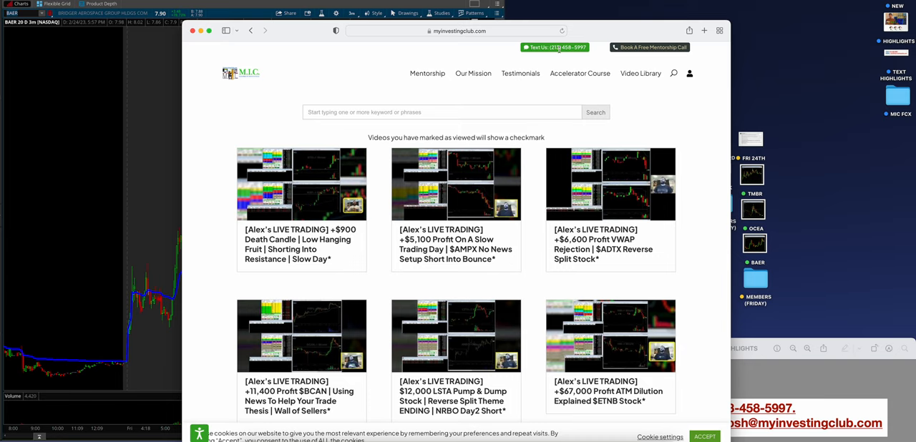
{"action": "scroll", "scroll_direction": "down", "scroll_amount": 3}
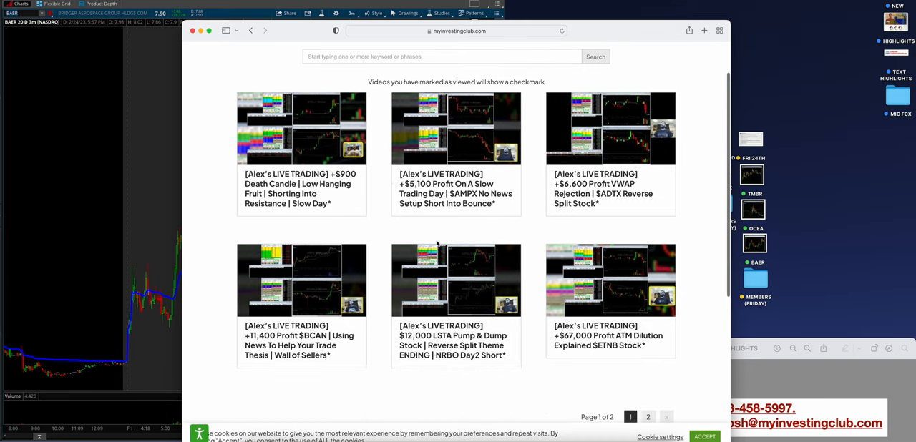
{"action": "mouse_move", "coordinate": [529, 228]}
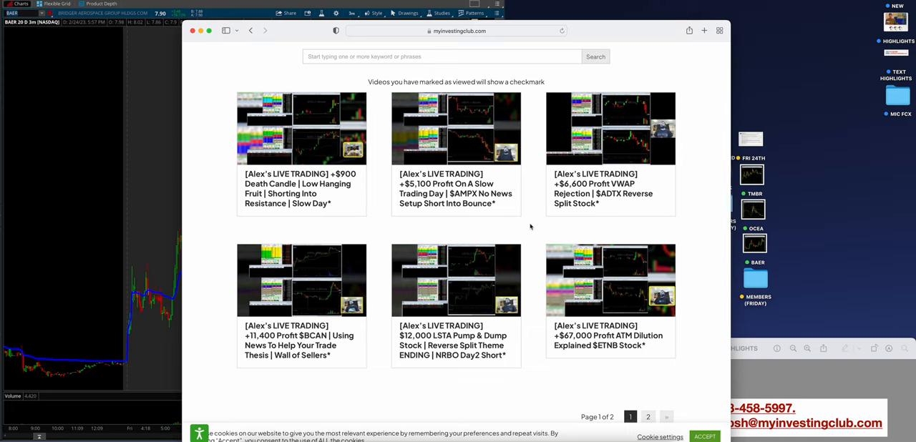
{"action": "mouse_move", "coordinate": [596, 214]}
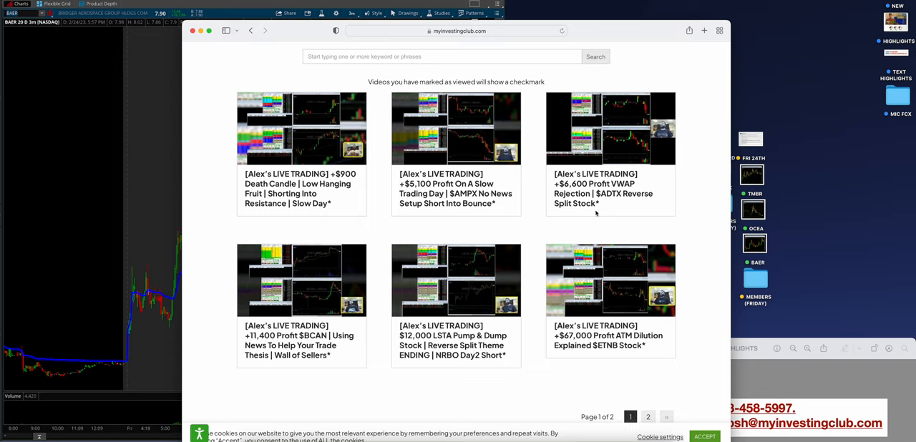
{"action": "mouse_move", "coordinate": [613, 230]}
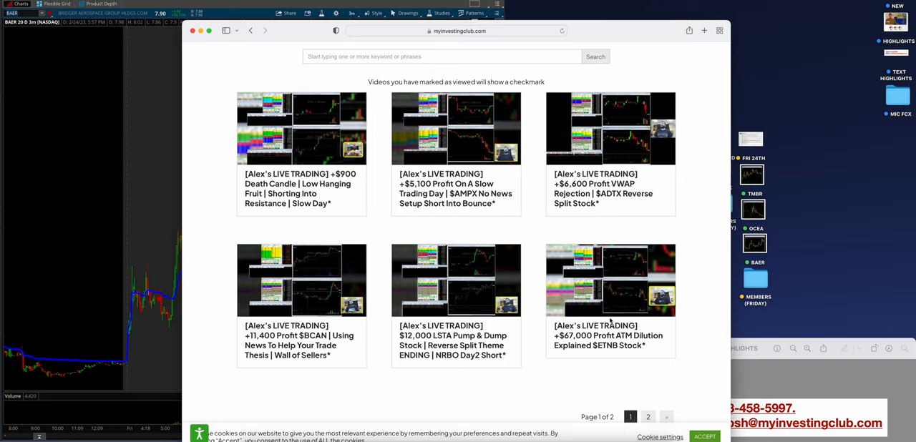
{"action": "mouse_move", "coordinate": [638, 305]}
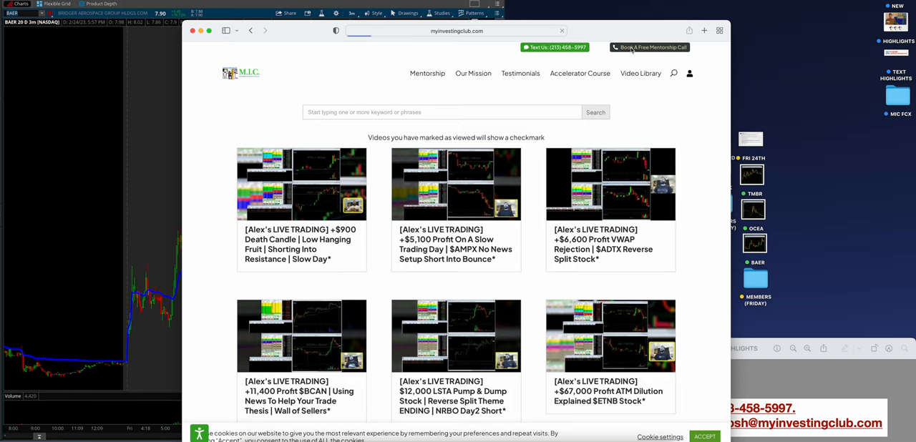
- Open and scroll the Book A Free Mentorship Call form from the homepage, then close Safari
{"action": "left_click", "coordinate": [649, 47]}
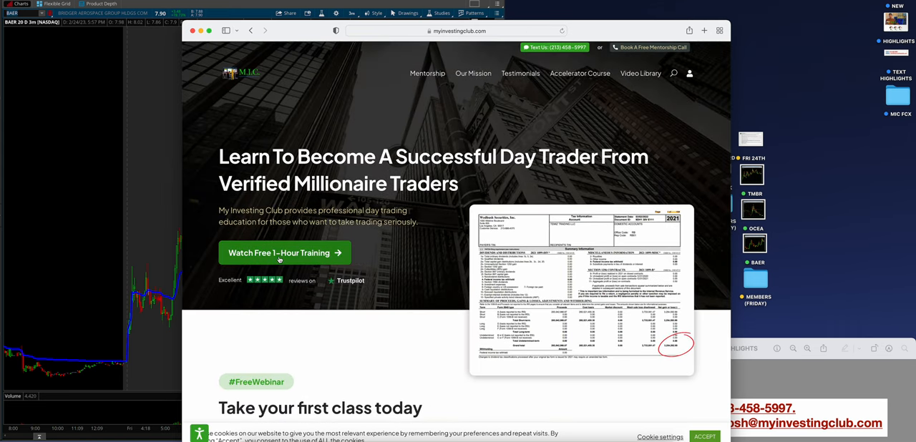
{"action": "mouse_move", "coordinate": [282, 258]}
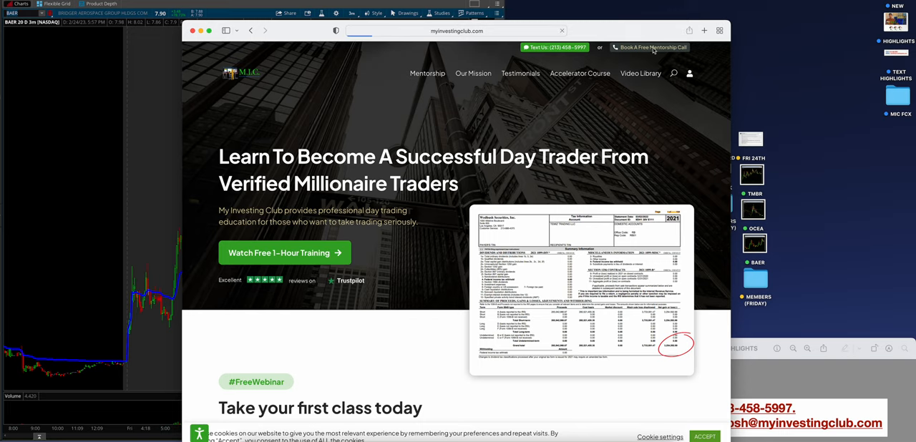
{"action": "left_click", "coordinate": [649, 47]}
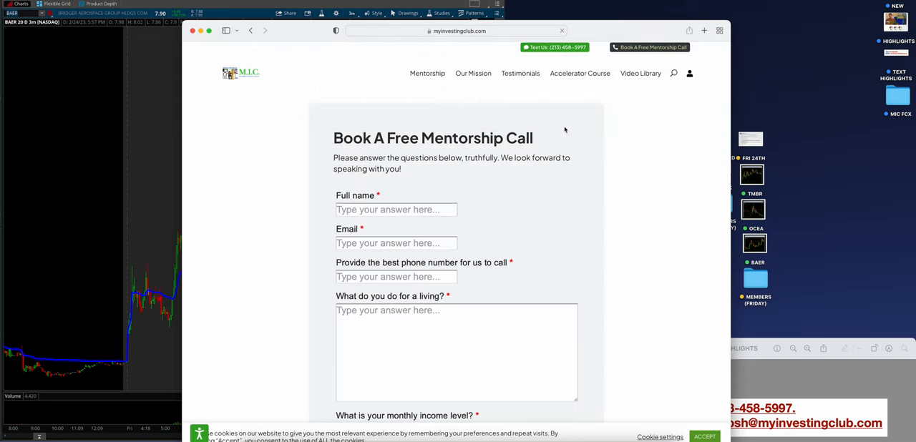
{"action": "scroll", "scroll_direction": "down", "scroll_amount": 3}
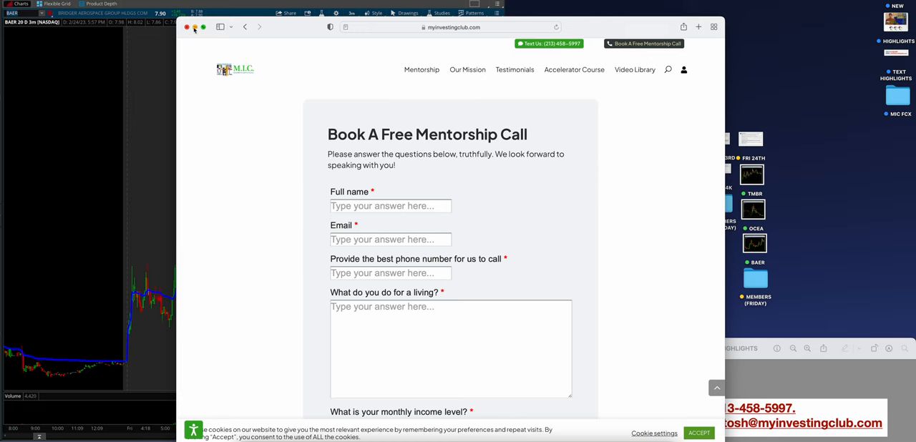
{"action": "left_click", "coordinate": [187, 27]}
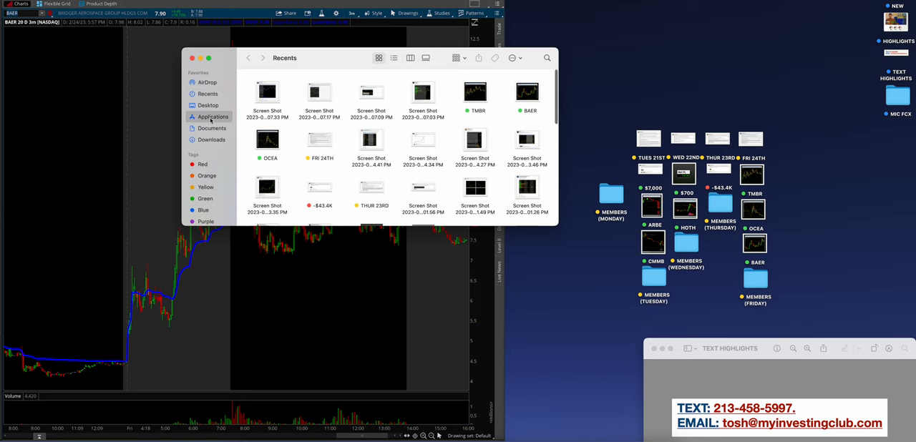
- Launch Calculator beside the chart and compute 43400 minus 700
{"action": "left_click", "coordinate": [211, 116]}
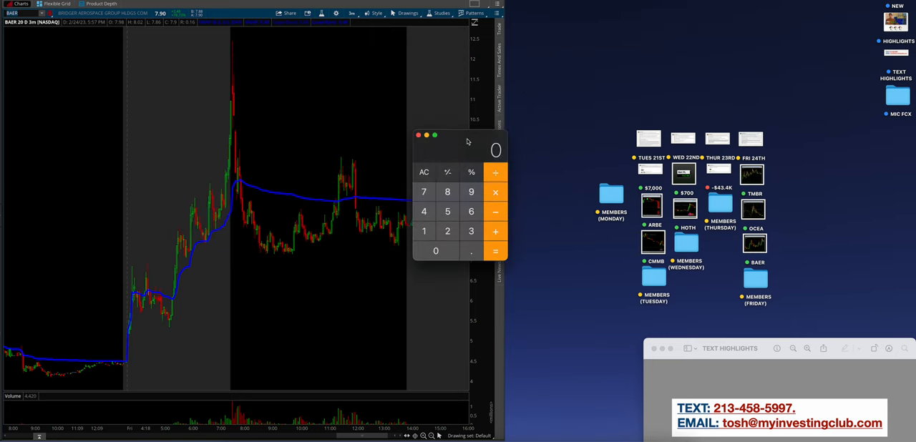
{"action": "left_click_drag", "start_coordinate": [467, 141], "coordinate": [498, 103]}
{"action": "type", "text": "43"}
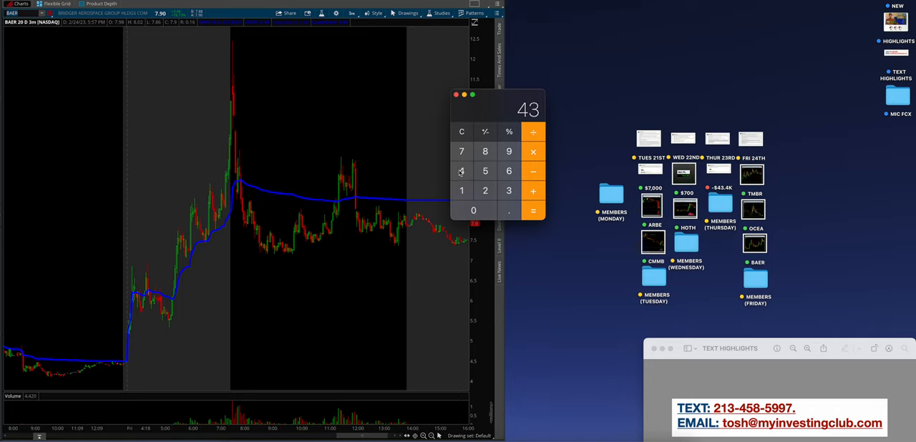
{"action": "left_click", "coordinate": [474, 211]}
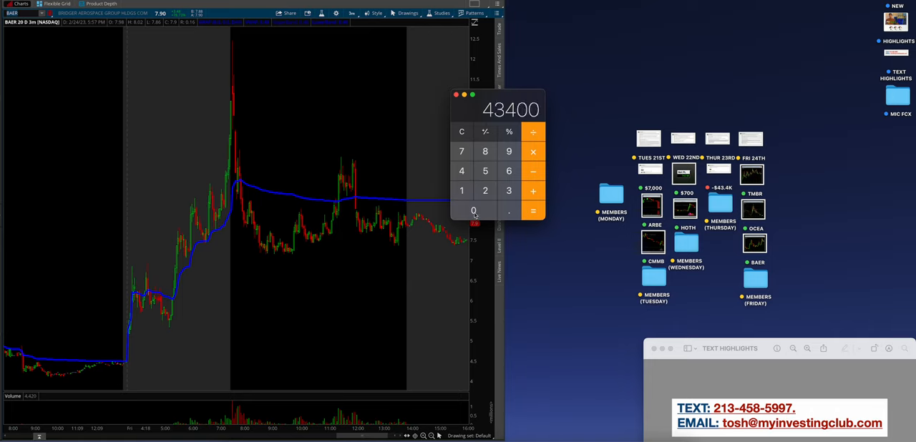
{"action": "mouse_move", "coordinate": [528, 191]}
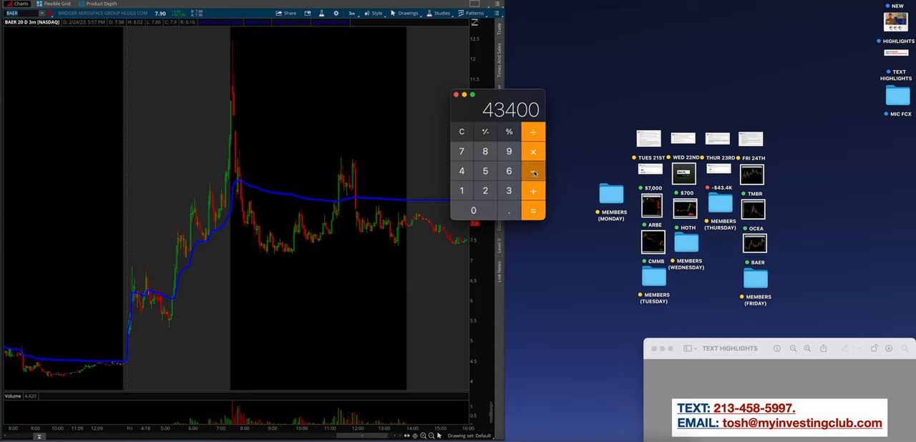
{"action": "left_click", "coordinate": [533, 211]}
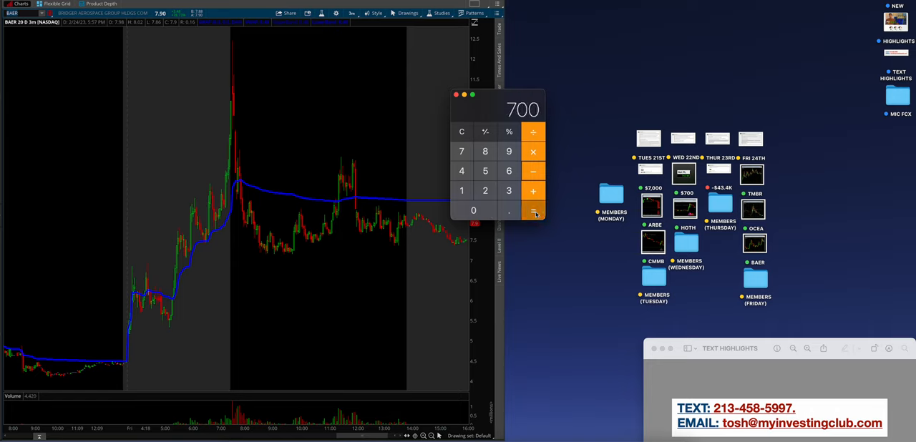
{"action": "left_click", "coordinate": [533, 210]}
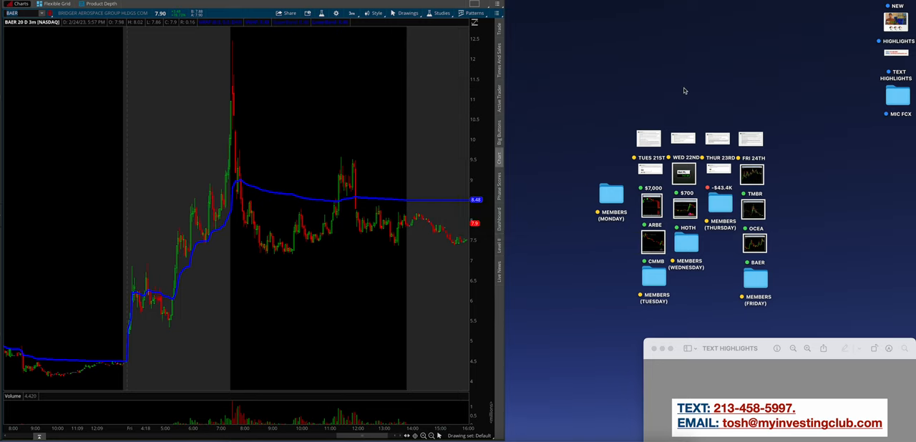
{"action": "mouse_move", "coordinate": [612, 86]}
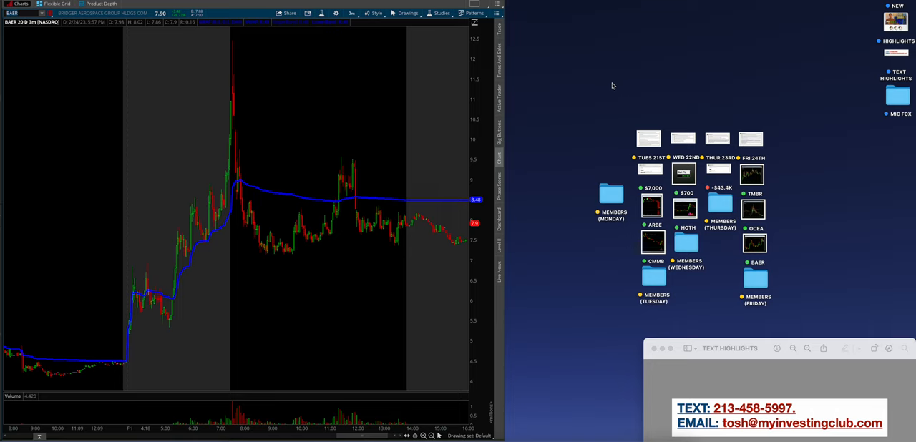
{"action": "mouse_move", "coordinate": [577, 110]}
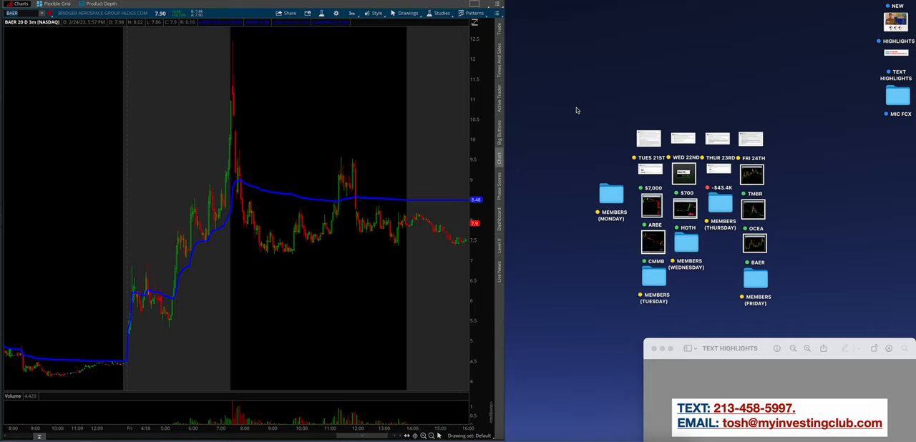
{"action": "mouse_move", "coordinate": [783, 166]}
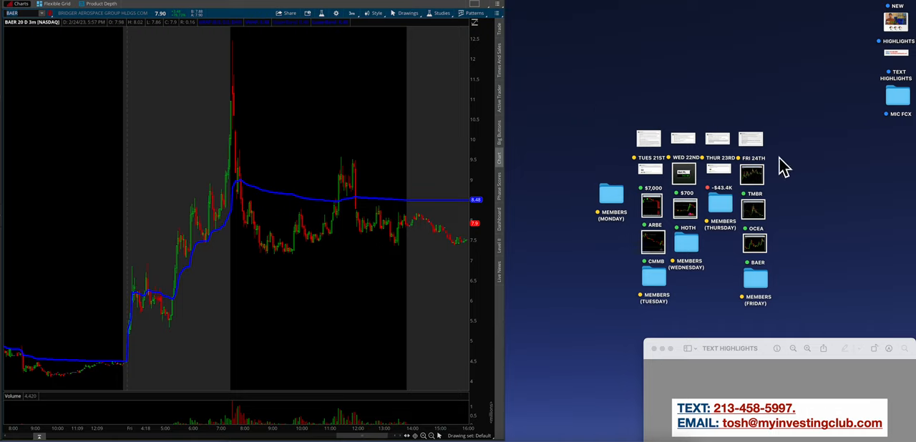